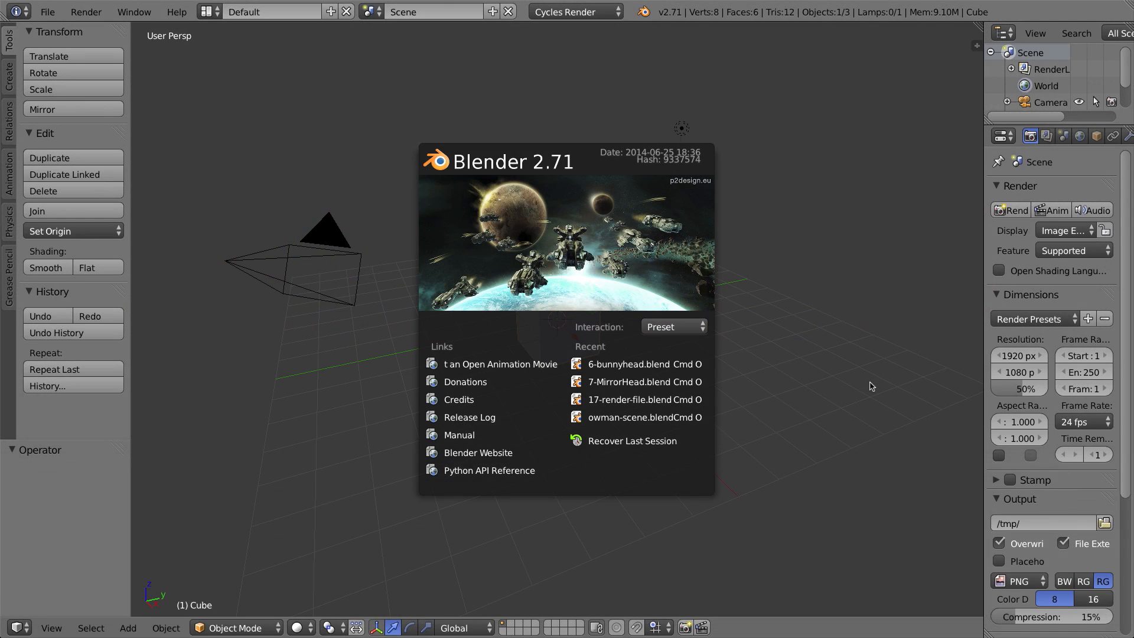
# Step: Dismiss the splash screen and put the default cube into Edit Mode
pyautogui.click(666, 377)
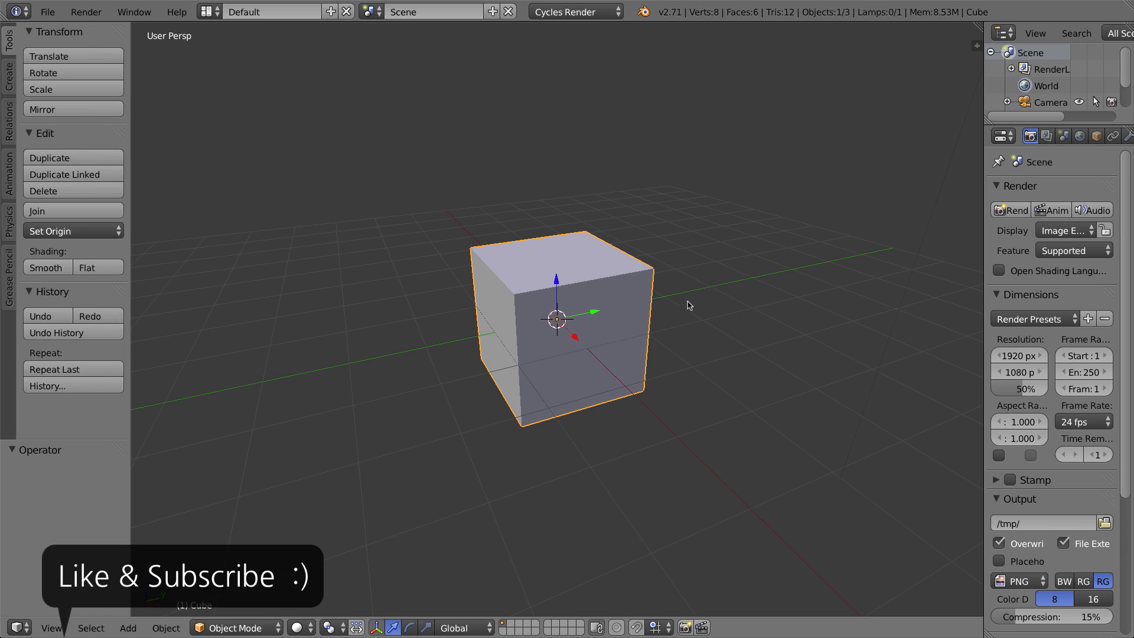
pyautogui.press('Tab')
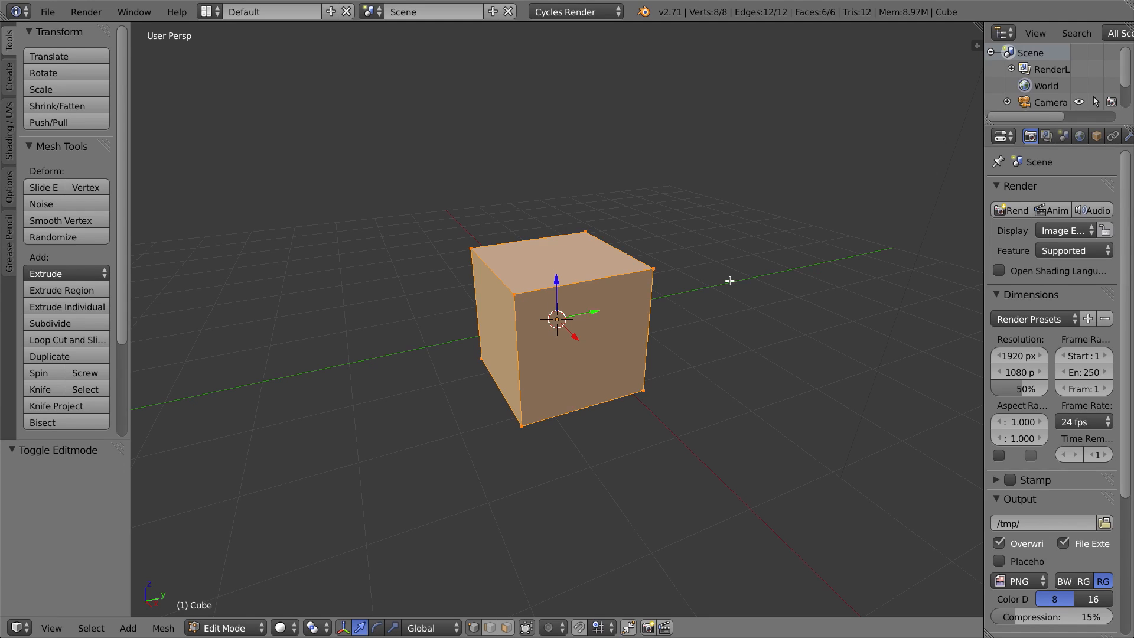
pyautogui.moveTo(761, 415)
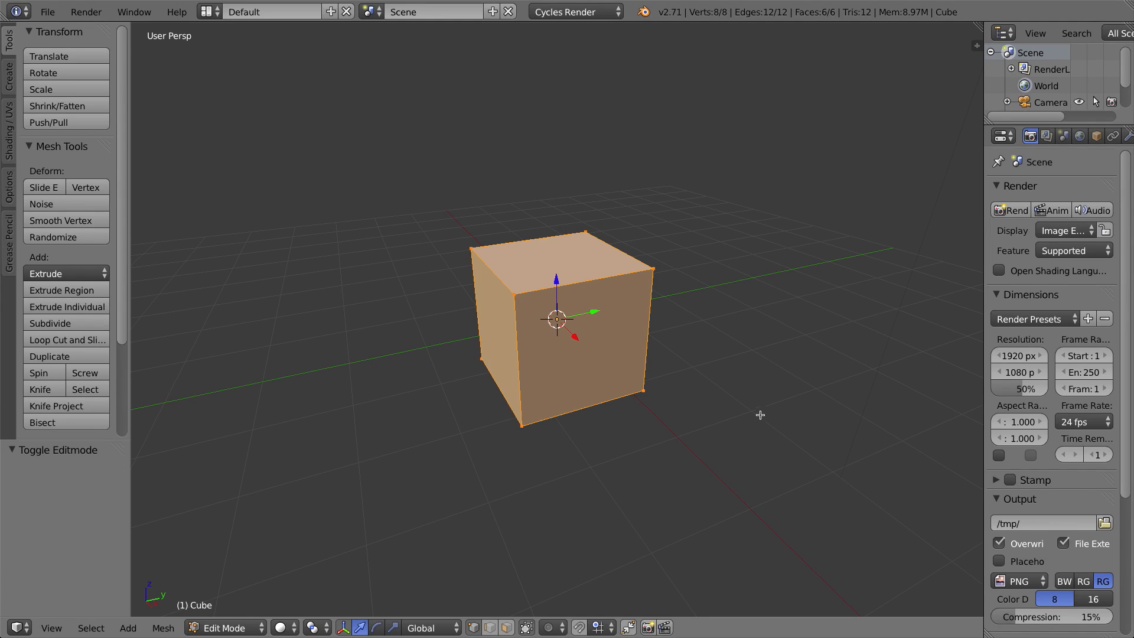
pyautogui.press('a')
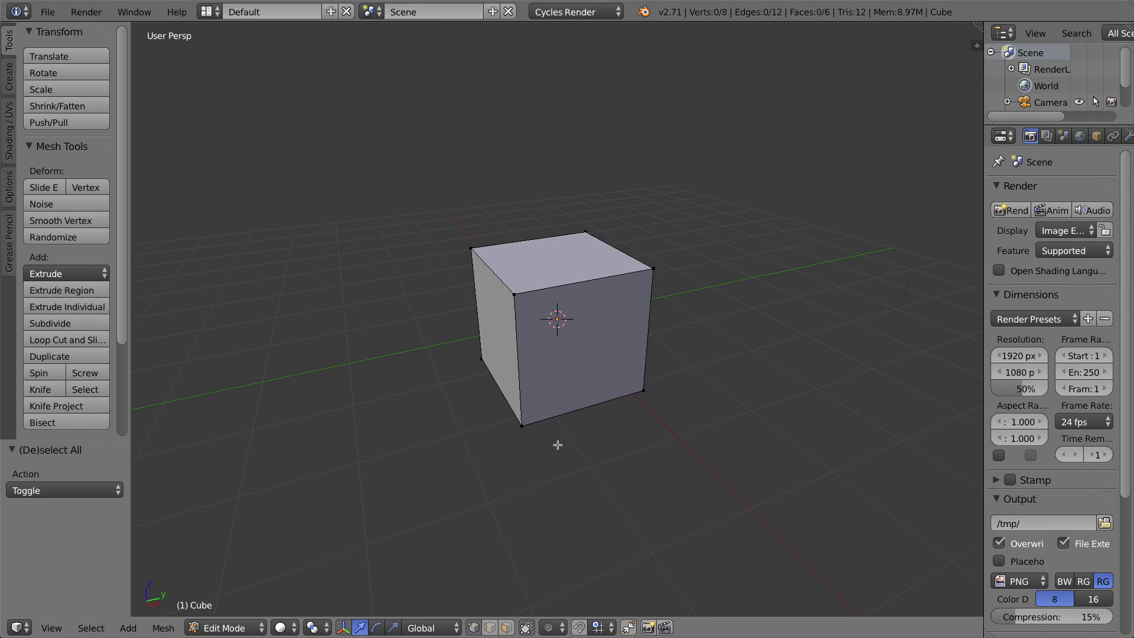
pyautogui.moveTo(535, 278)
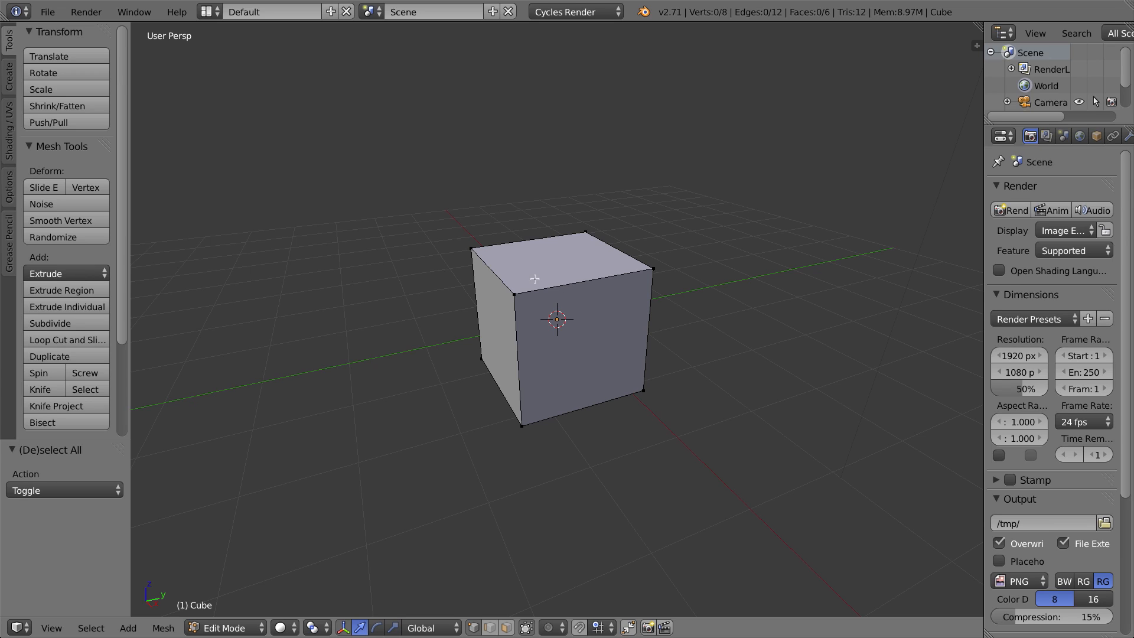
pyautogui.moveTo(664, 311)
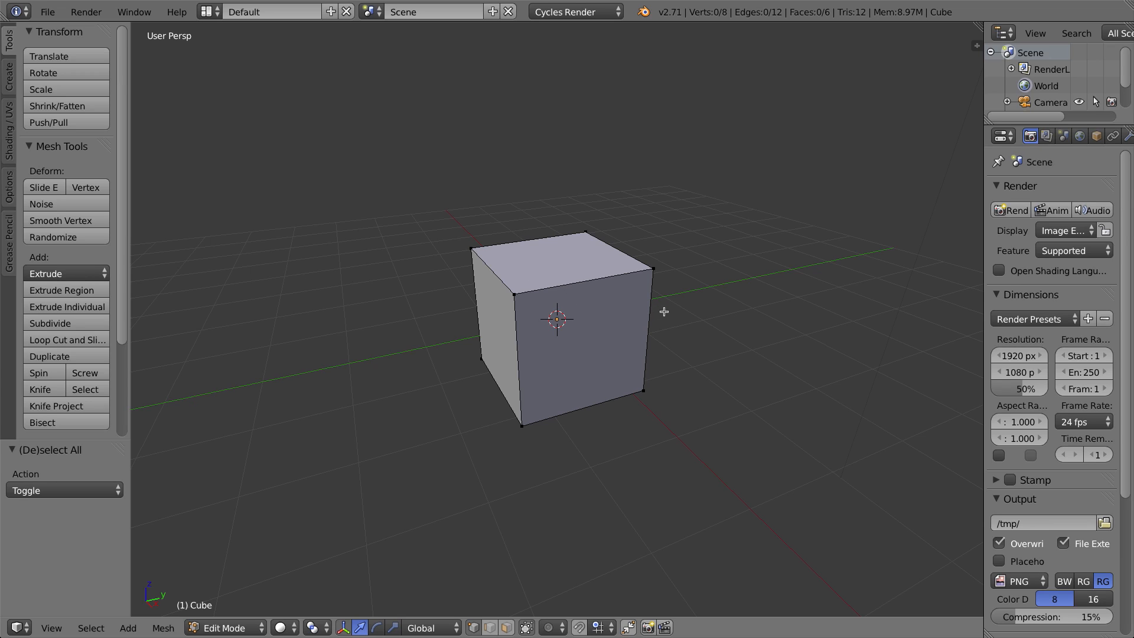
pyautogui.press('a')
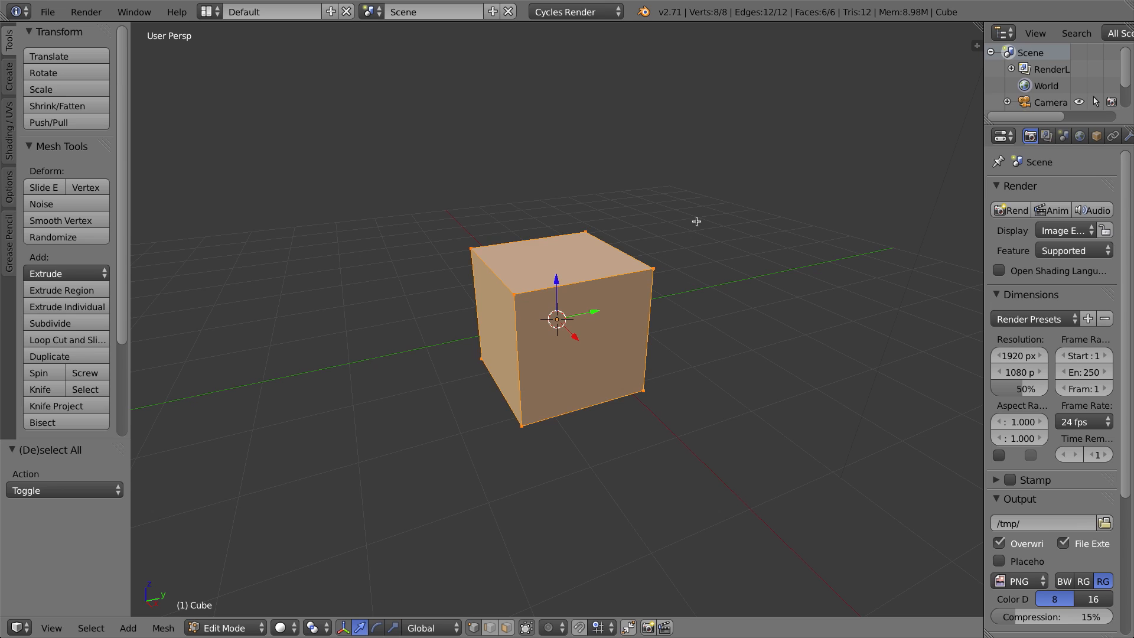
pyautogui.click(49, 322)
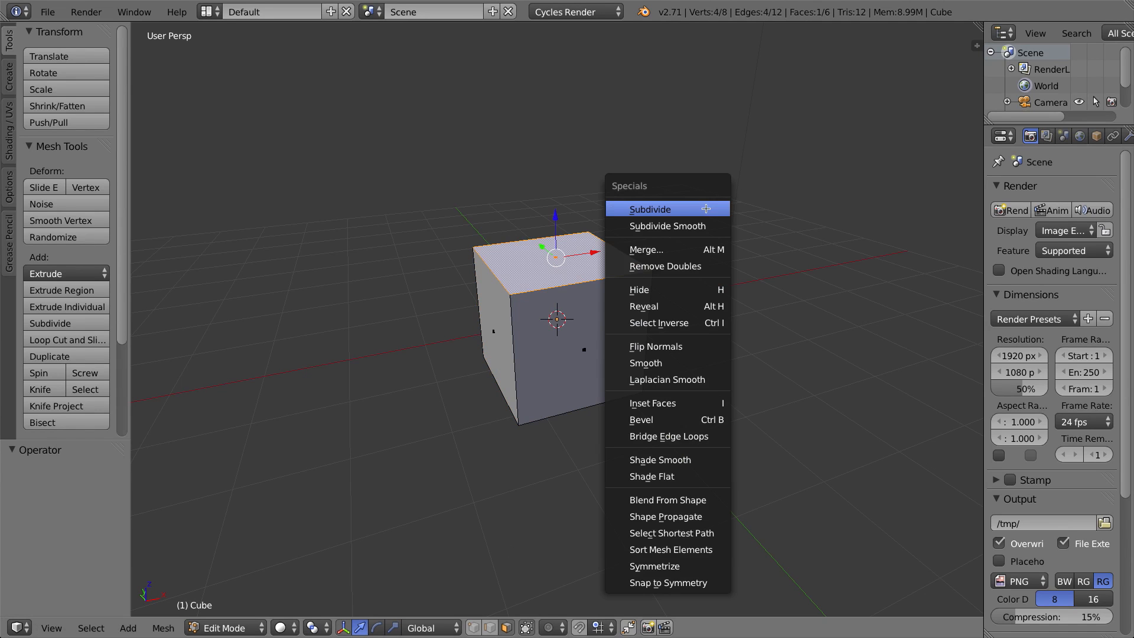
pyautogui.click(649, 209)
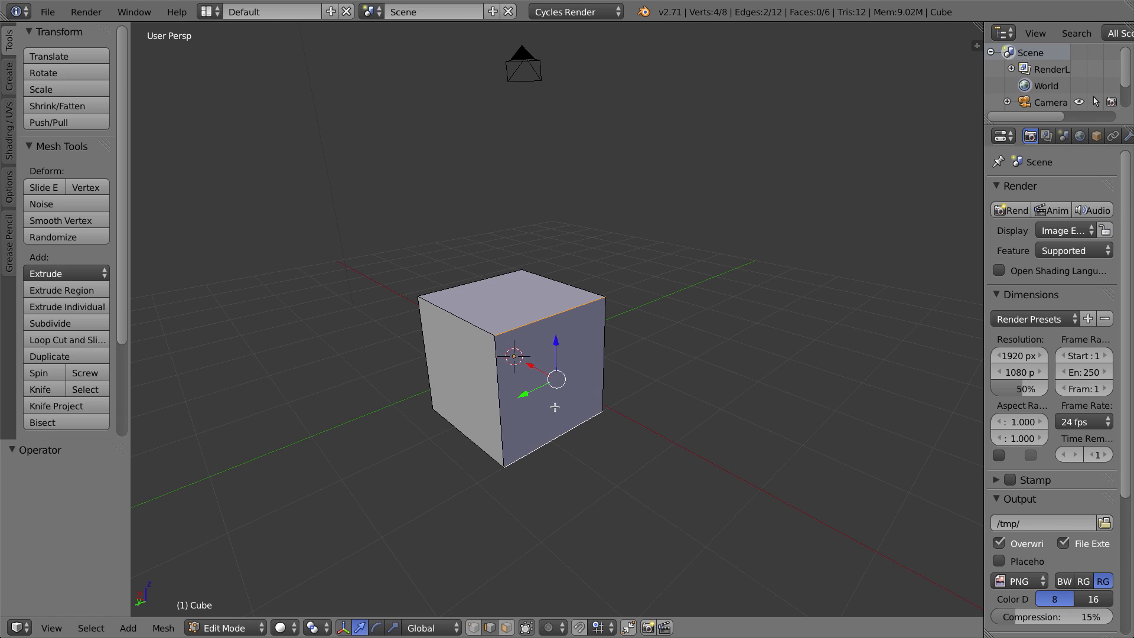
pyautogui.click(67, 339)
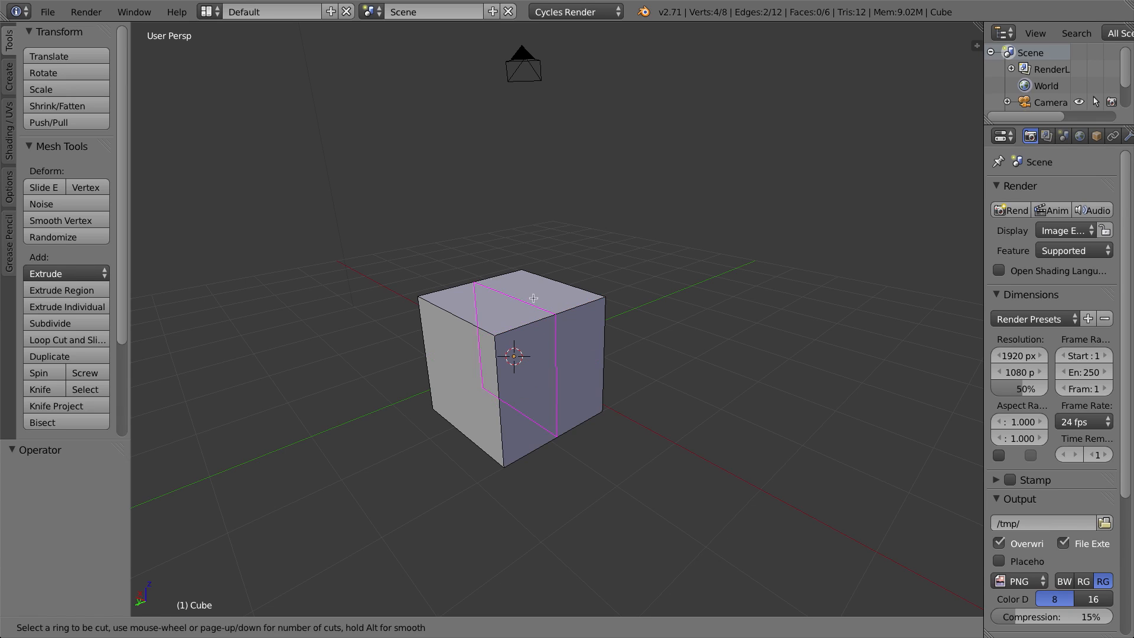
pyautogui.moveTo(548, 317)
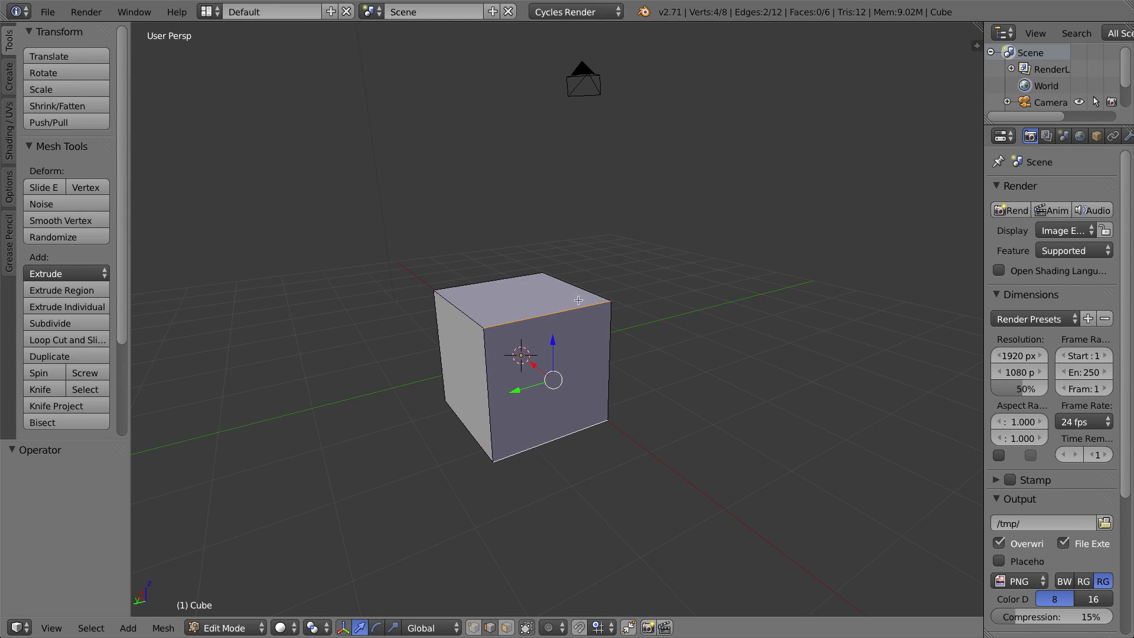
pyautogui.moveTo(716, 275)
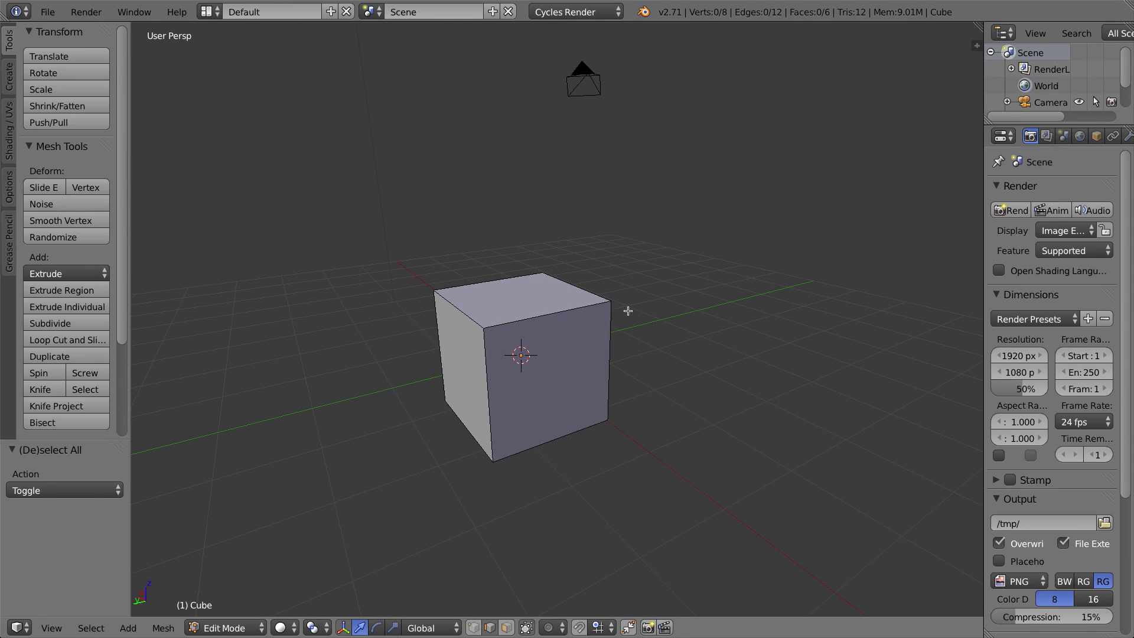
pyautogui.moveTo(639, 309)
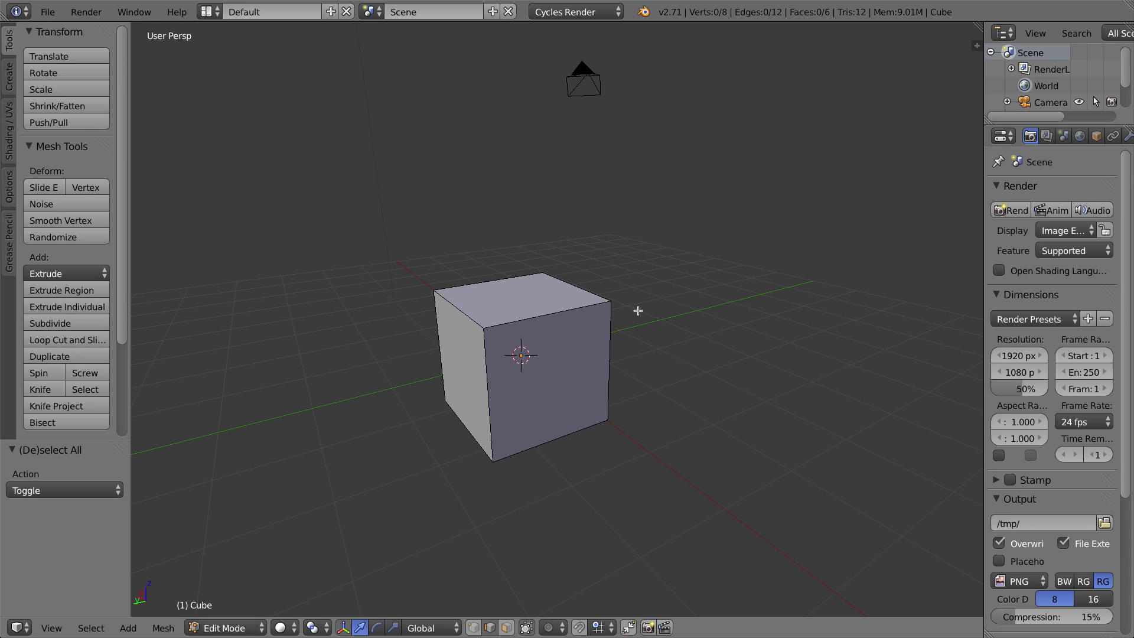
pyautogui.moveTo(621, 329)
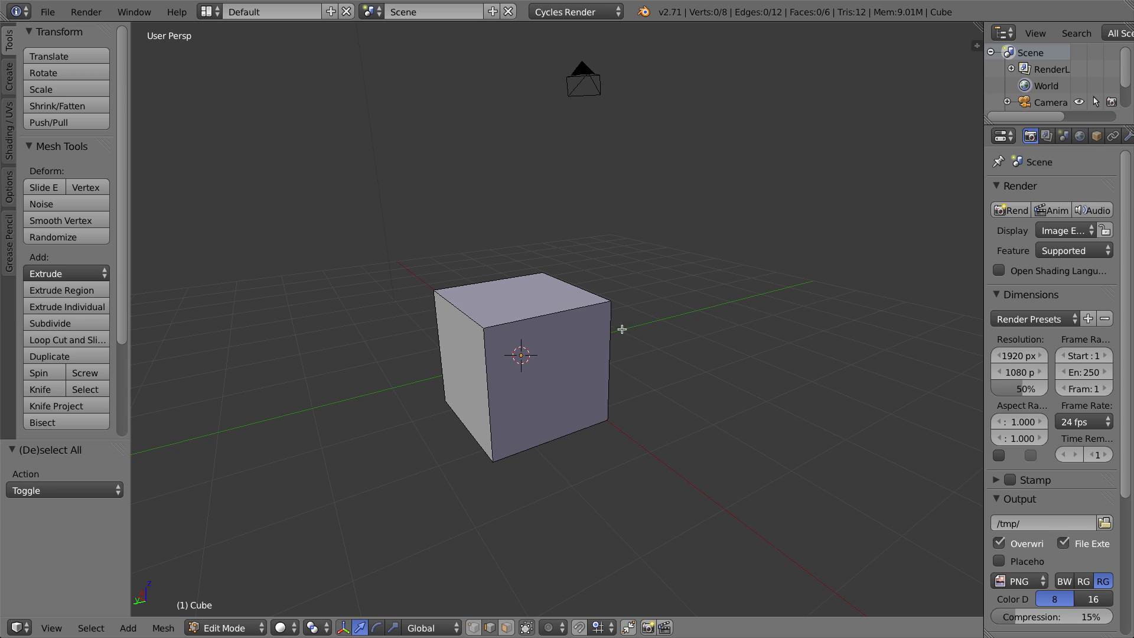
pyautogui.moveTo(321, 255)
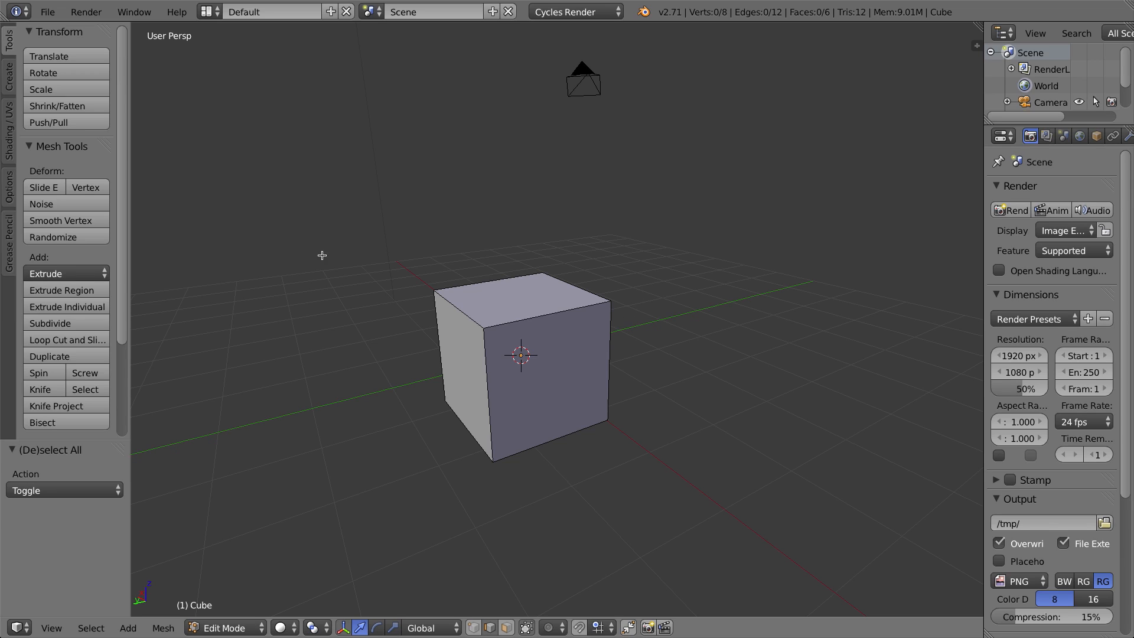
pyautogui.moveTo(49, 57)
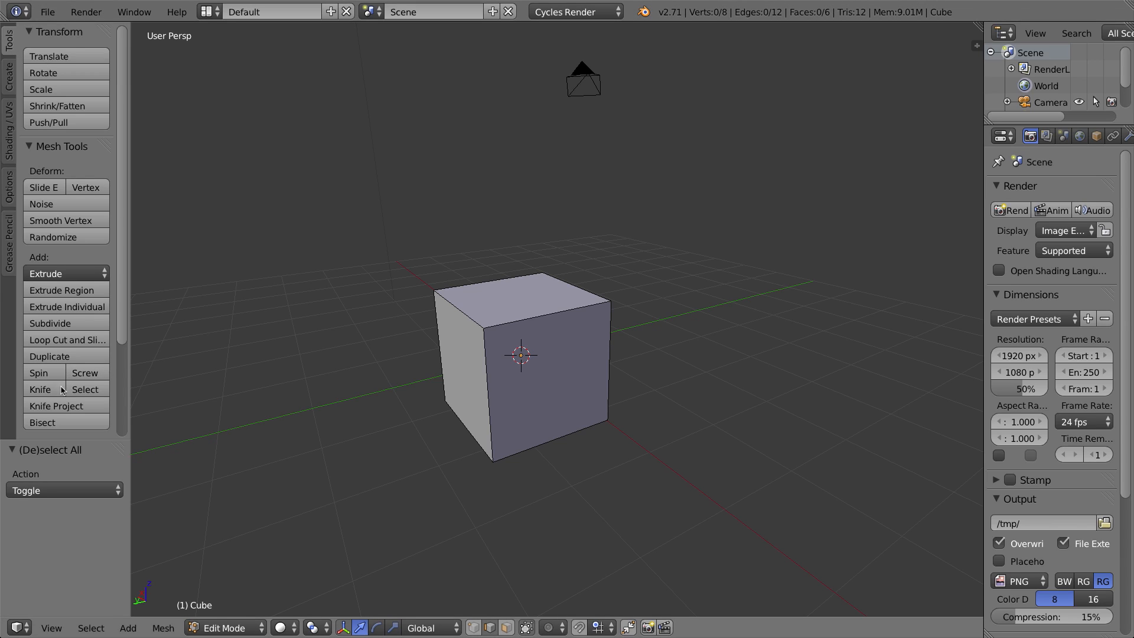
pyautogui.moveTo(635, 342)
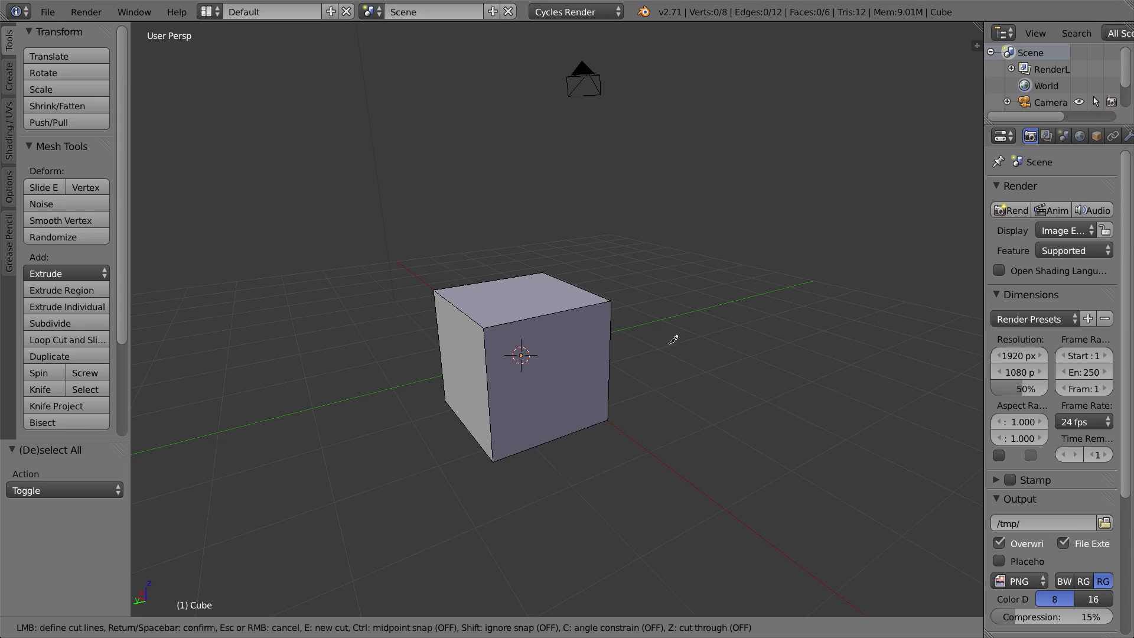
pyautogui.moveTo(593, 248)
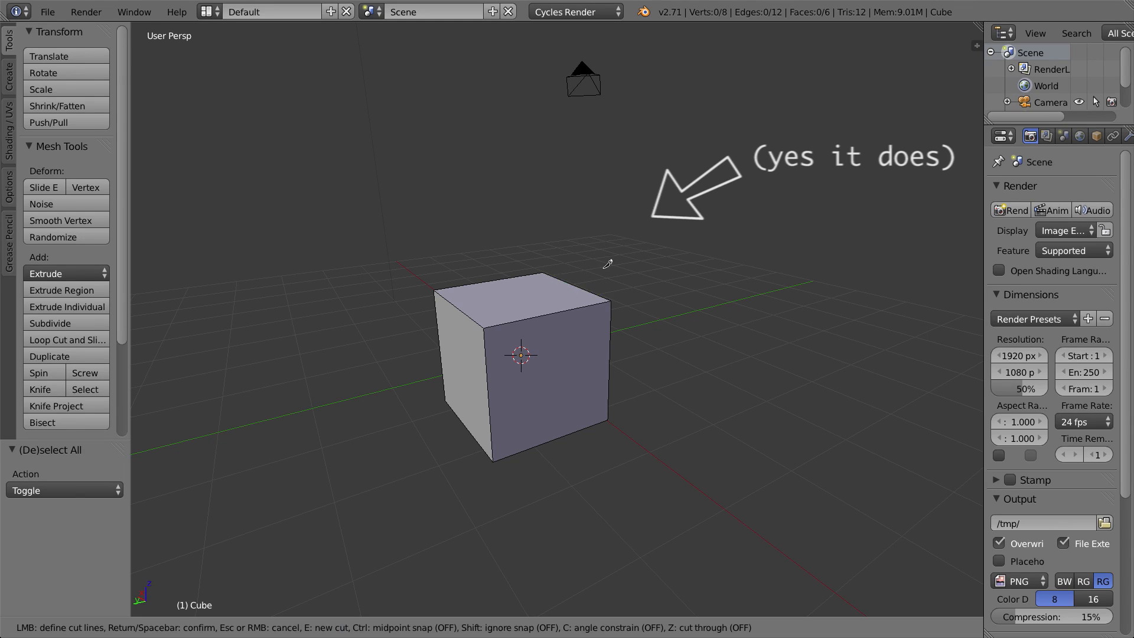
pyautogui.moveTo(610, 232)
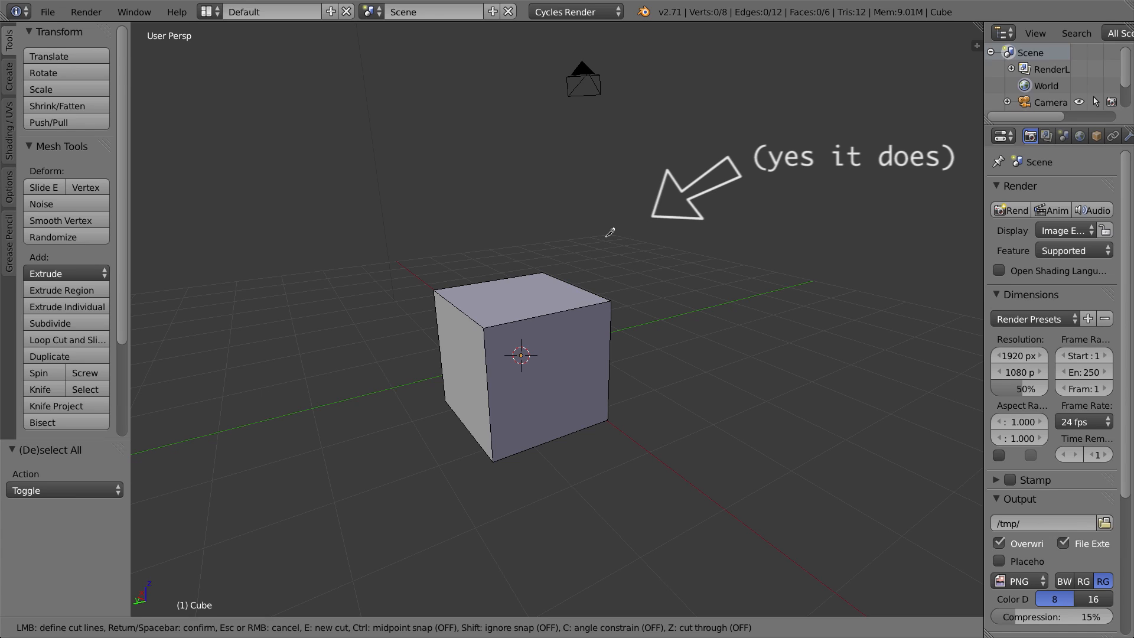
pyautogui.moveTo(599, 245)
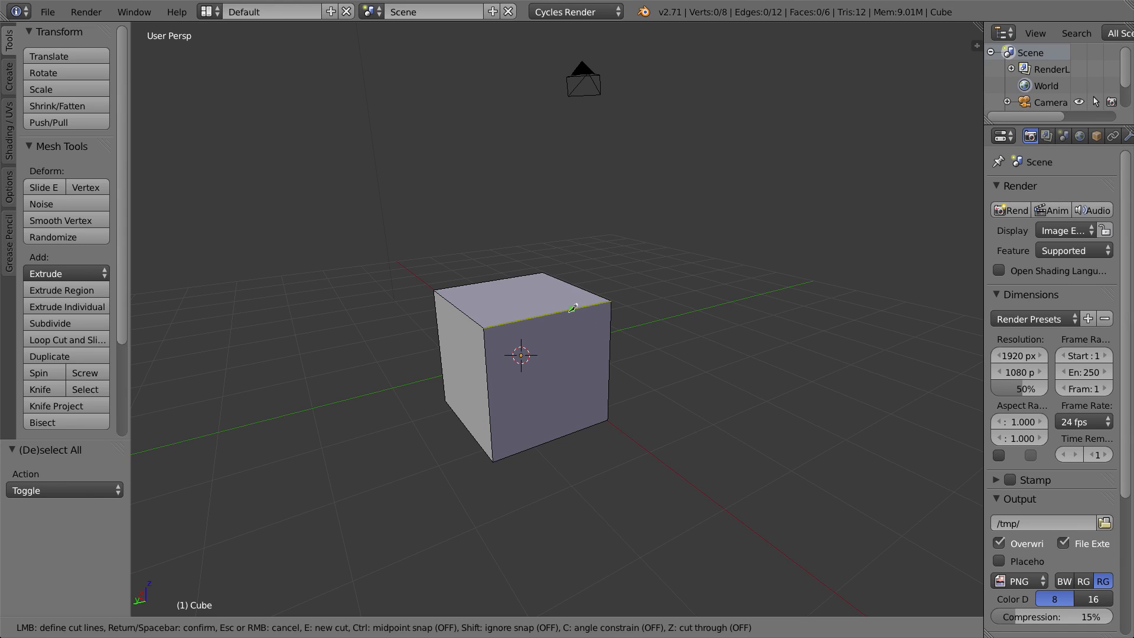
pyautogui.moveTo(467, 306)
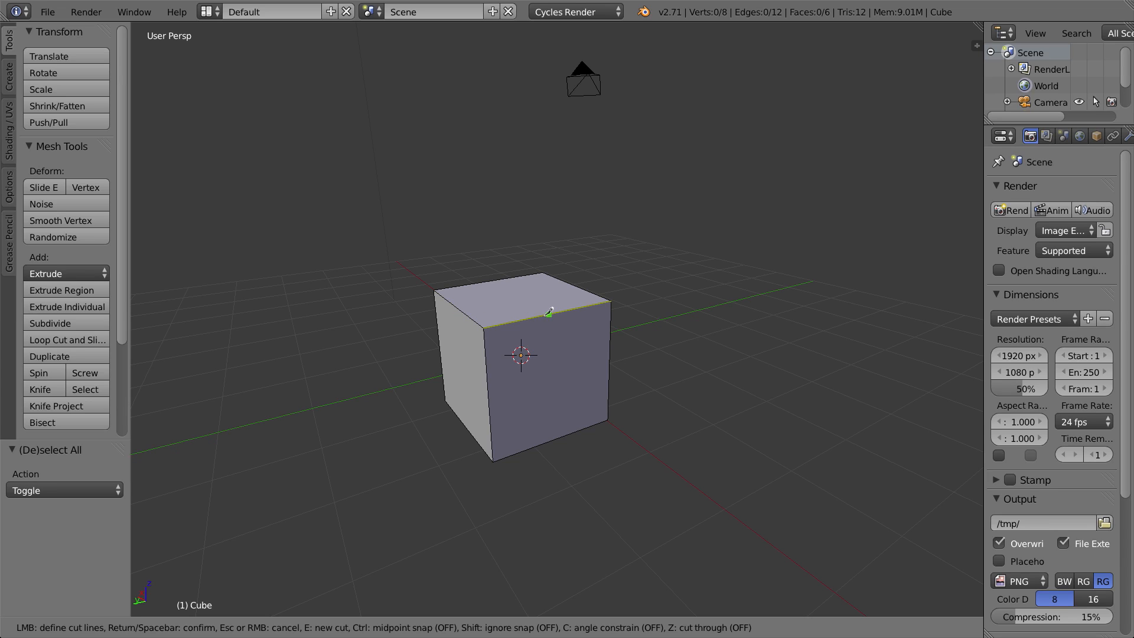
pyautogui.moveTo(567, 361)
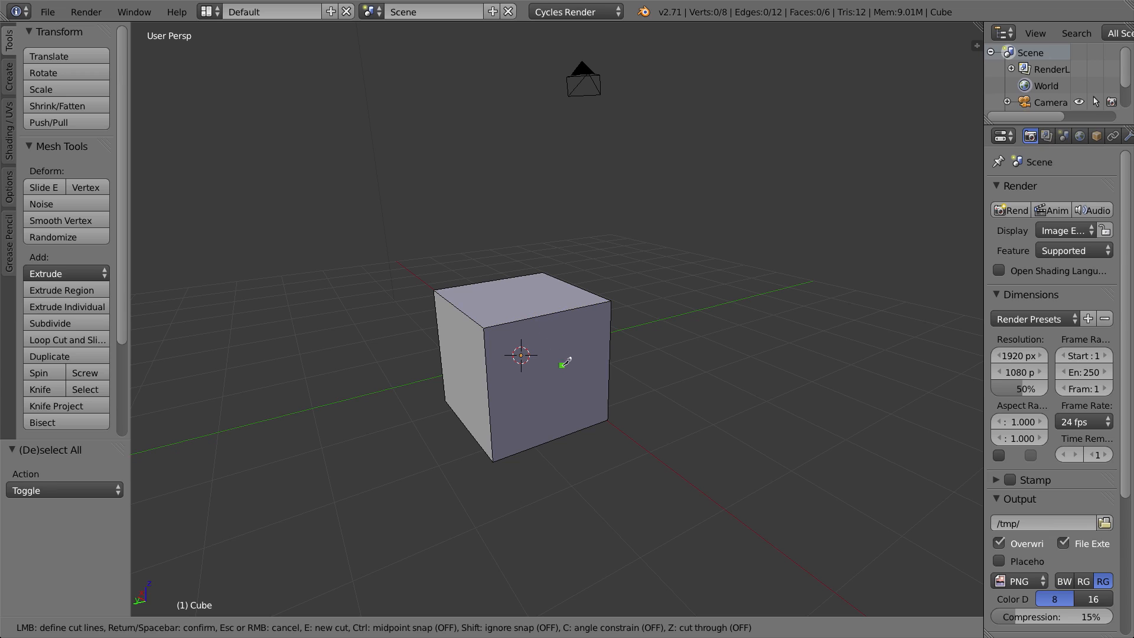
pyautogui.moveTo(688, 337)
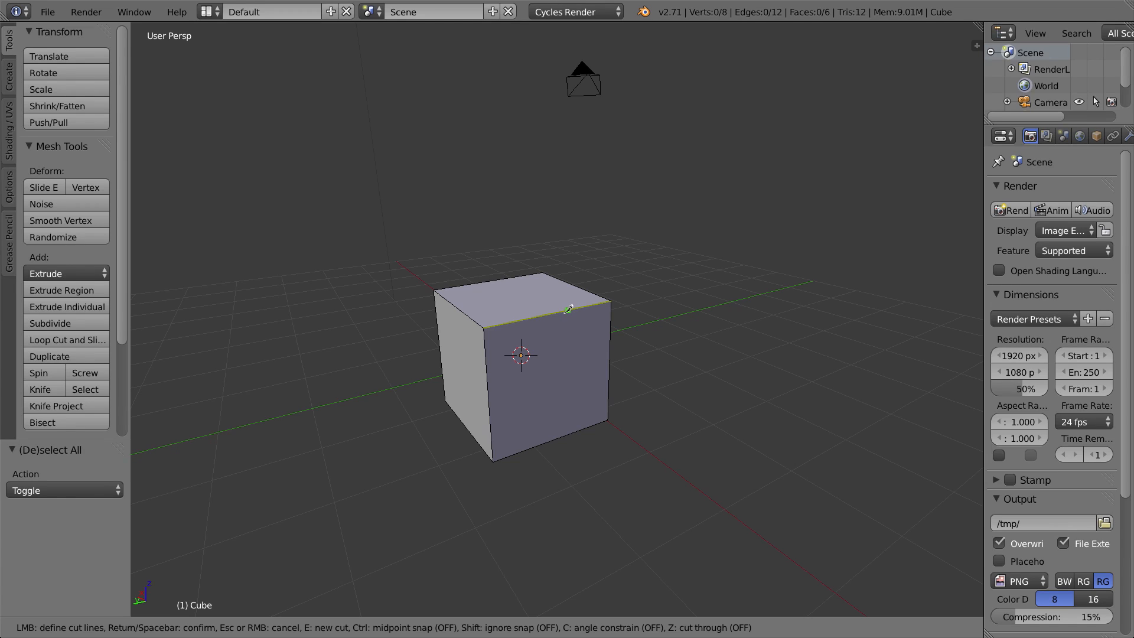
pyautogui.moveTo(571, 426)
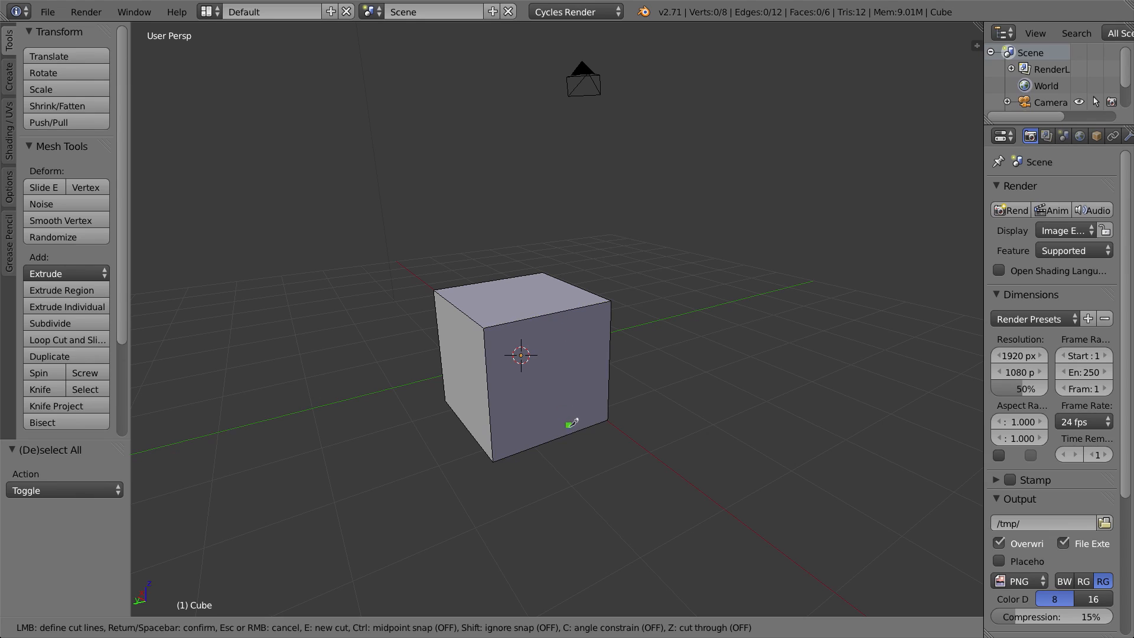
pyautogui.moveTo(561, 310)
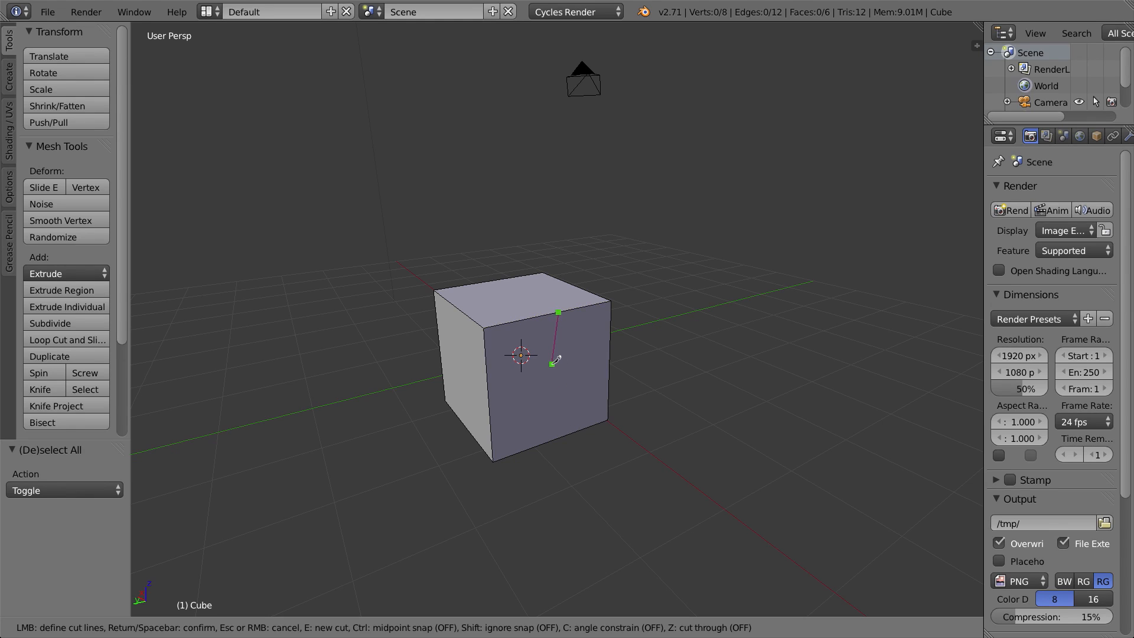
pyautogui.moveTo(578, 368)
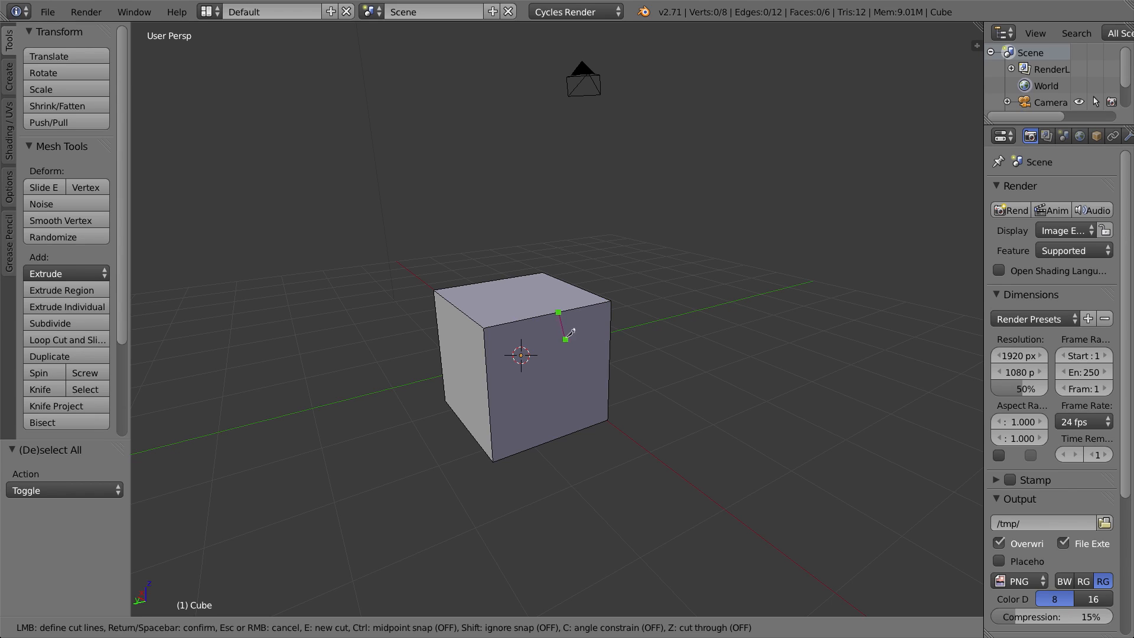
pyautogui.moveTo(561, 315)
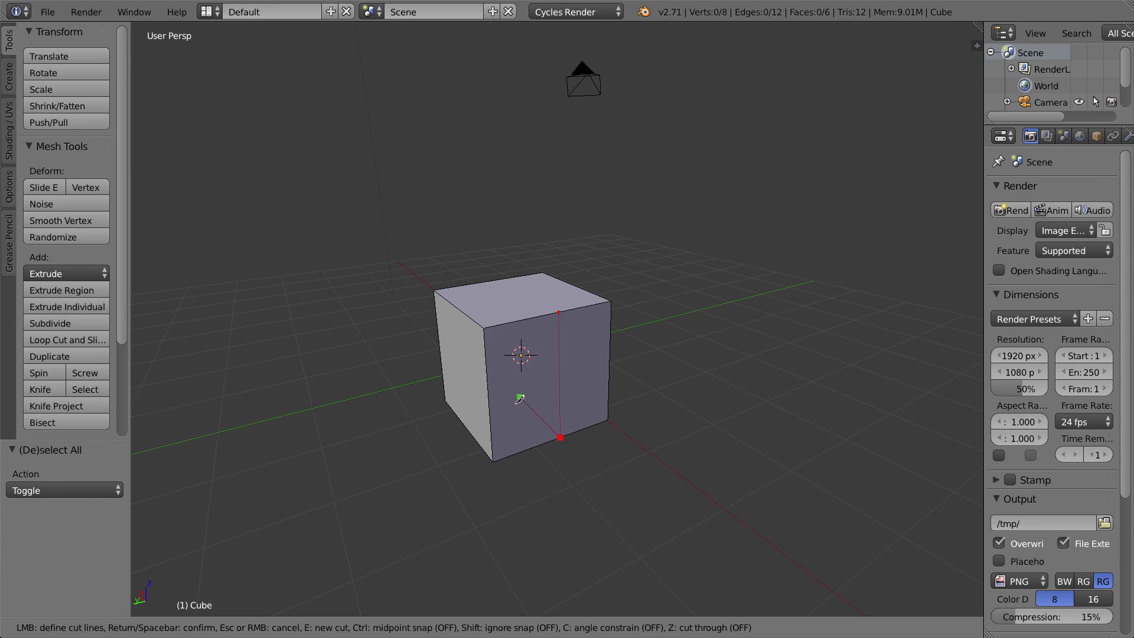
pyautogui.moveTo(547, 379)
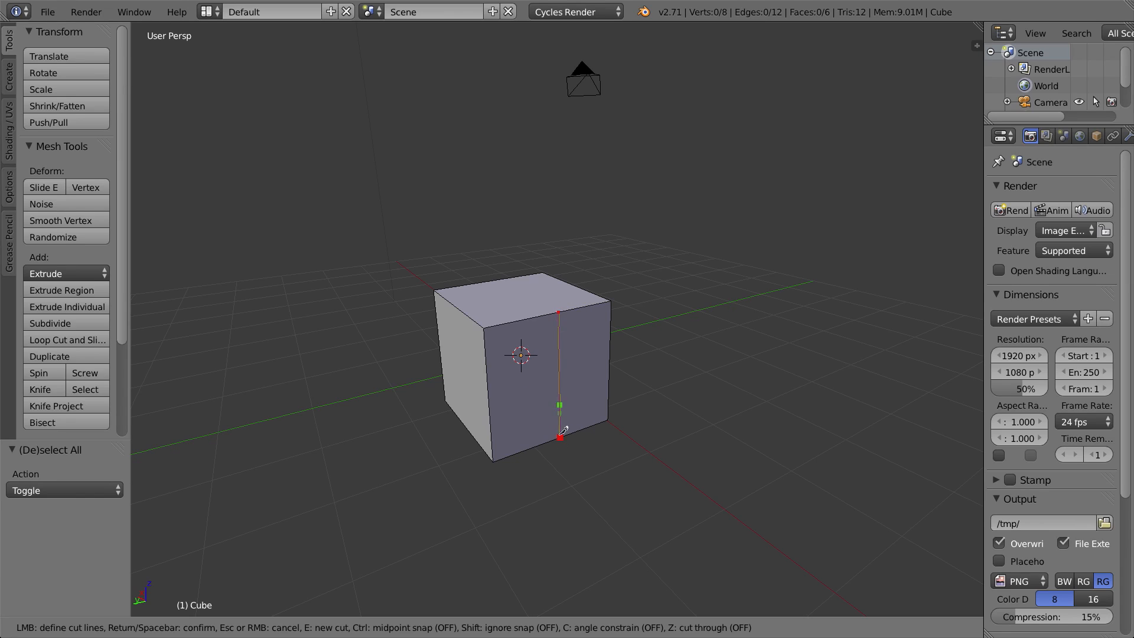
pyautogui.moveTo(522, 411)
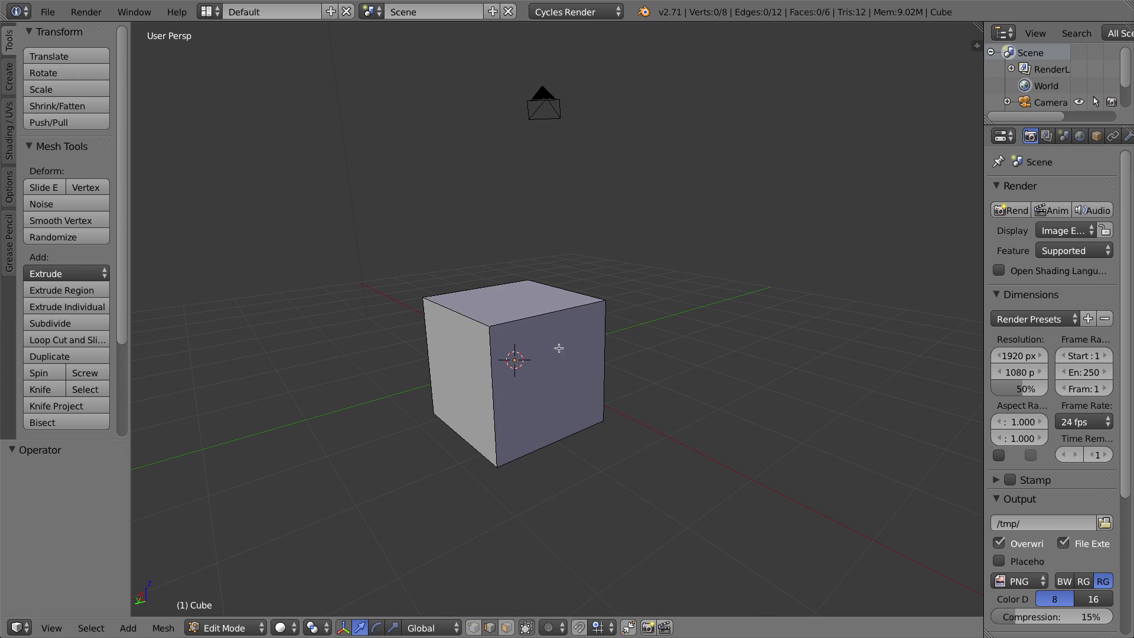
pyautogui.moveTo(567, 442)
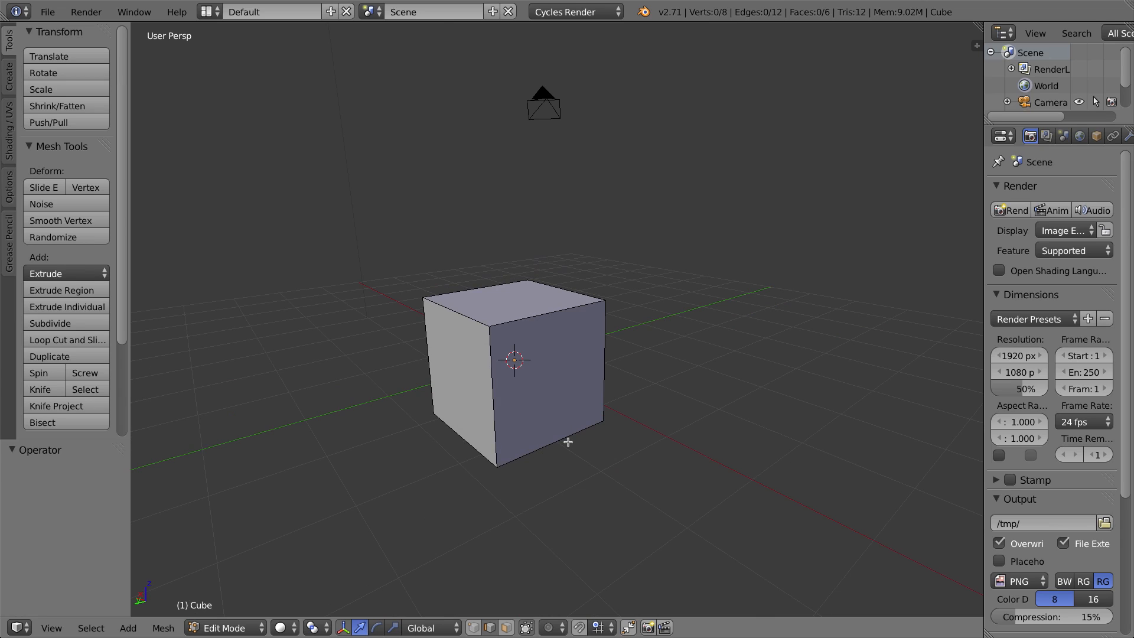
pyautogui.moveTo(557, 442)
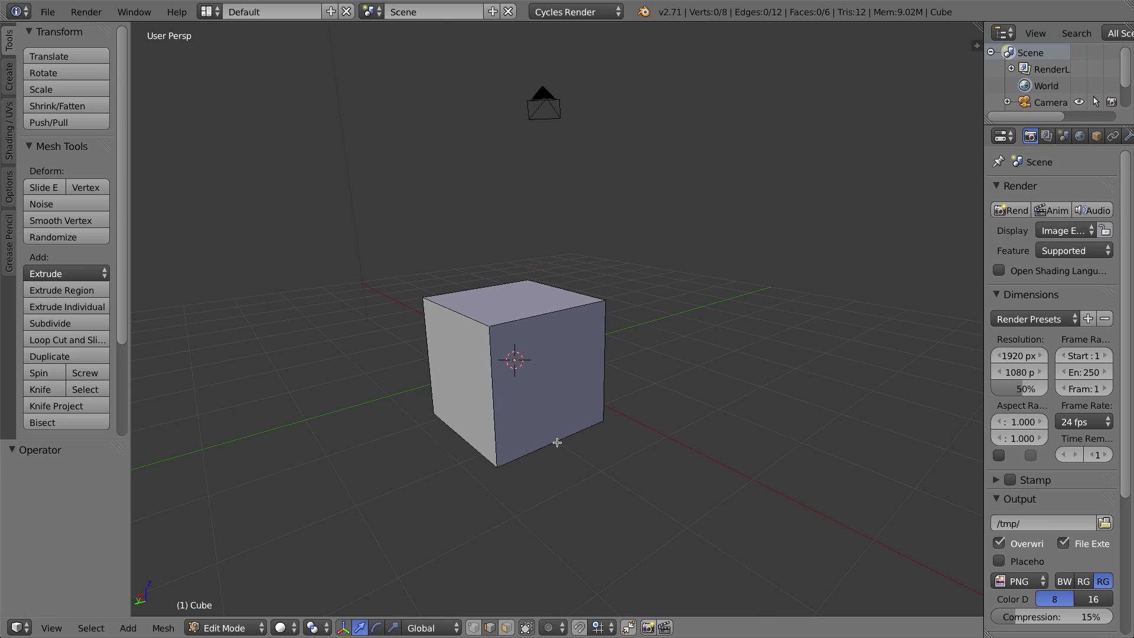
# Step: Draw a zigzag knife path down the cube's front face, leaving it unapplied
pyautogui.click(40, 389)
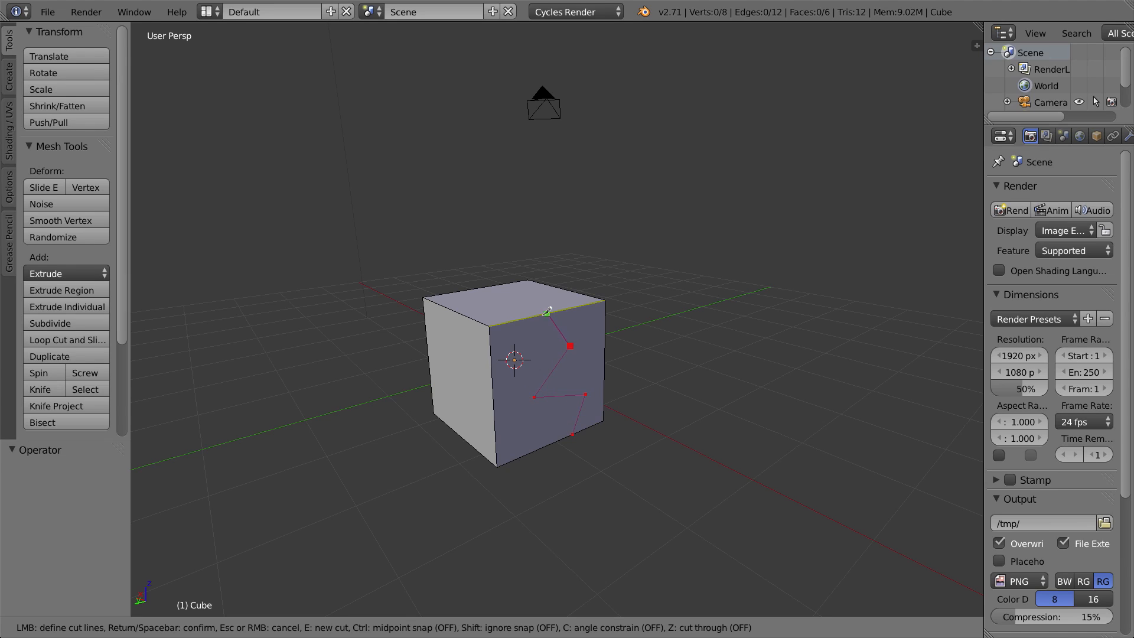
pyautogui.moveTo(568, 300)
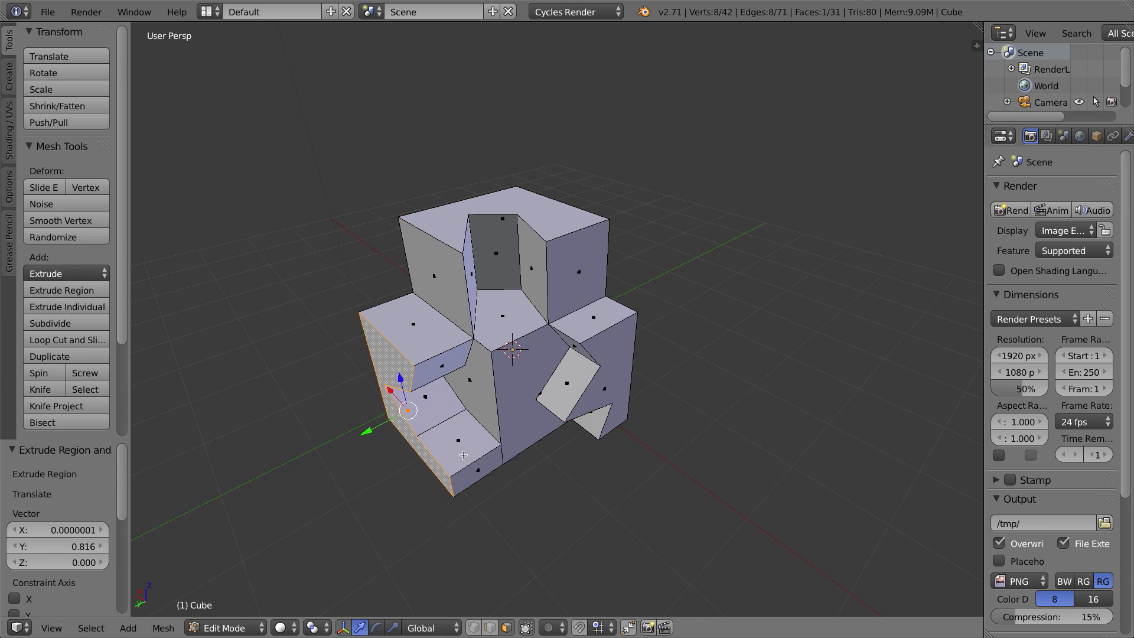
# Step: Undo back to the plain eight-vertex cube and begin a new knife cut
pyautogui.press('ctrl+z')
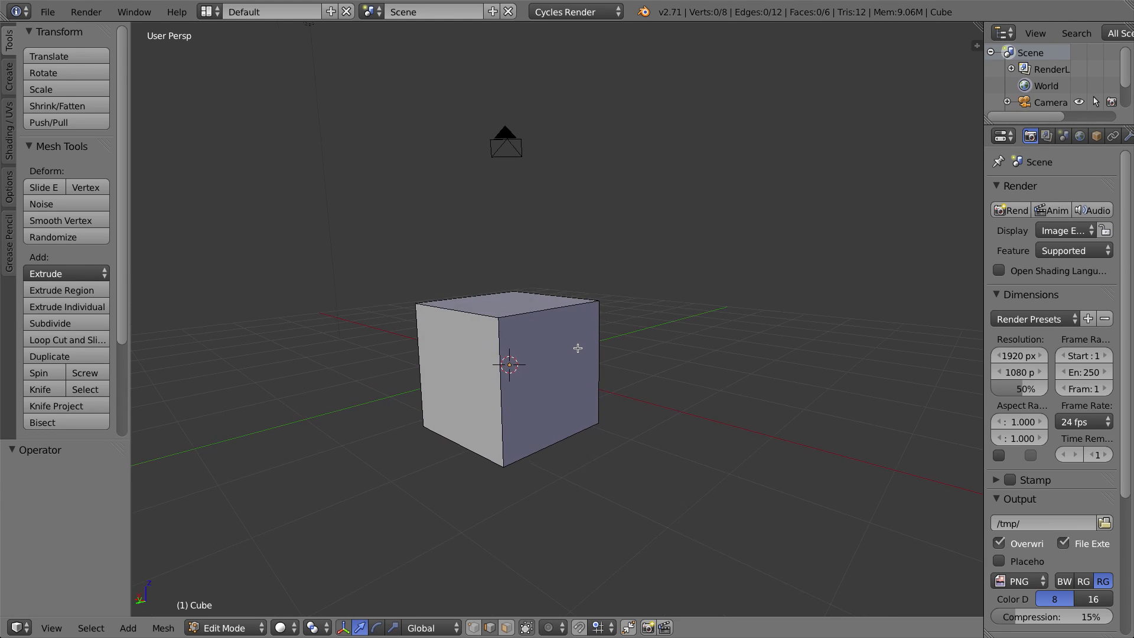
pyautogui.press('a')
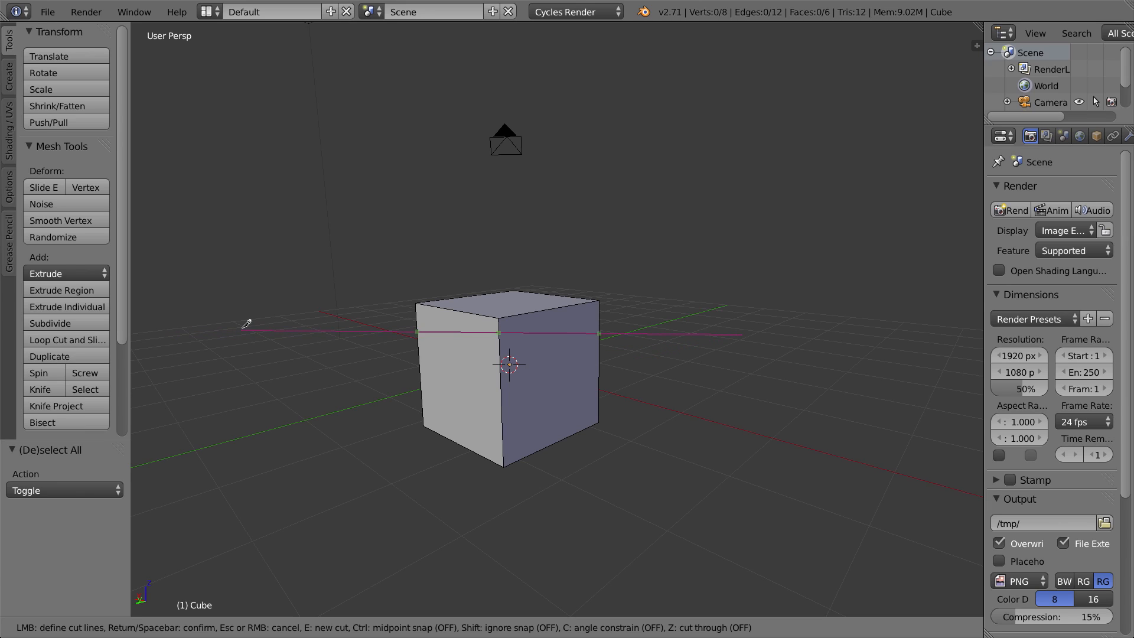
pyautogui.moveTo(316, 352)
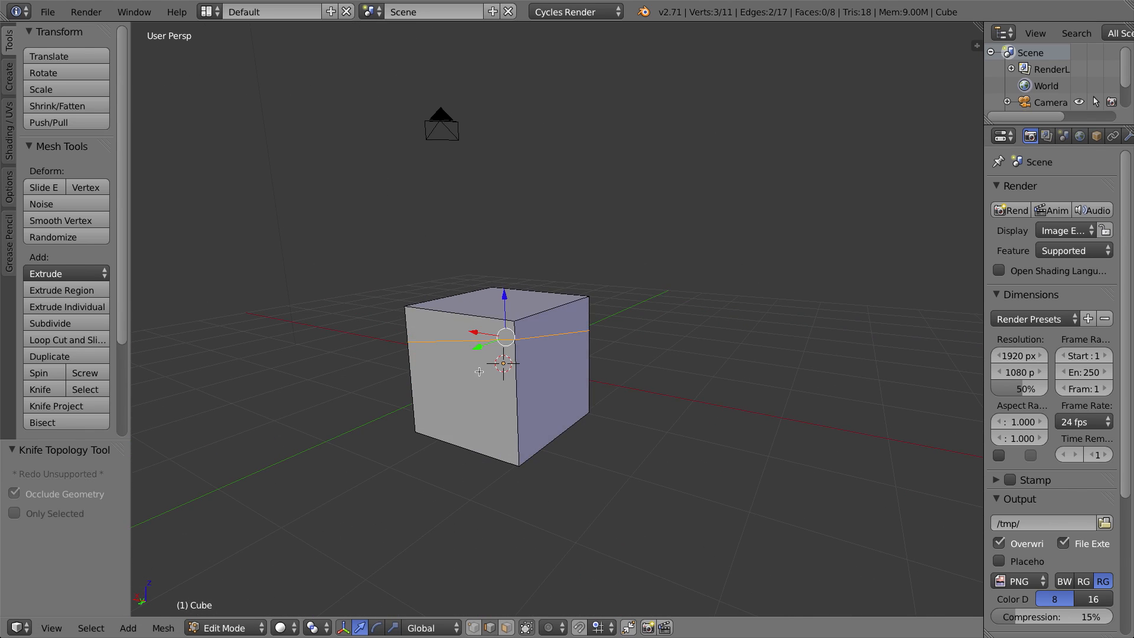
pyautogui.moveTo(421, 346)
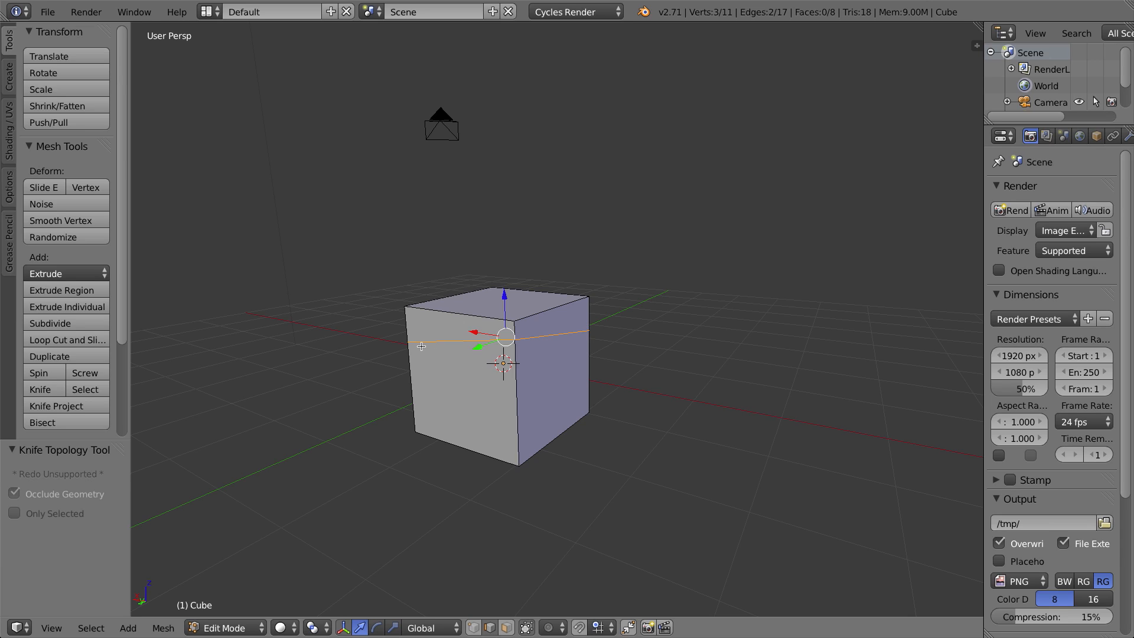
pyautogui.moveTo(480, 358)
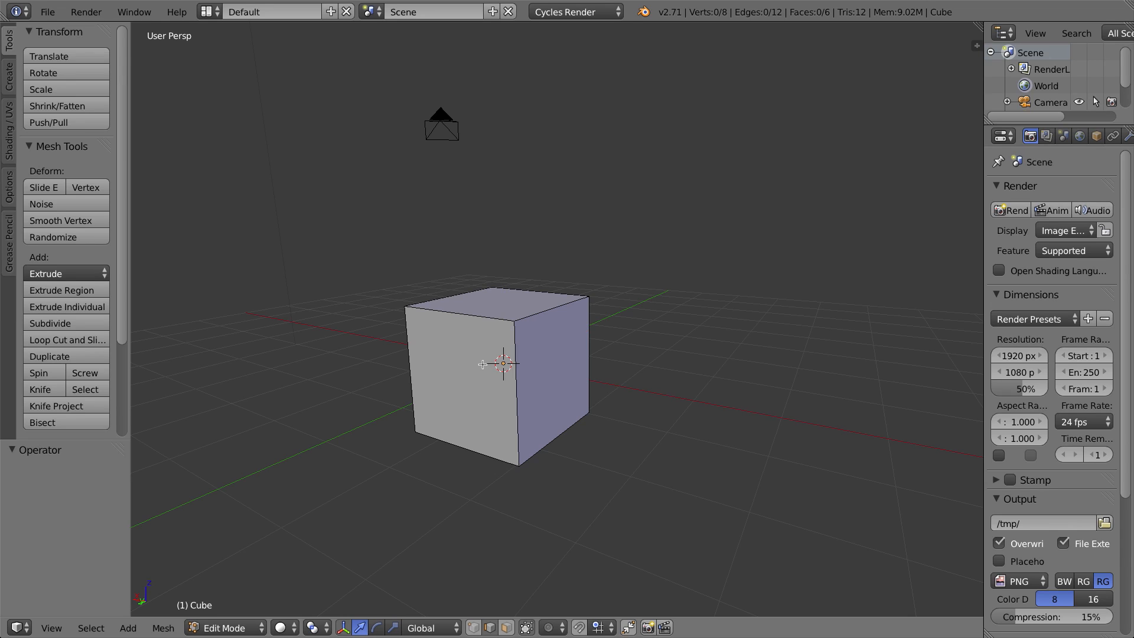
pyautogui.moveTo(538, 380)
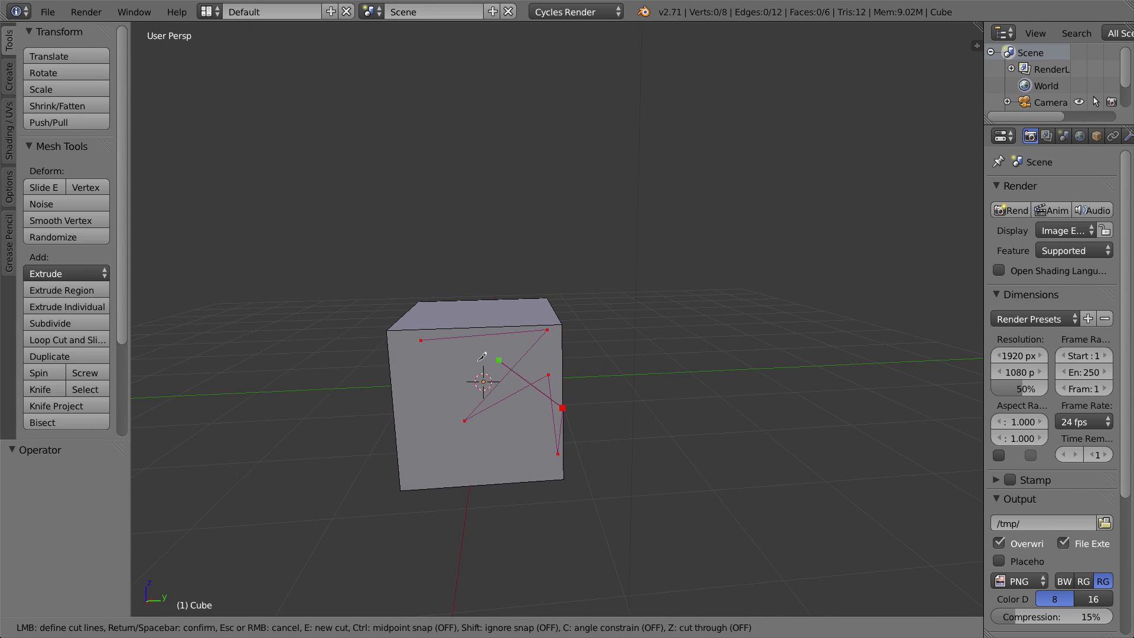
pyautogui.moveTo(423, 417)
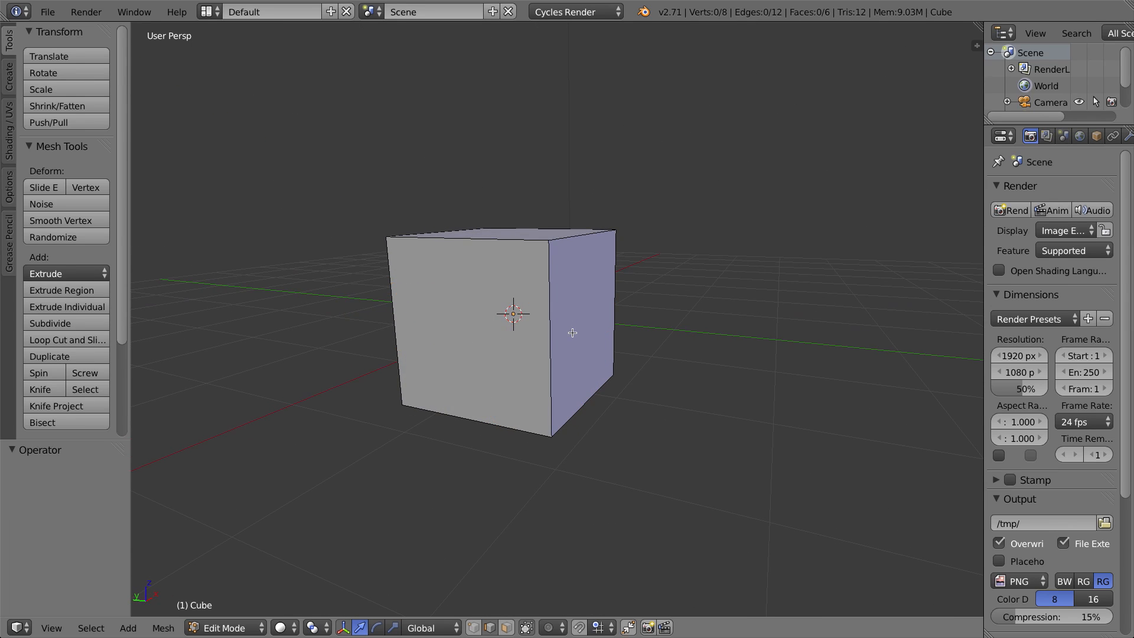
pyautogui.moveTo(579, 359)
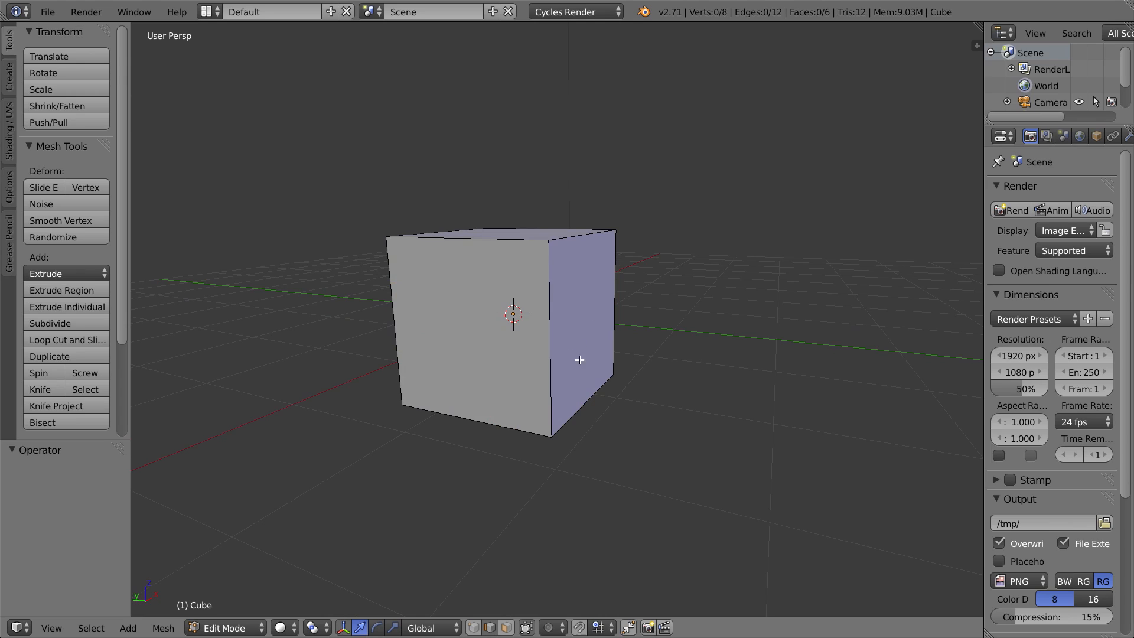
# Step: Reactivate the knife on the plain eight-vertex cube with no cut drawn
pyautogui.click(39, 390)
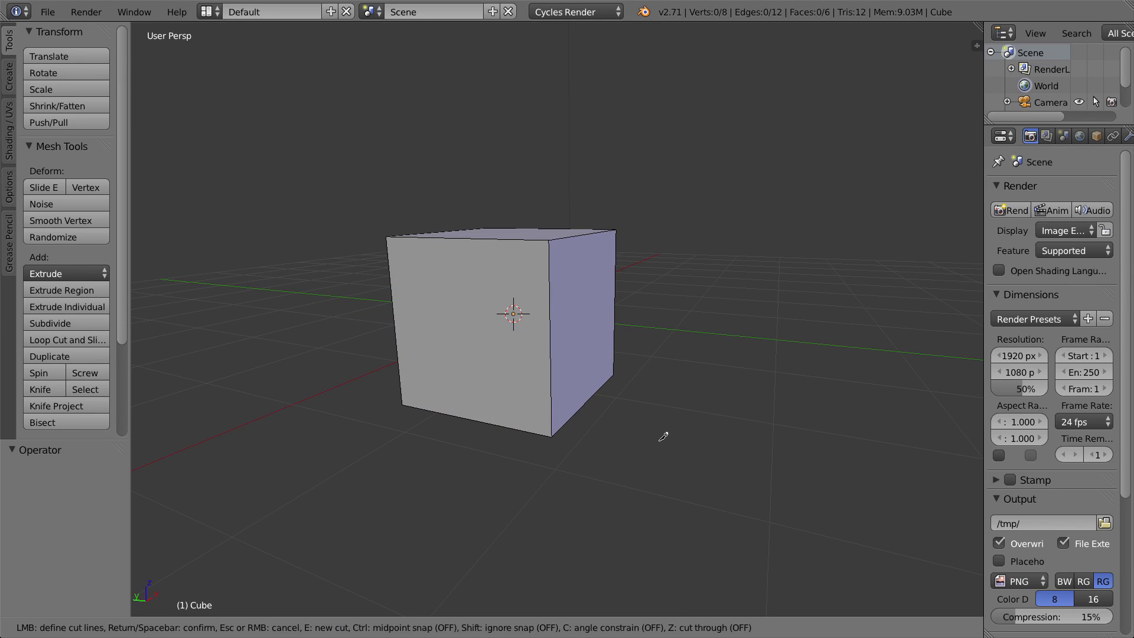
pyautogui.moveTo(315, 542)
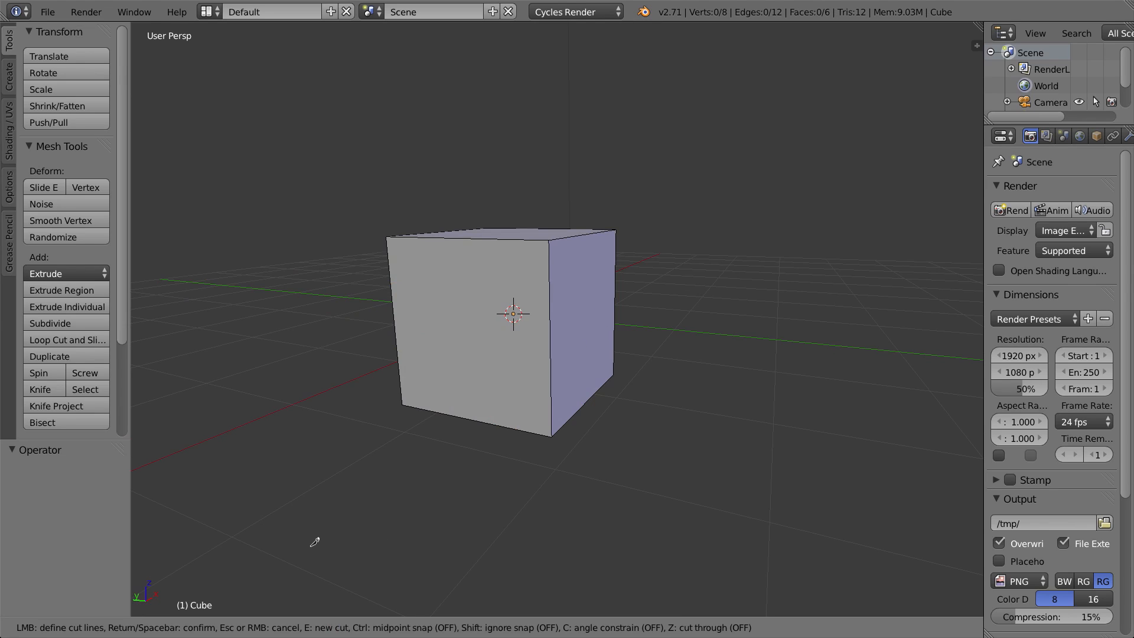
pyautogui.moveTo(513, 626)
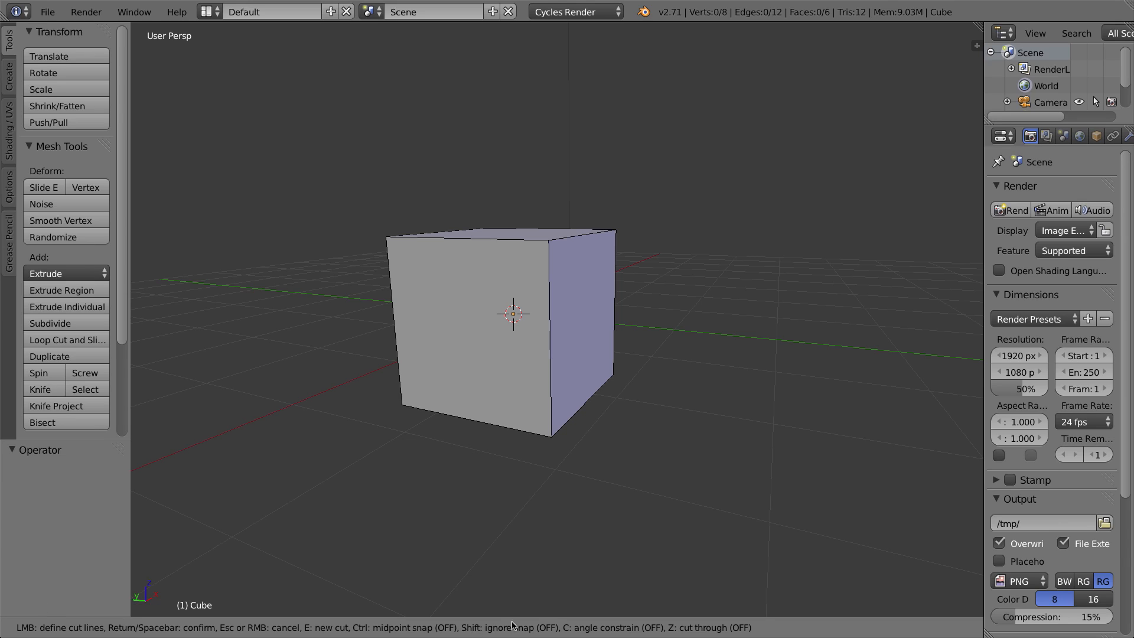
pyautogui.moveTo(662, 600)
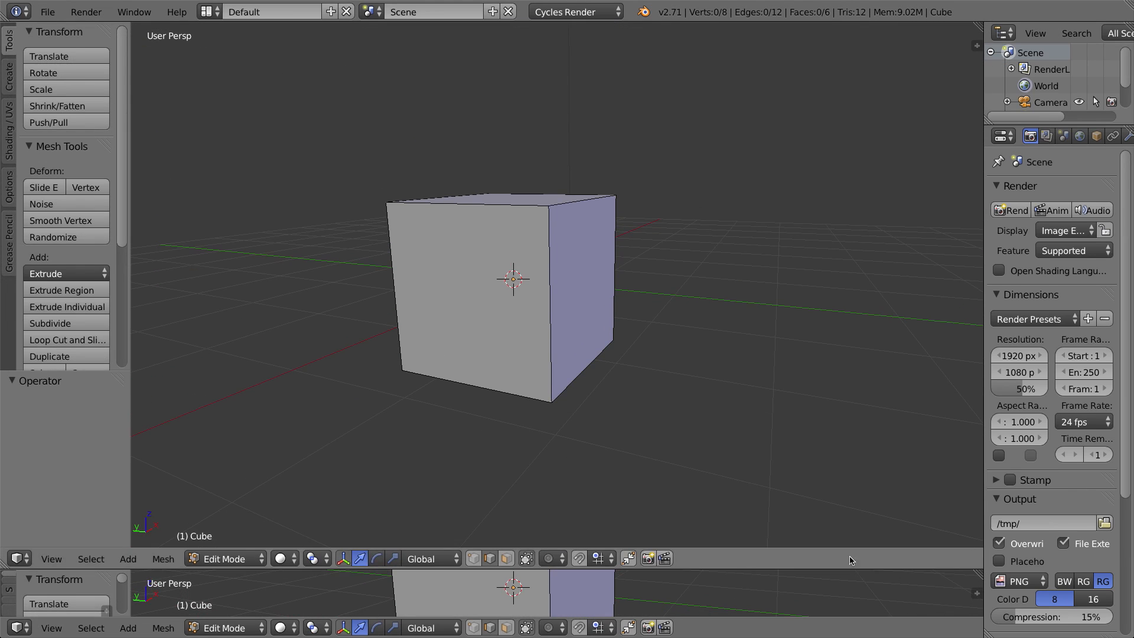
pyautogui.moveTo(632, 554)
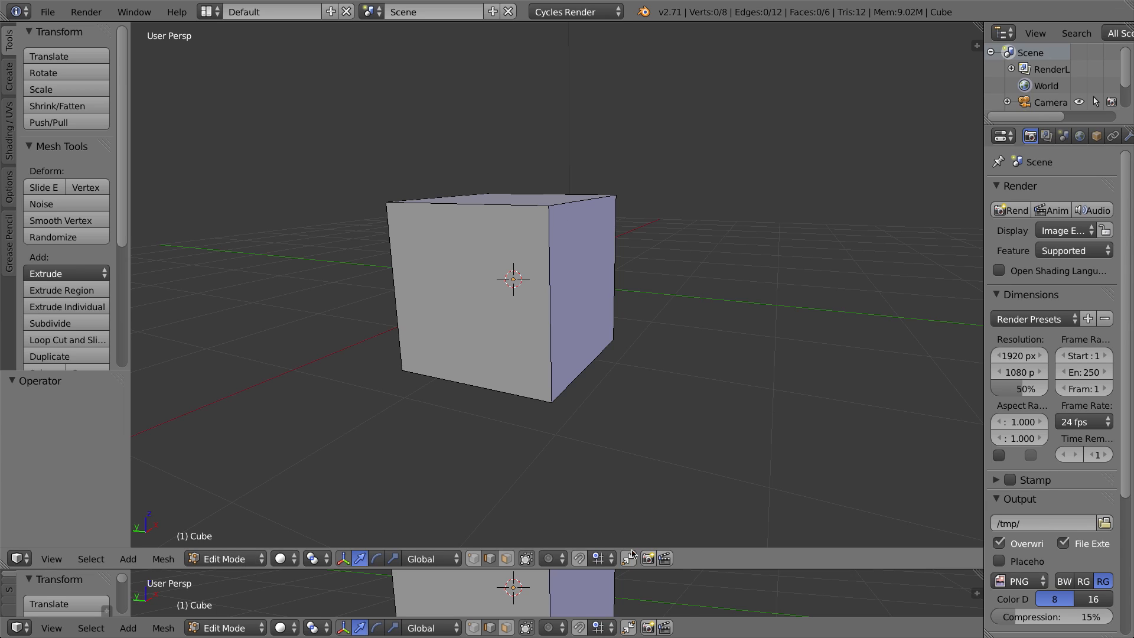
pyautogui.moveTo(609, 317)
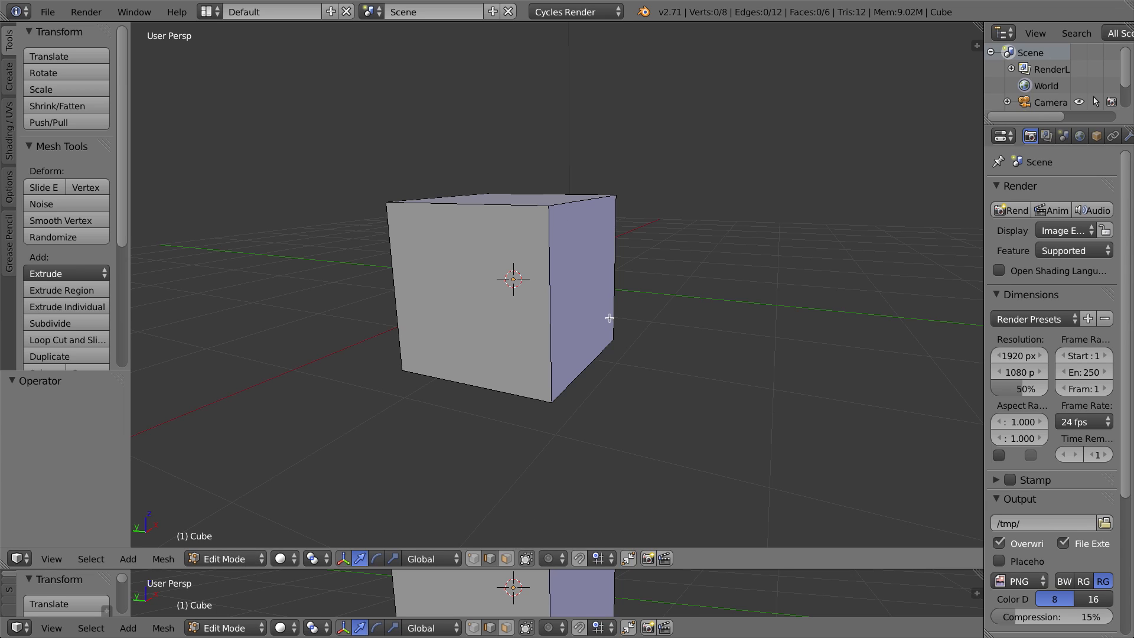
pyautogui.click(67, 339)
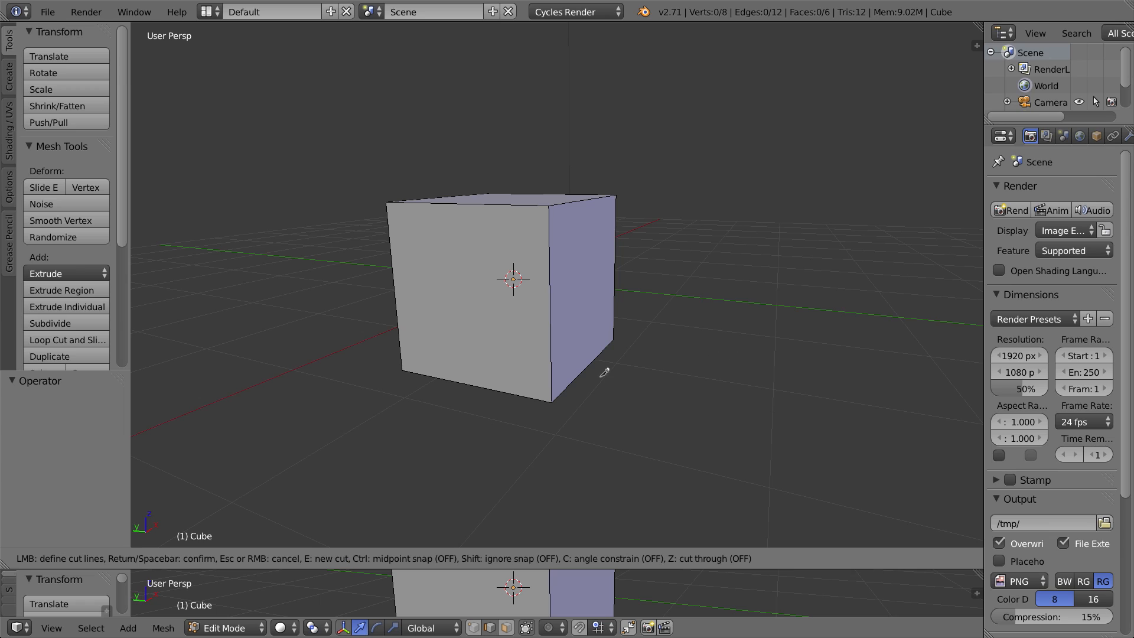
pyautogui.moveTo(320, 519)
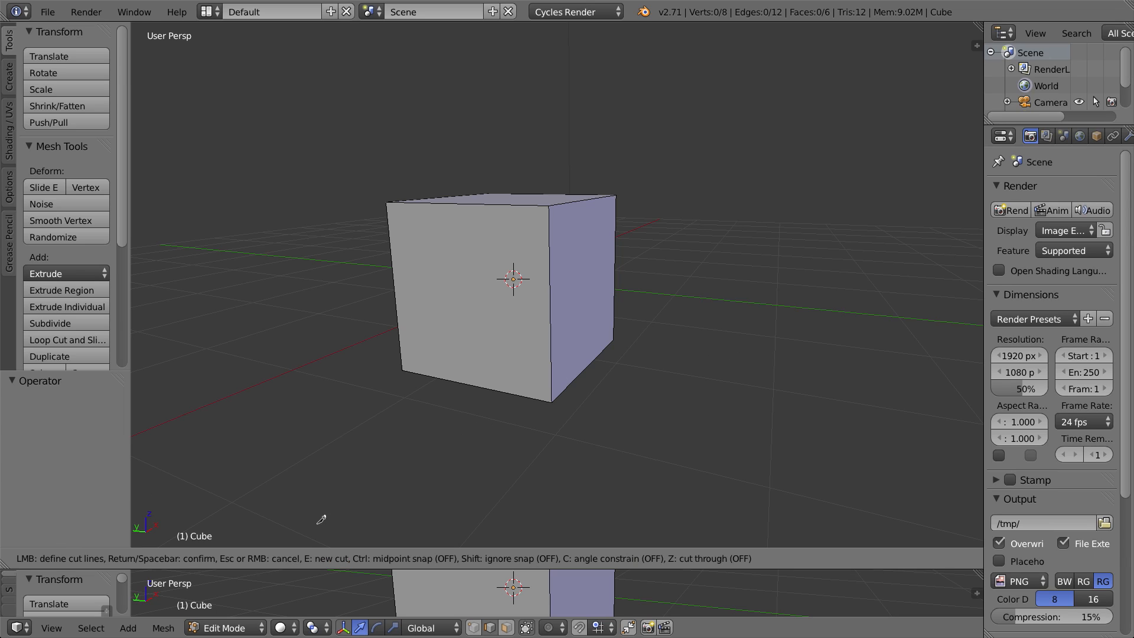
pyautogui.moveTo(274, 484)
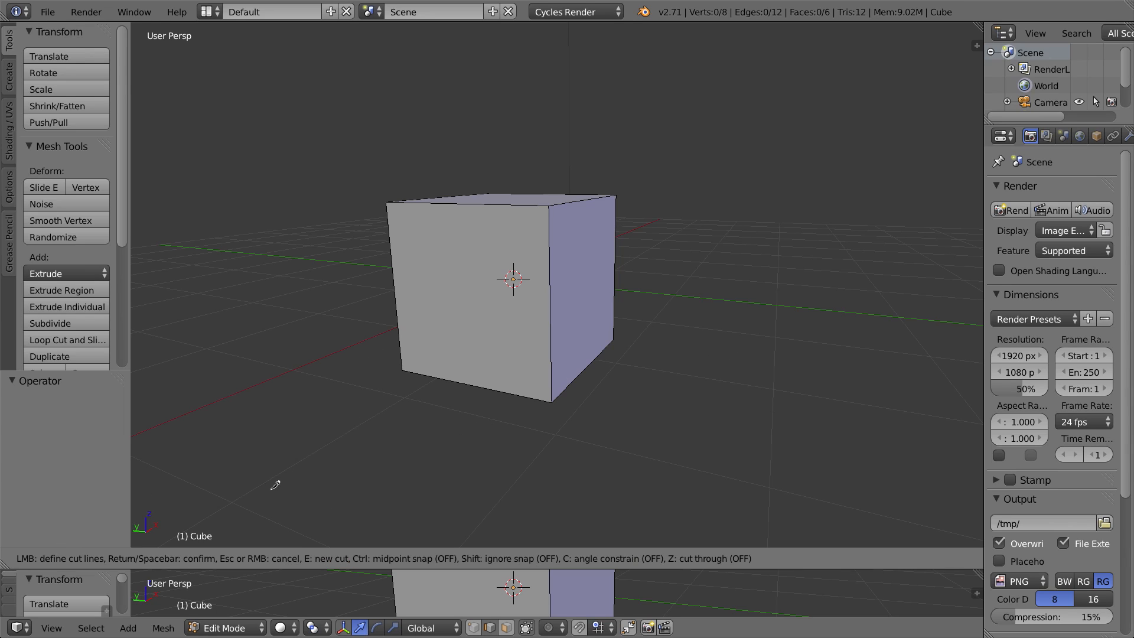
pyautogui.moveTo(43, 546)
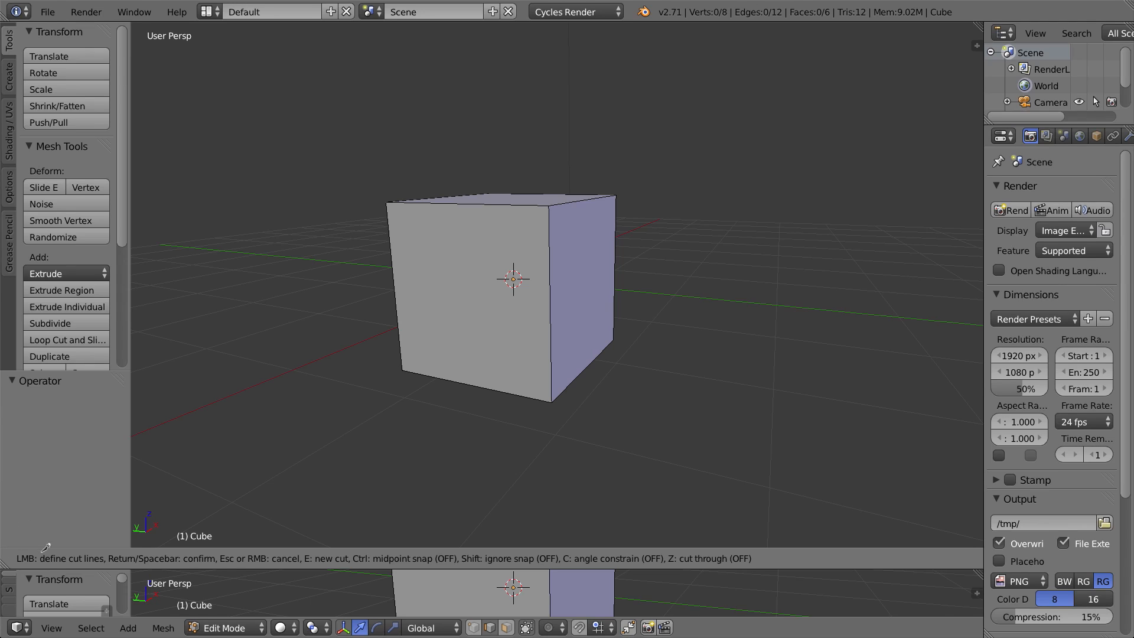
pyautogui.moveTo(72, 547)
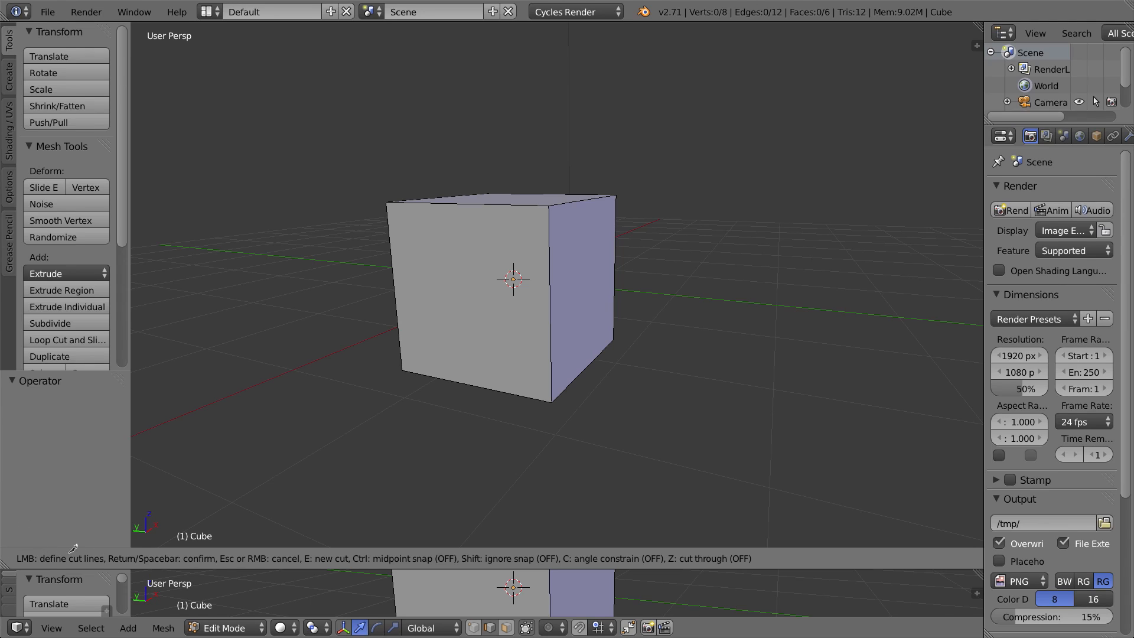
pyautogui.moveTo(332, 273)
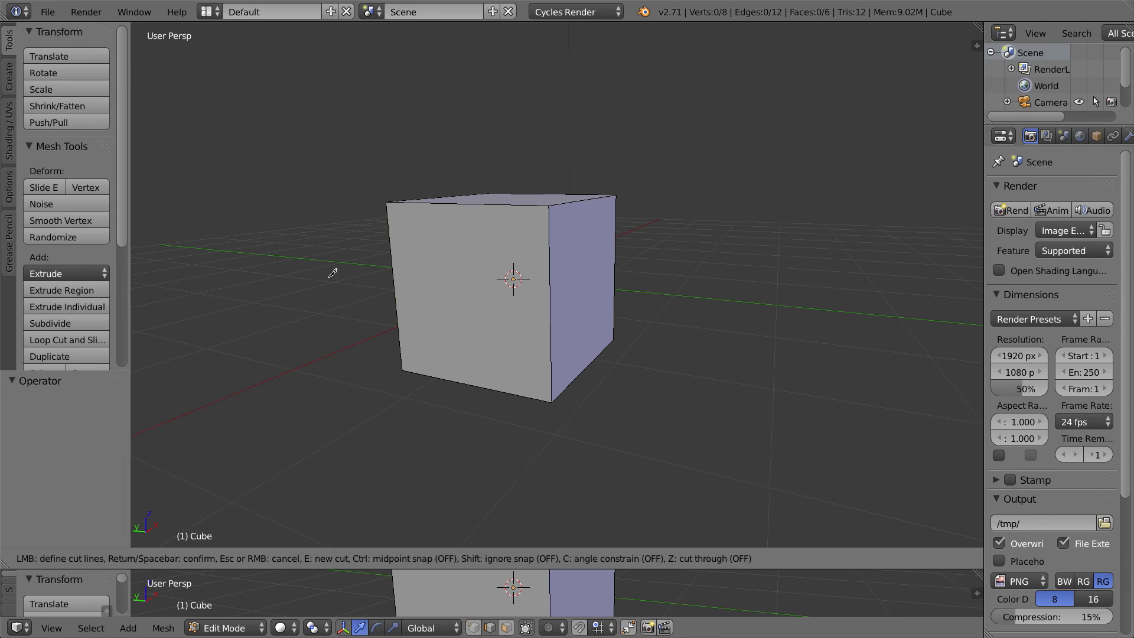
pyautogui.moveTo(602, 232)
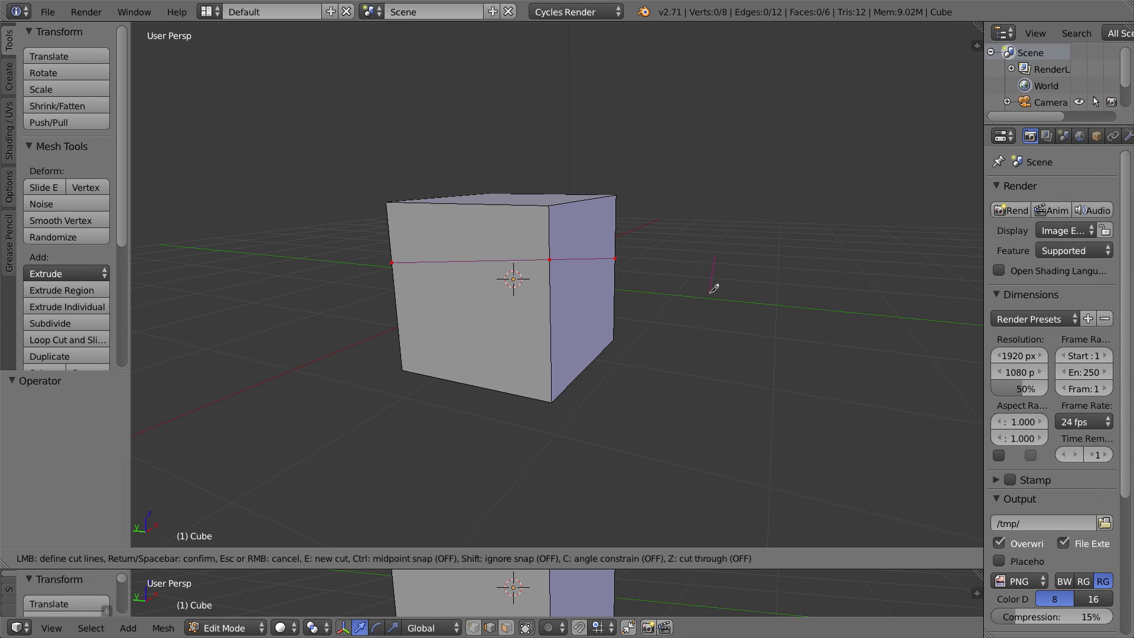
pyautogui.moveTo(574, 290)
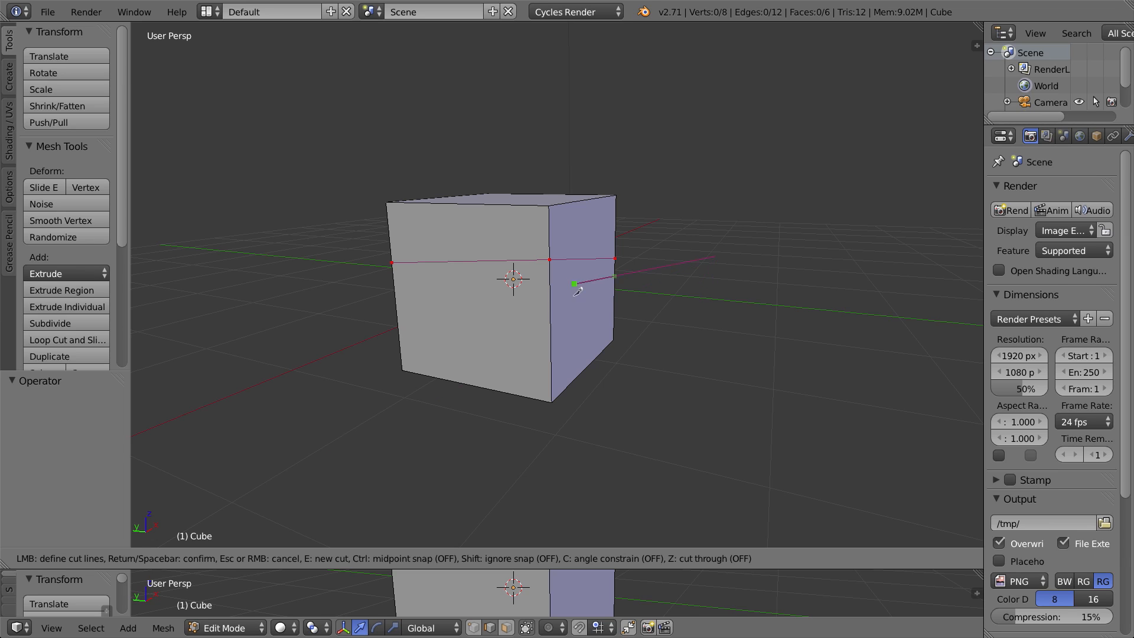
pyautogui.moveTo(112, 544)
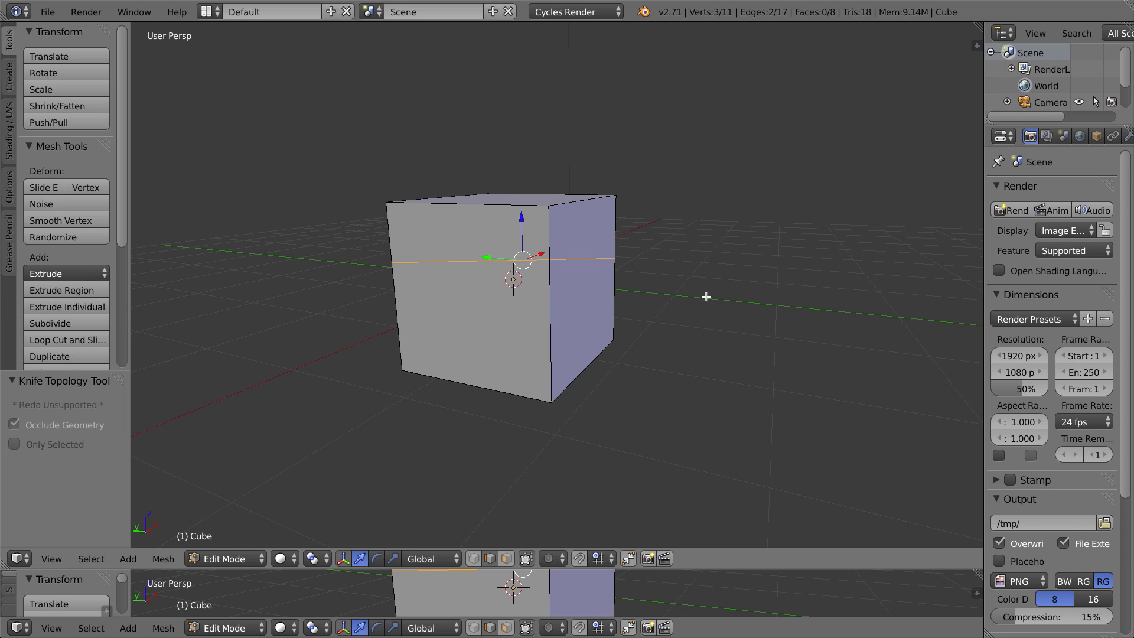
pyautogui.moveTo(744, 315)
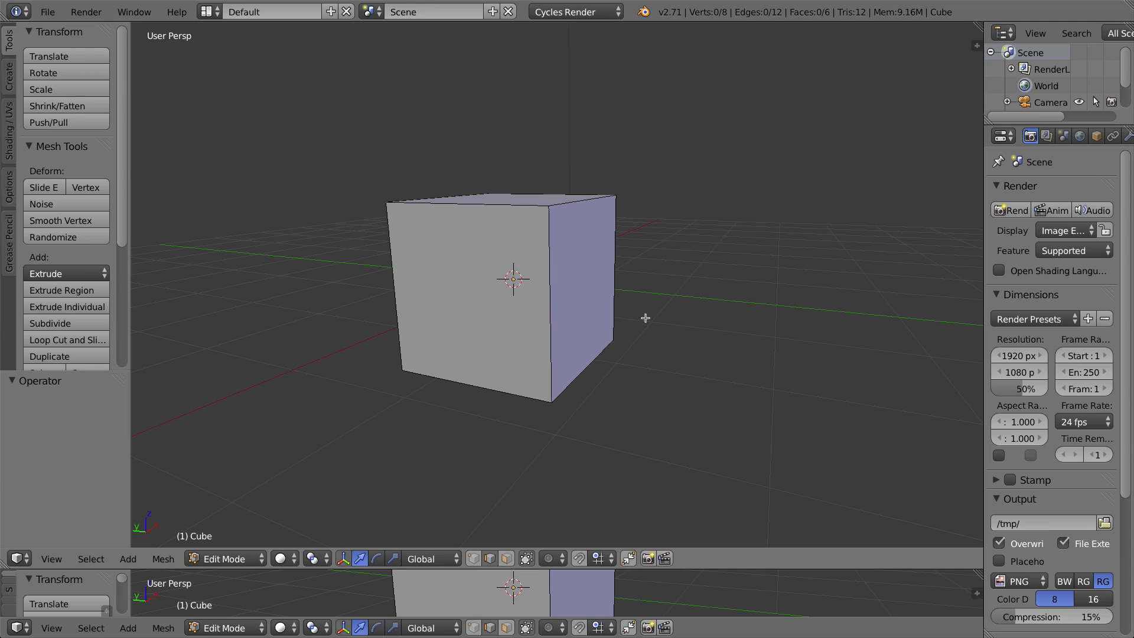
# Step: Cut and confirm knife edges across the cube, raising it to fifteen vertices
pyautogui.click(67, 339)
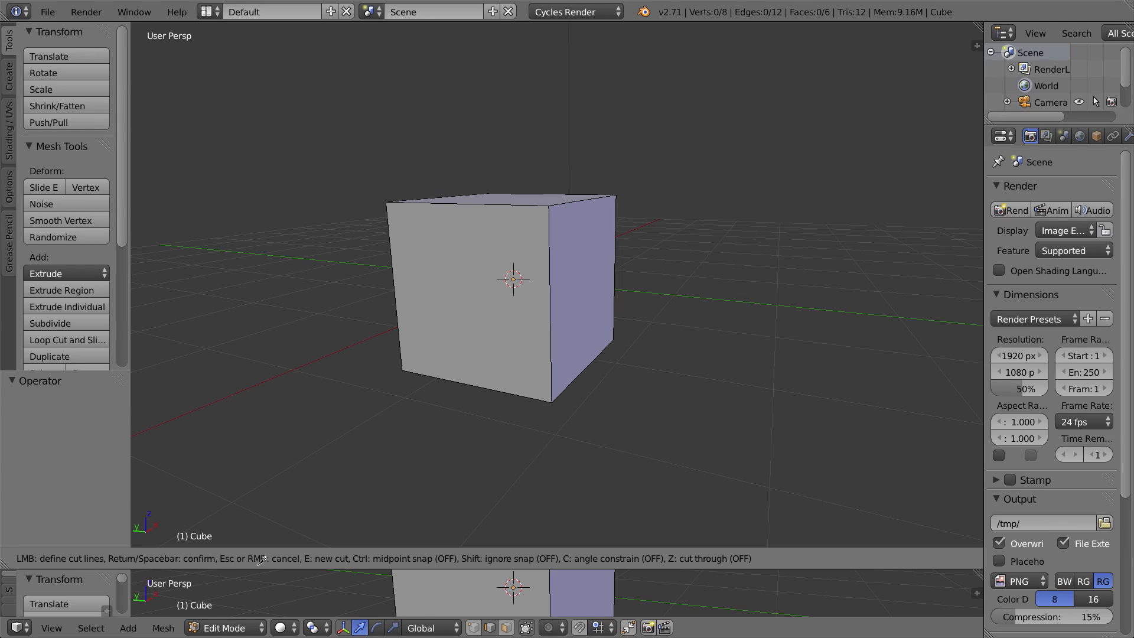
pyautogui.moveTo(324, 541)
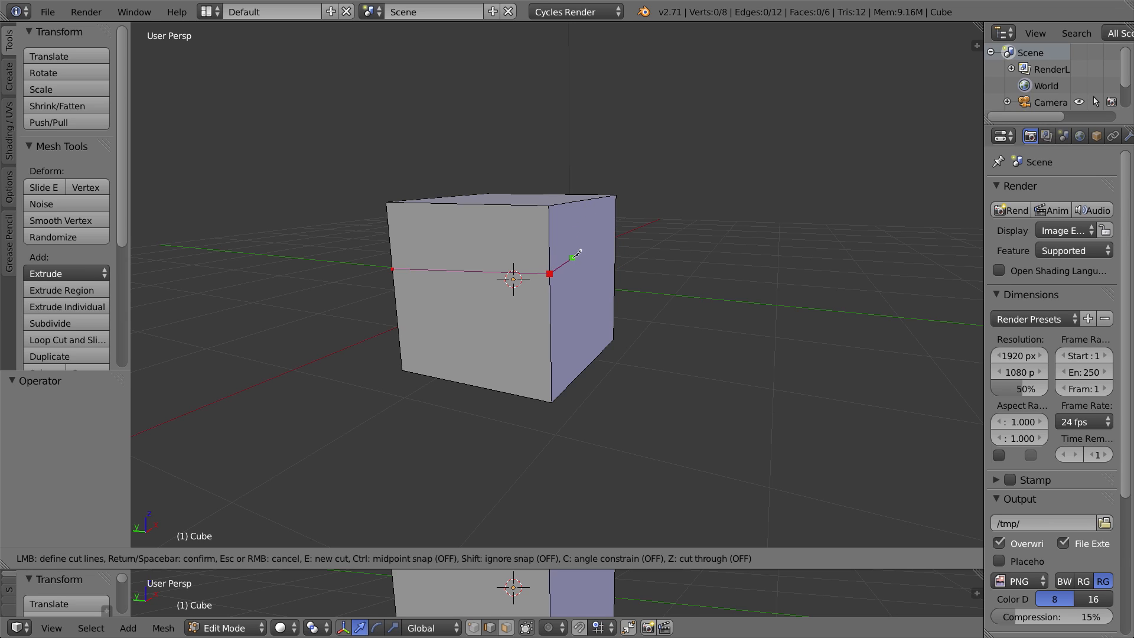
pyautogui.moveTo(484, 371)
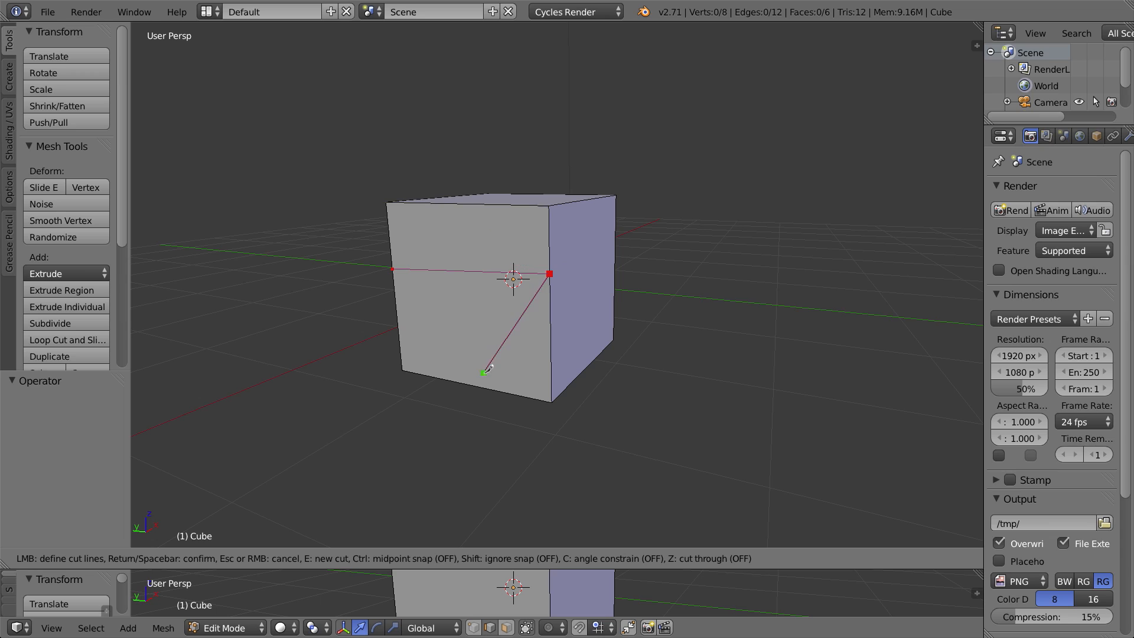
pyautogui.moveTo(579, 297)
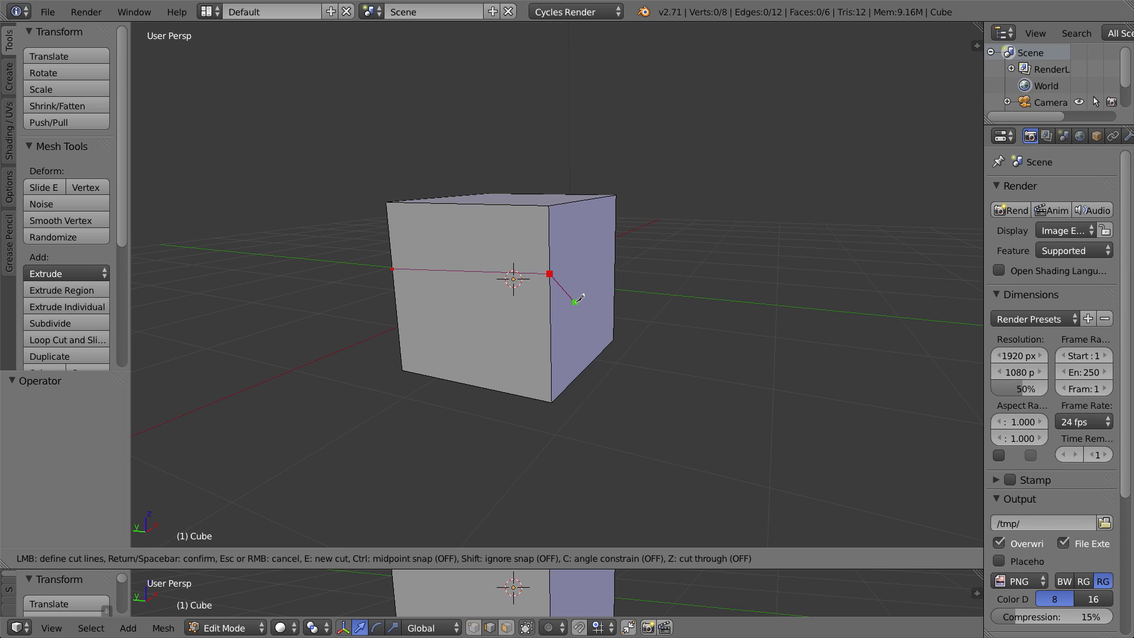
pyautogui.moveTo(579, 274)
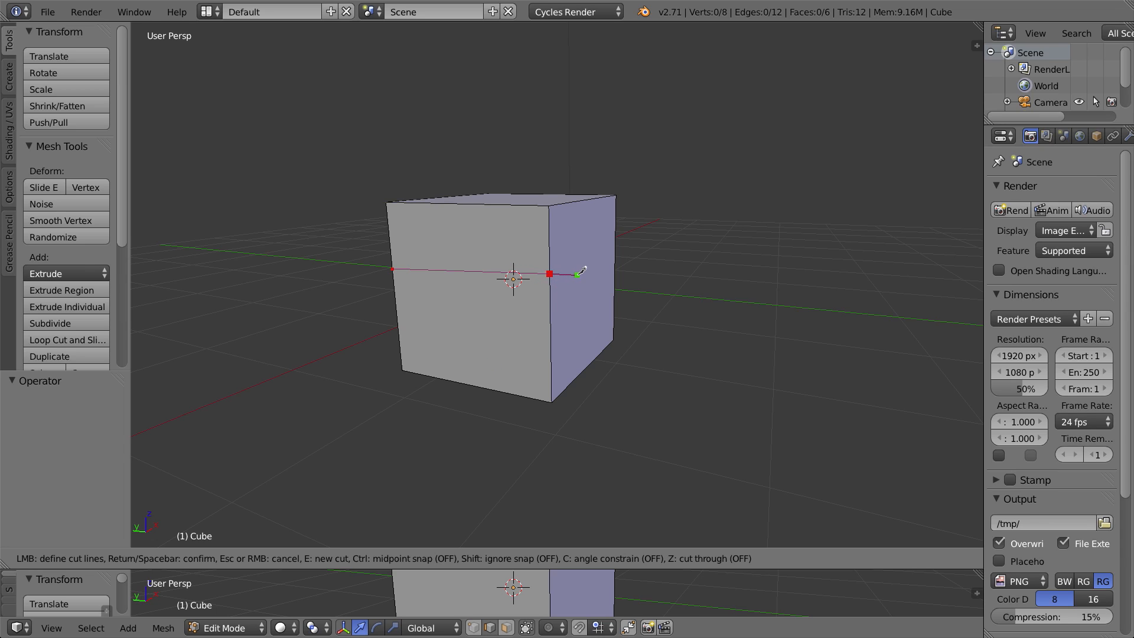
pyautogui.moveTo(467, 212)
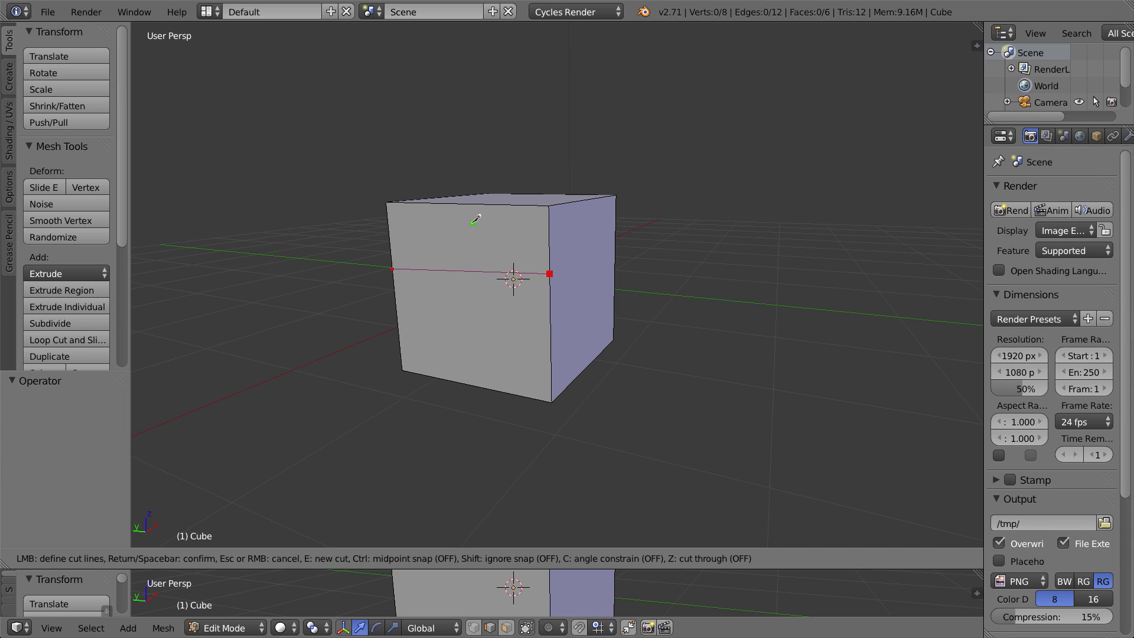
pyautogui.moveTo(463, 205)
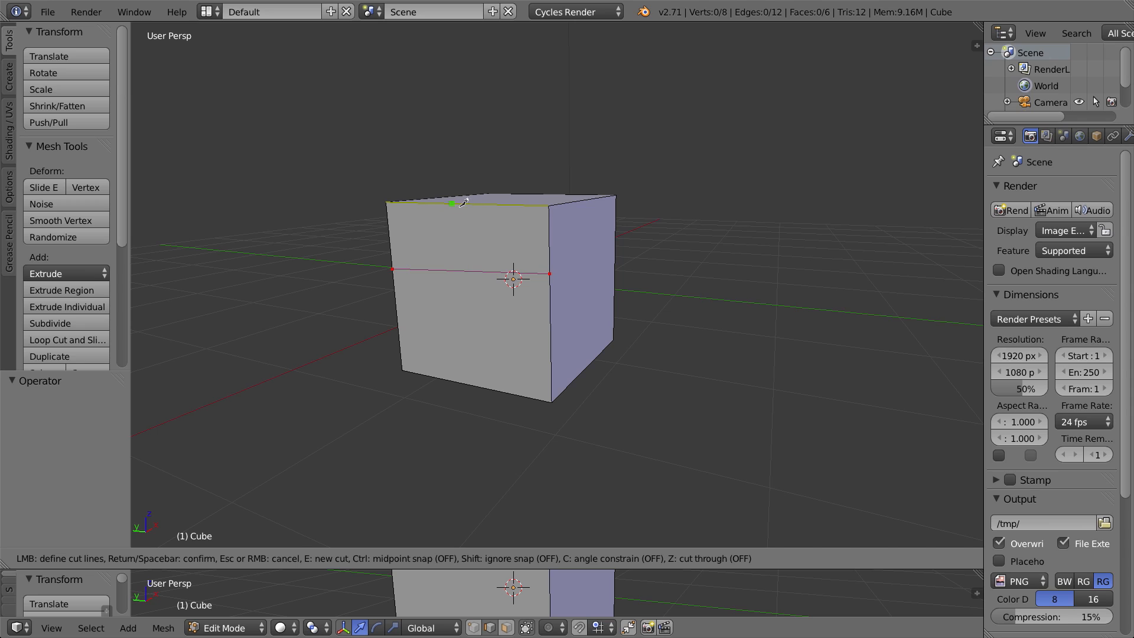
pyautogui.moveTo(500, 333)
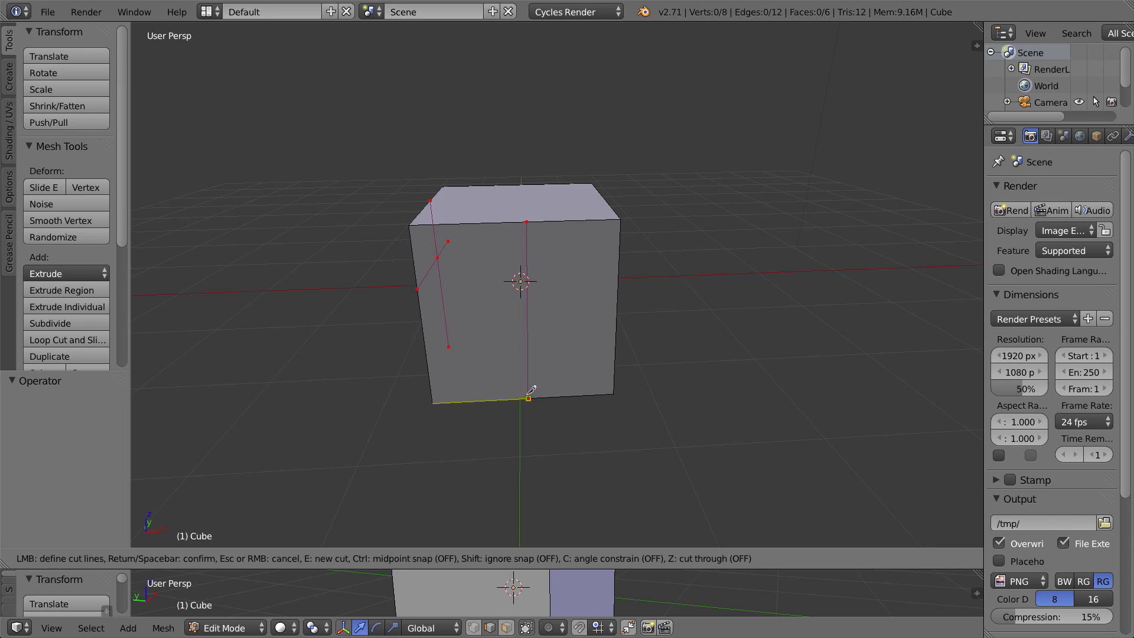
pyautogui.press('Return')
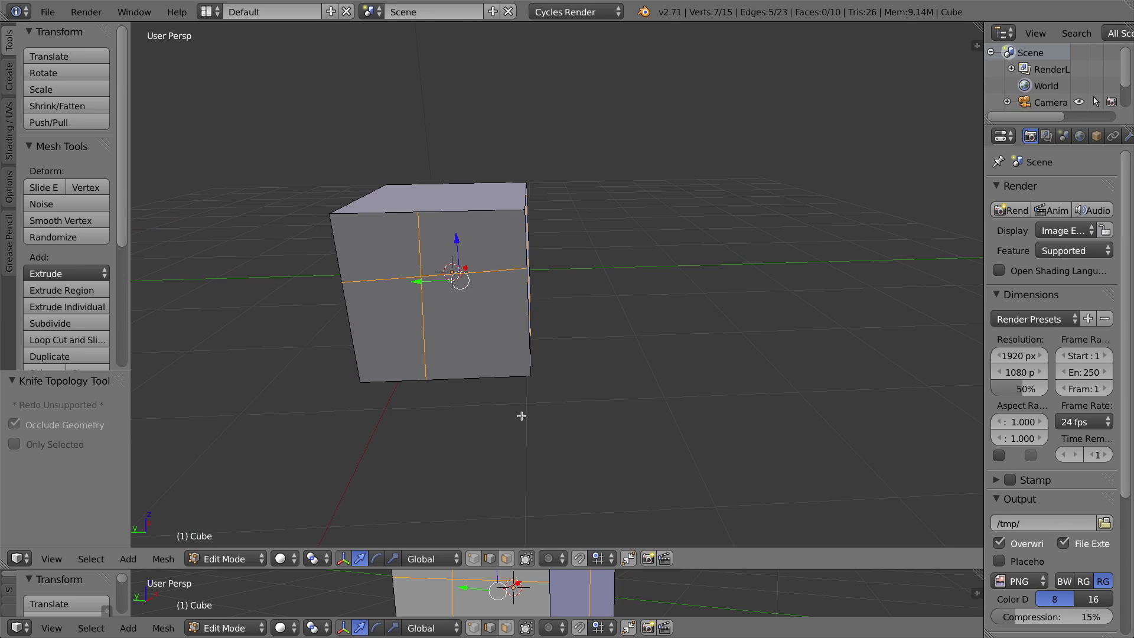
pyautogui.moveTo(573, 313)
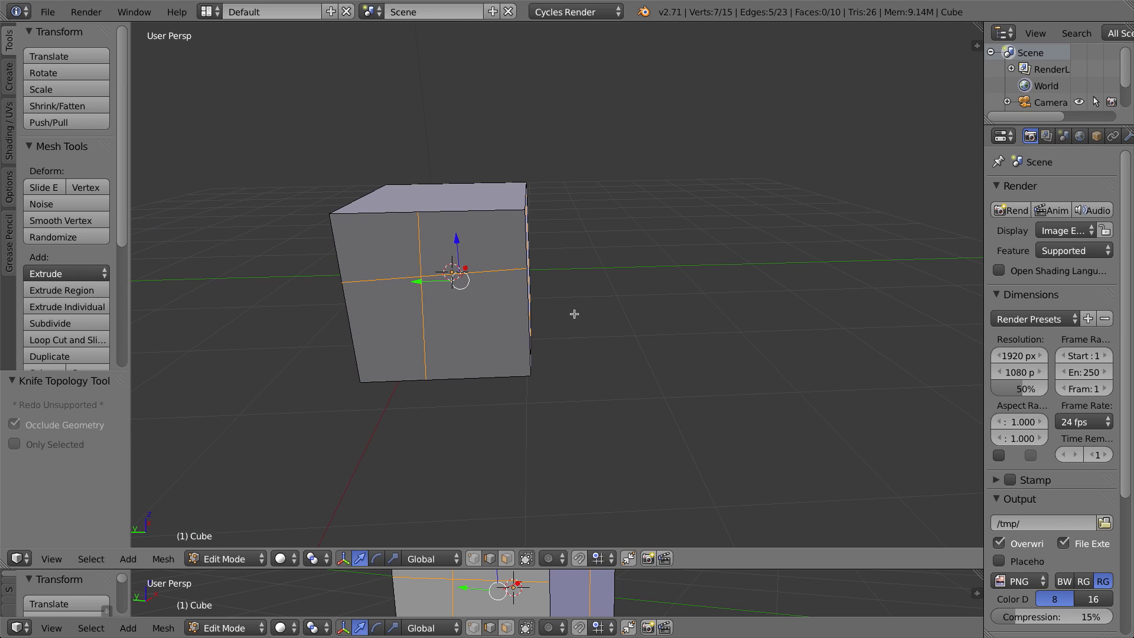
pyautogui.moveTo(434, 282); pyautogui.dragTo(499, 271)
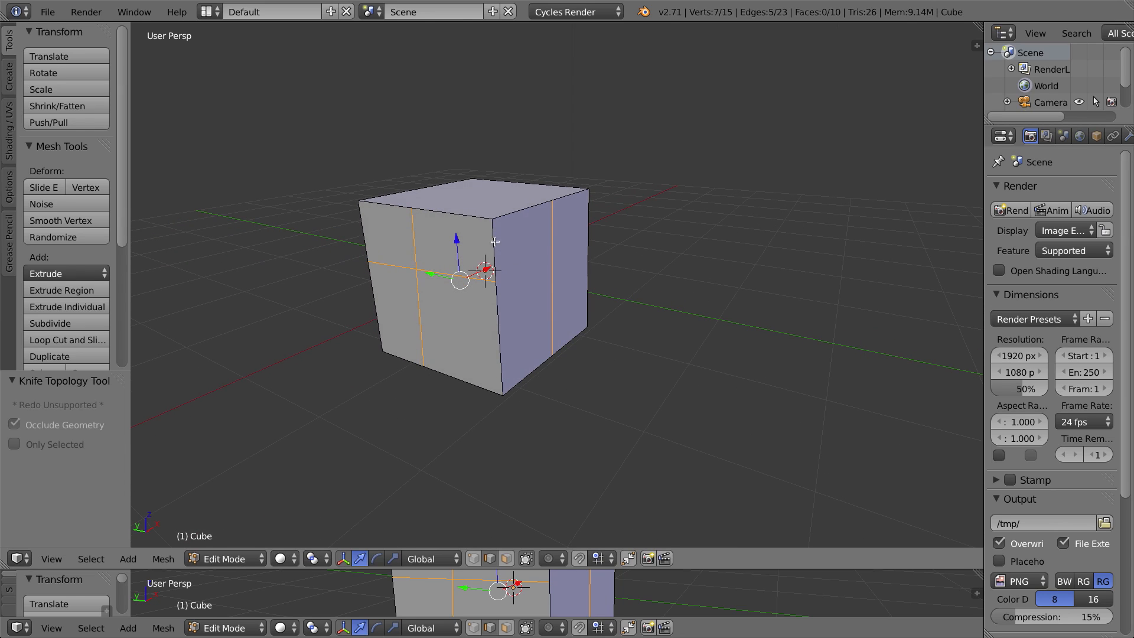
pyautogui.moveTo(547, 280)
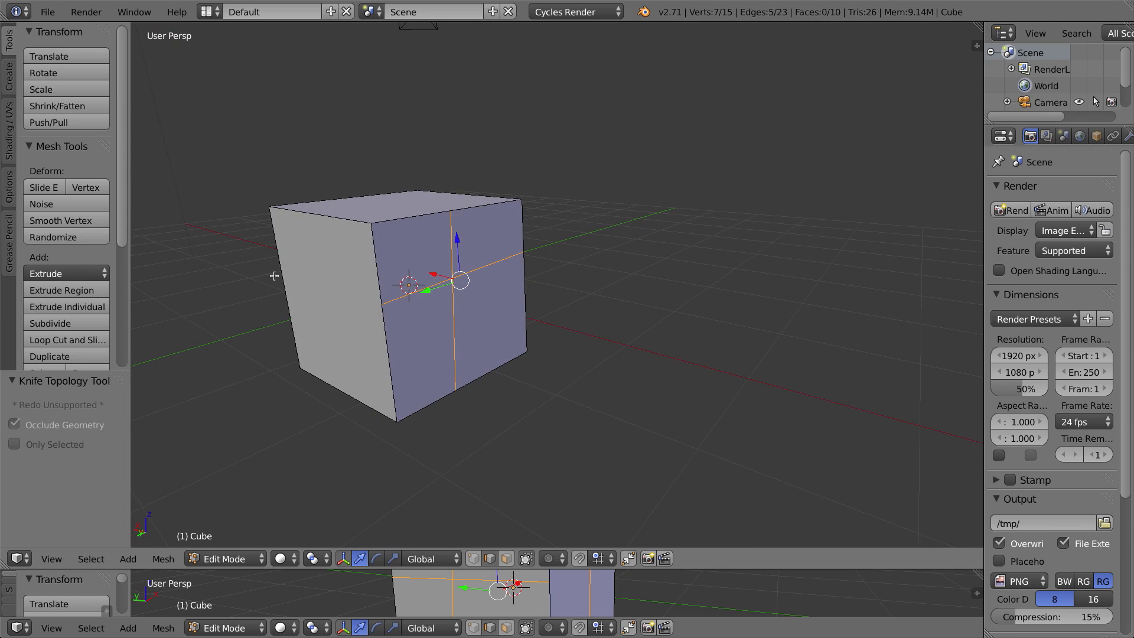
pyautogui.moveTo(507, 271)
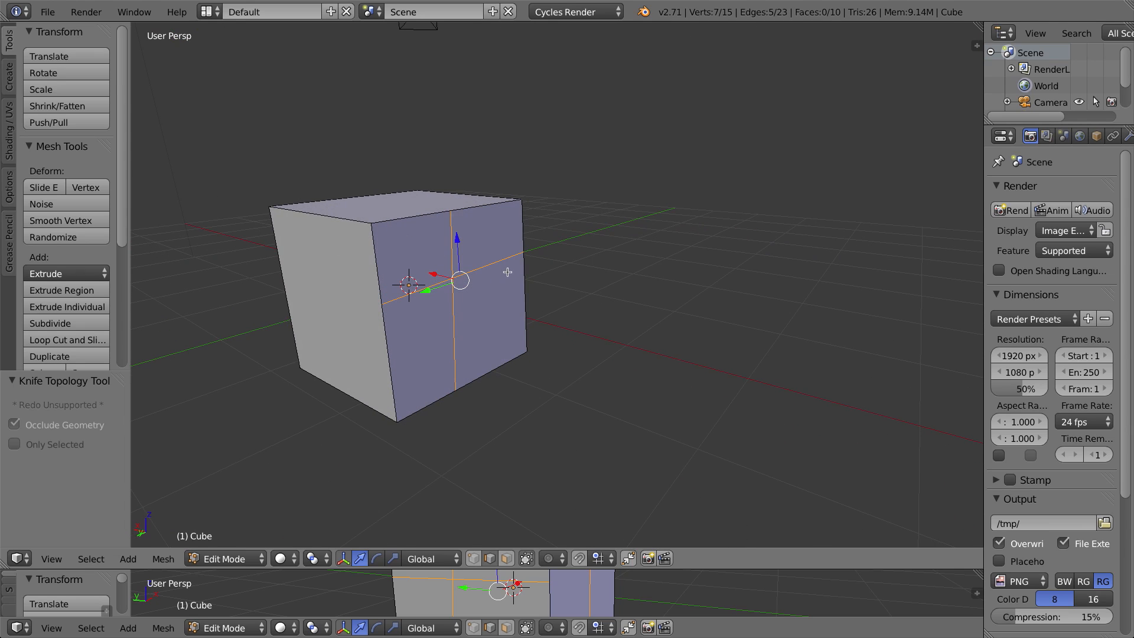
pyautogui.moveTo(573, 313)
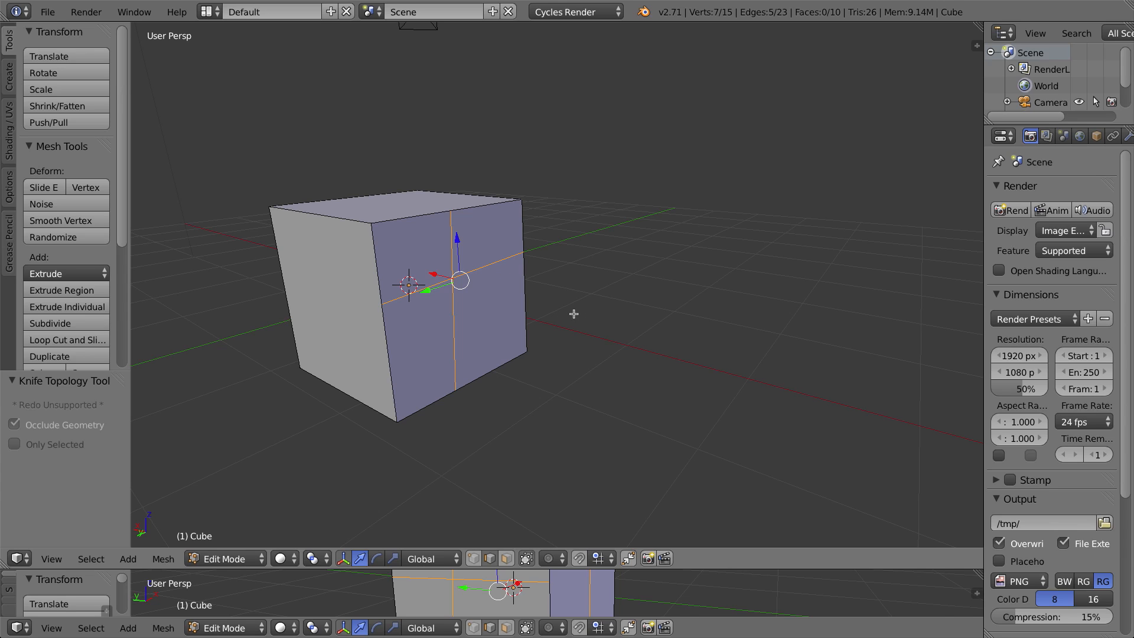
pyautogui.moveTo(553, 342)
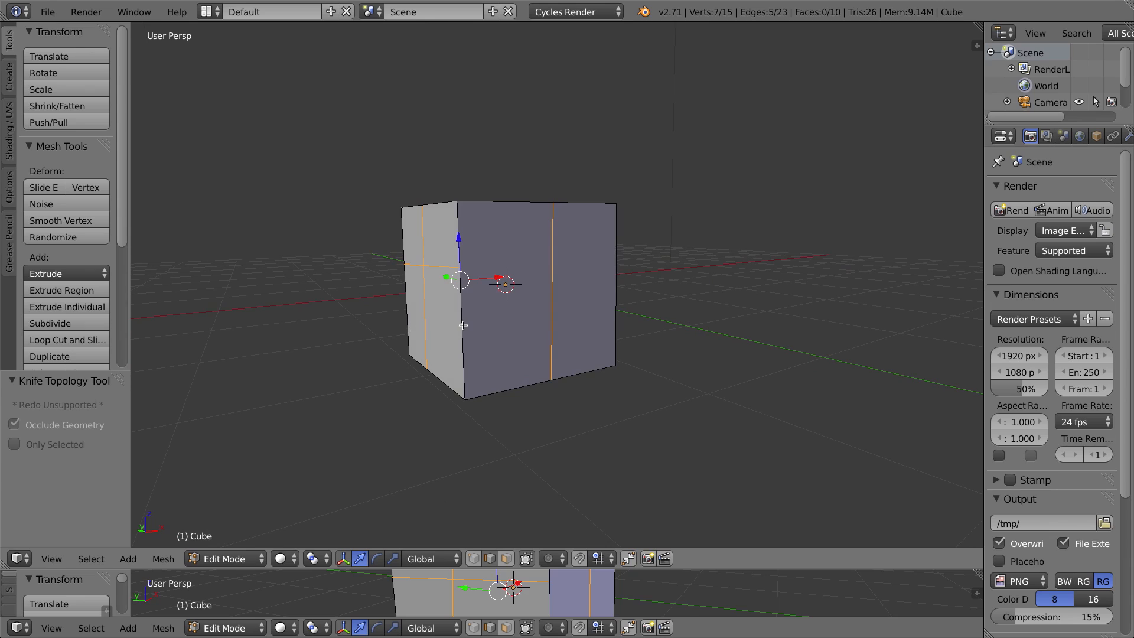
# Step: Deselect all, abandon a triangular knife path with Esc, and restart the knife
pyautogui.press('a')
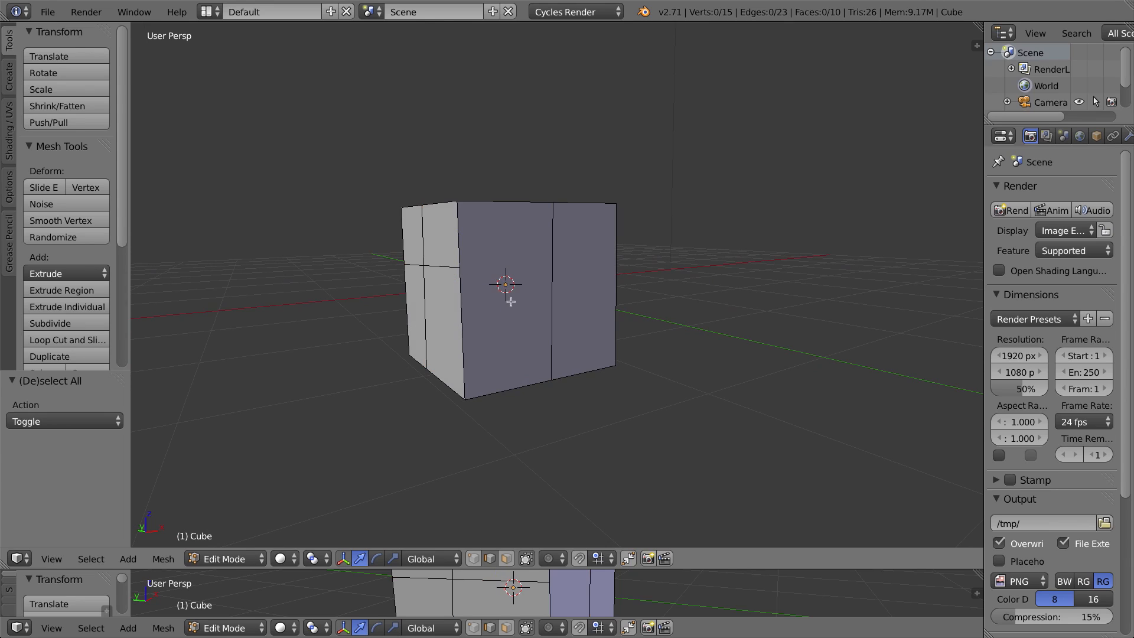
pyautogui.moveTo(537, 293)
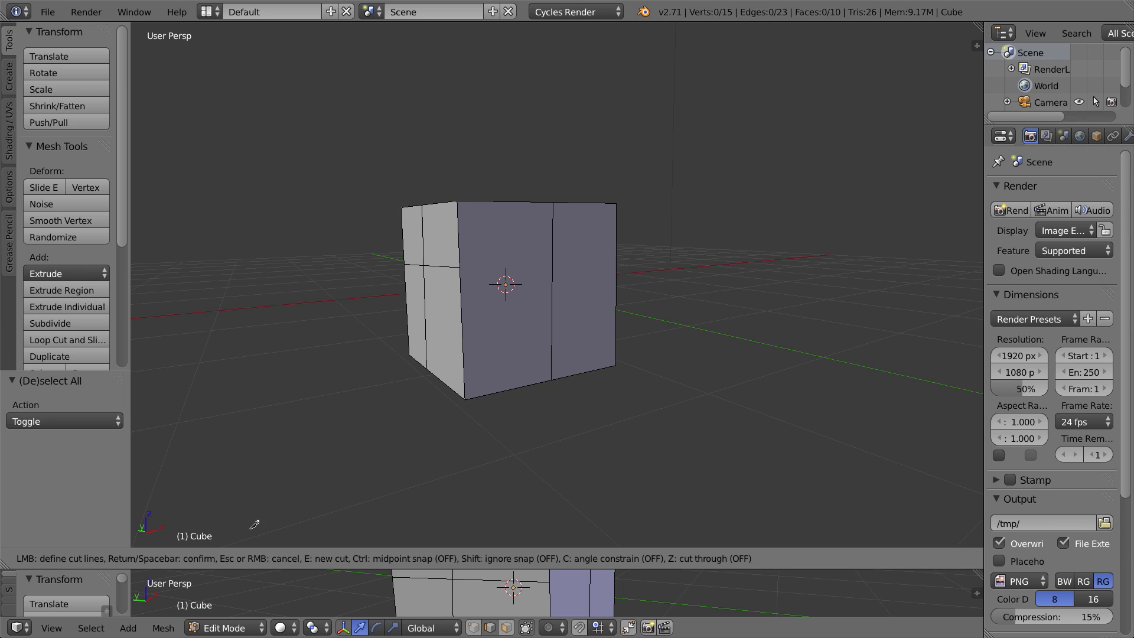
pyautogui.moveTo(252, 560)
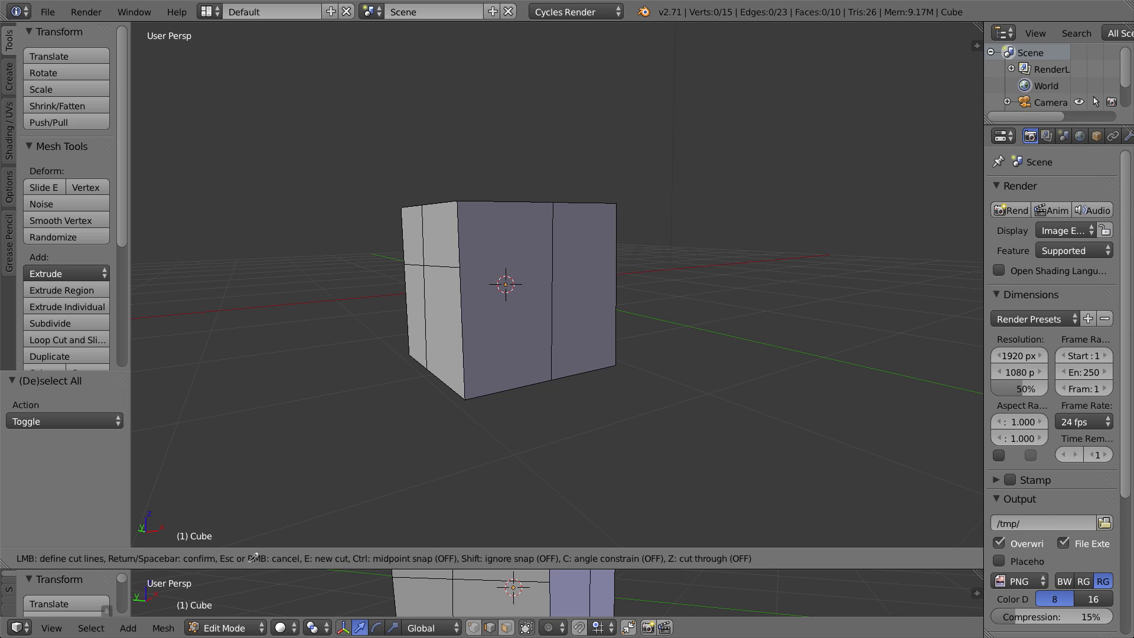
pyautogui.moveTo(396, 535)
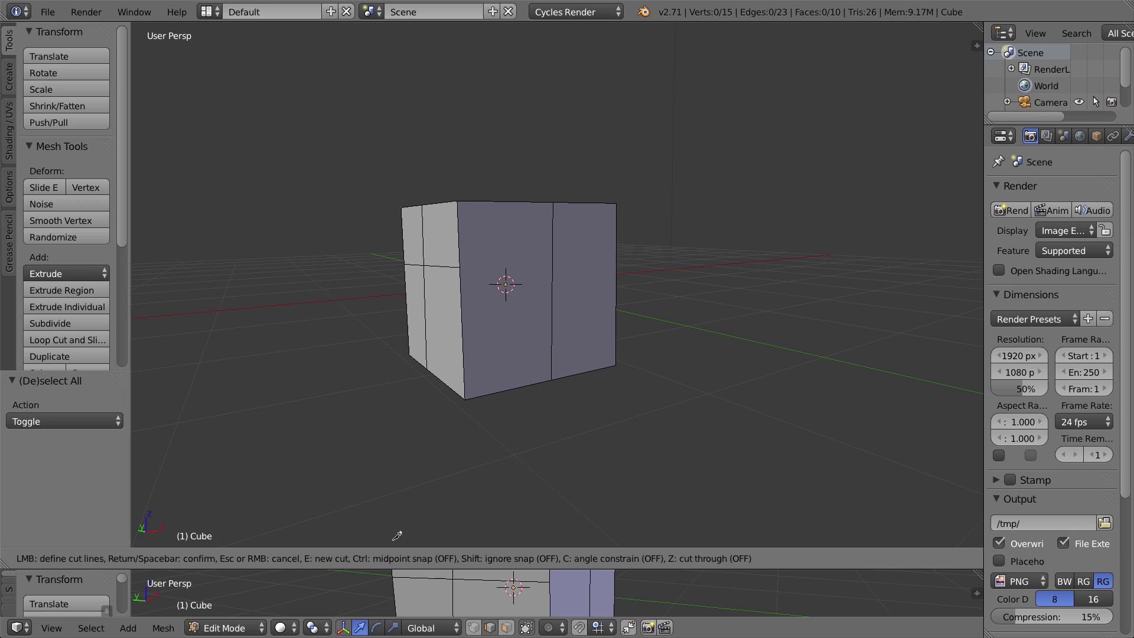
pyautogui.moveTo(510, 195)
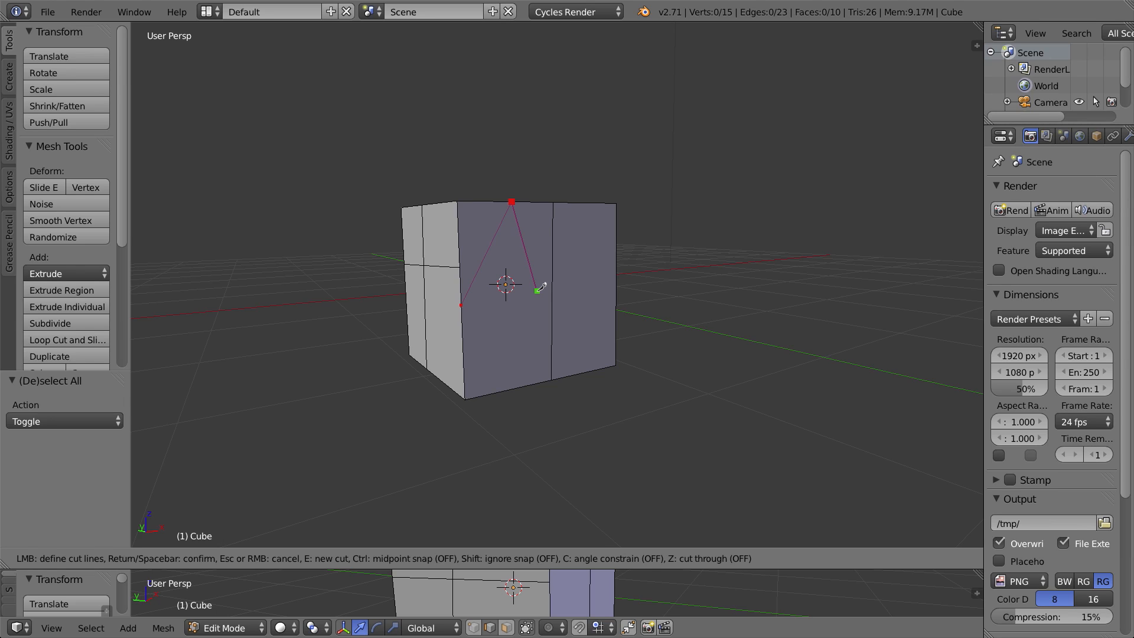
pyautogui.press('Escape')
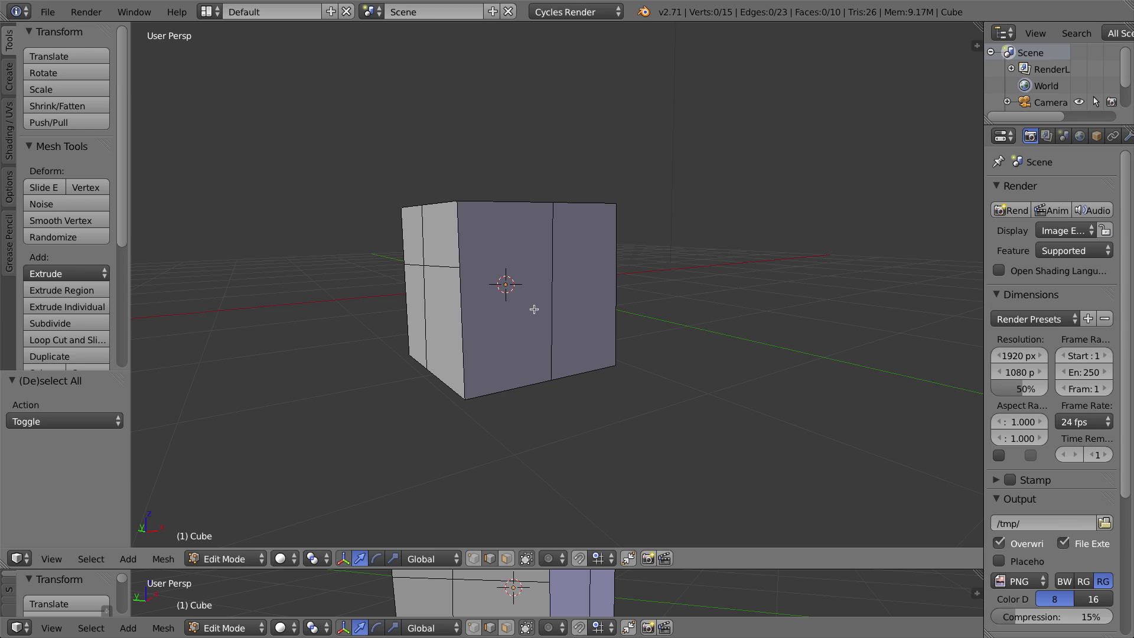
pyautogui.click(66, 339)
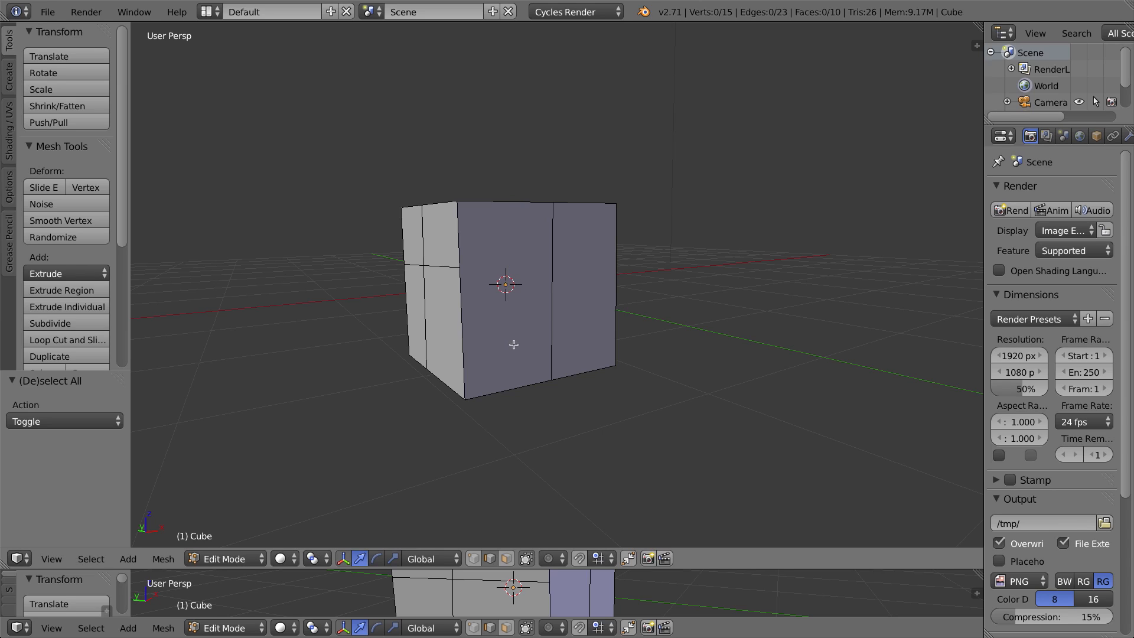
pyautogui.click(67, 339)
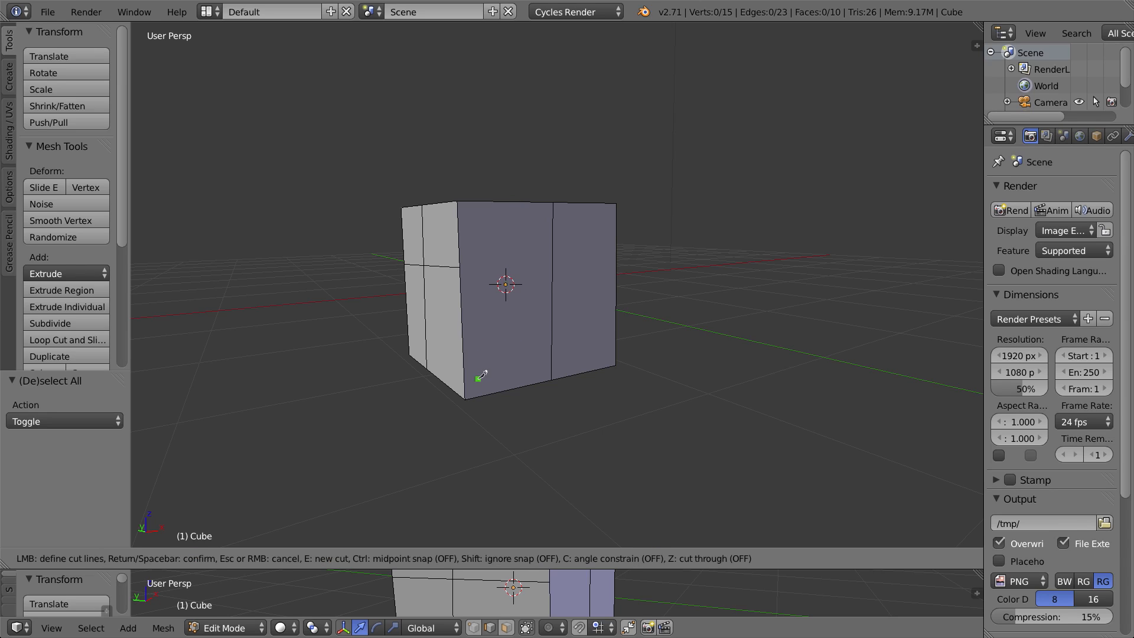
pyautogui.moveTo(492, 365)
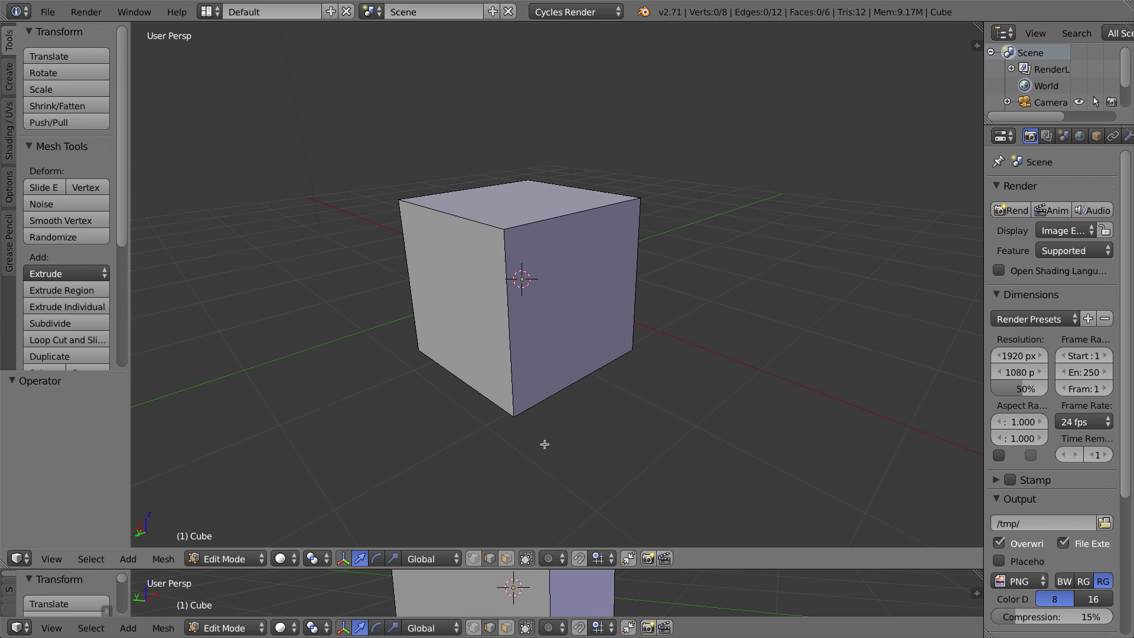
pyautogui.click(67, 339)
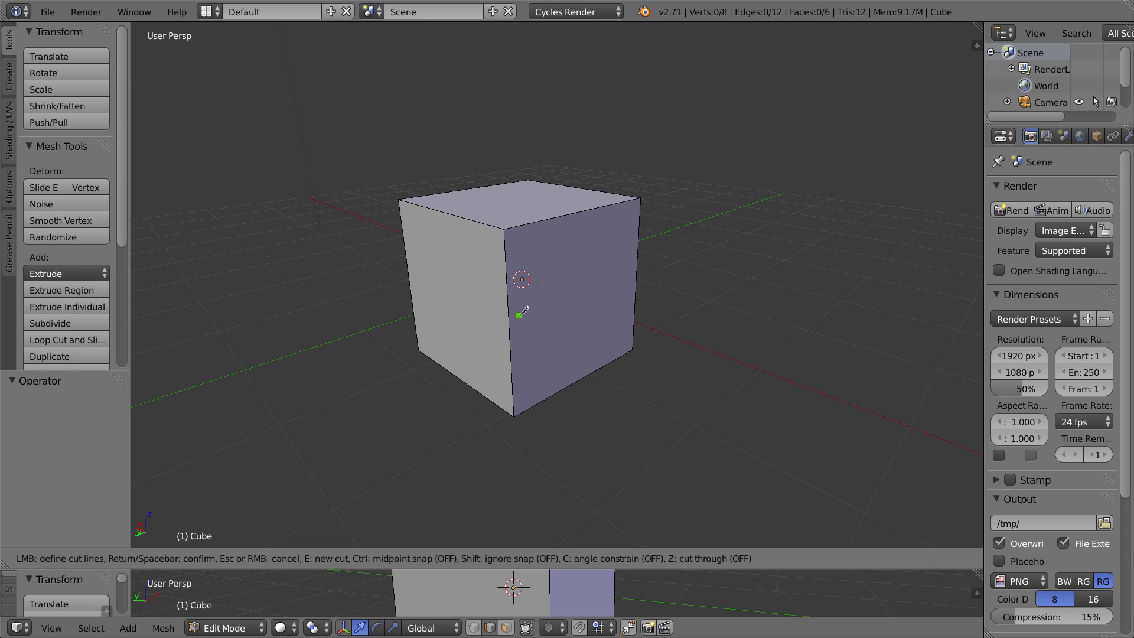
pyautogui.moveTo(506, 246)
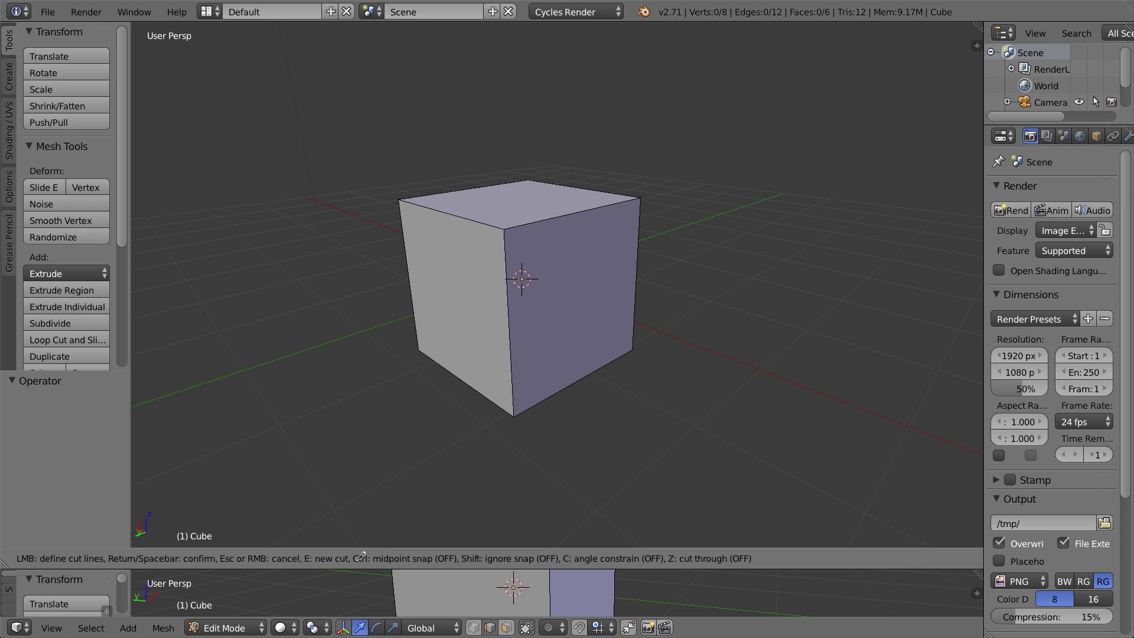
pyautogui.moveTo(473, 535)
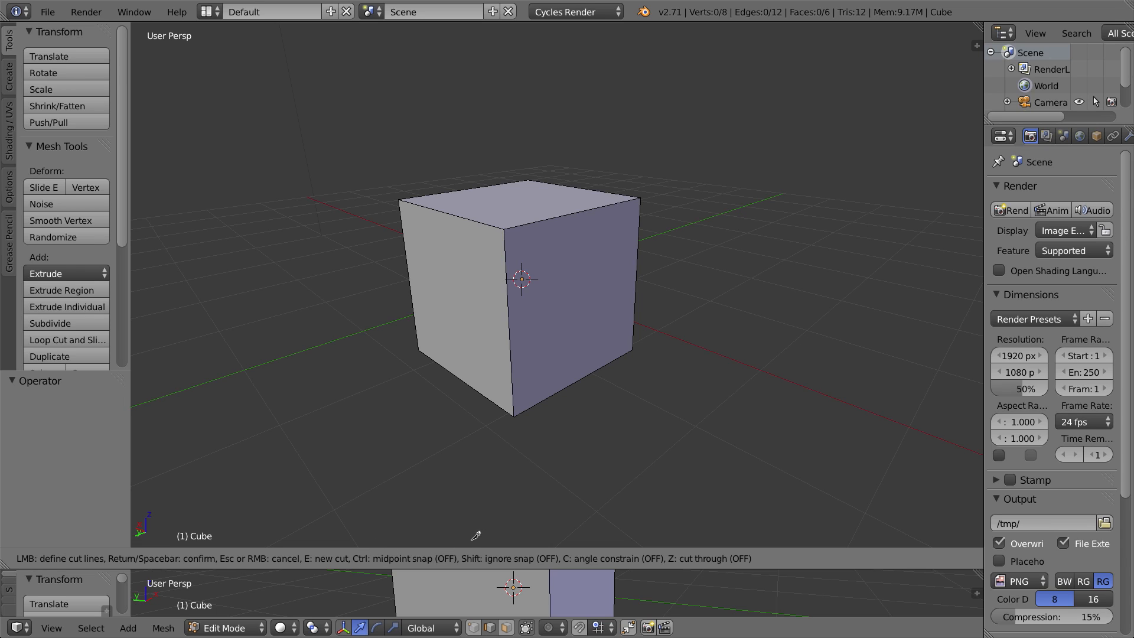
pyautogui.press('ctrl')
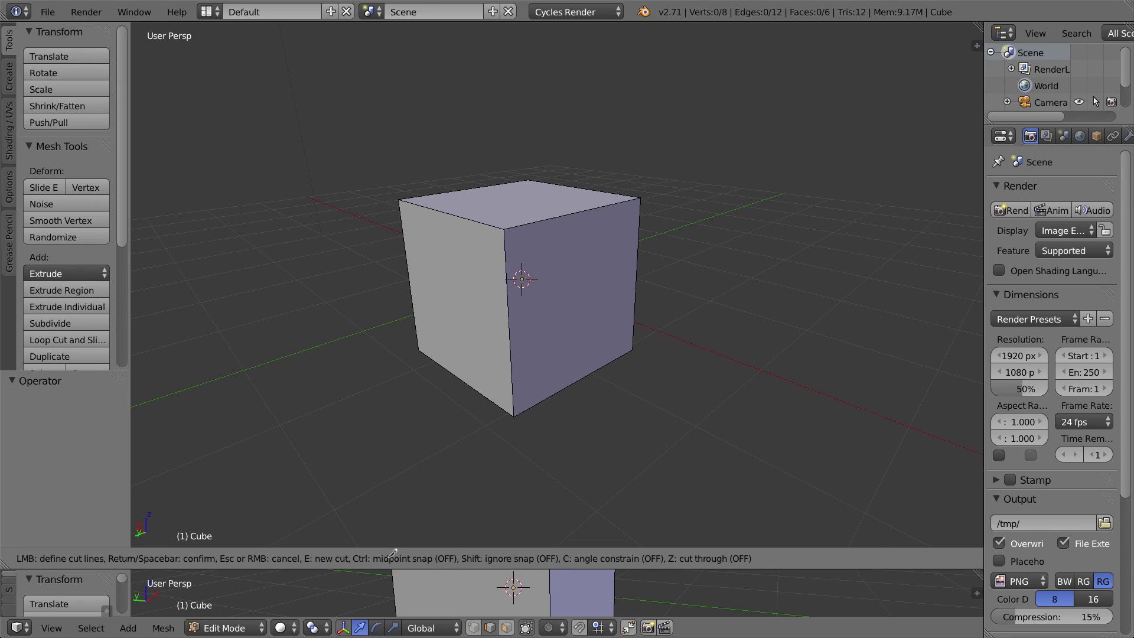
pyautogui.press('ctrl')
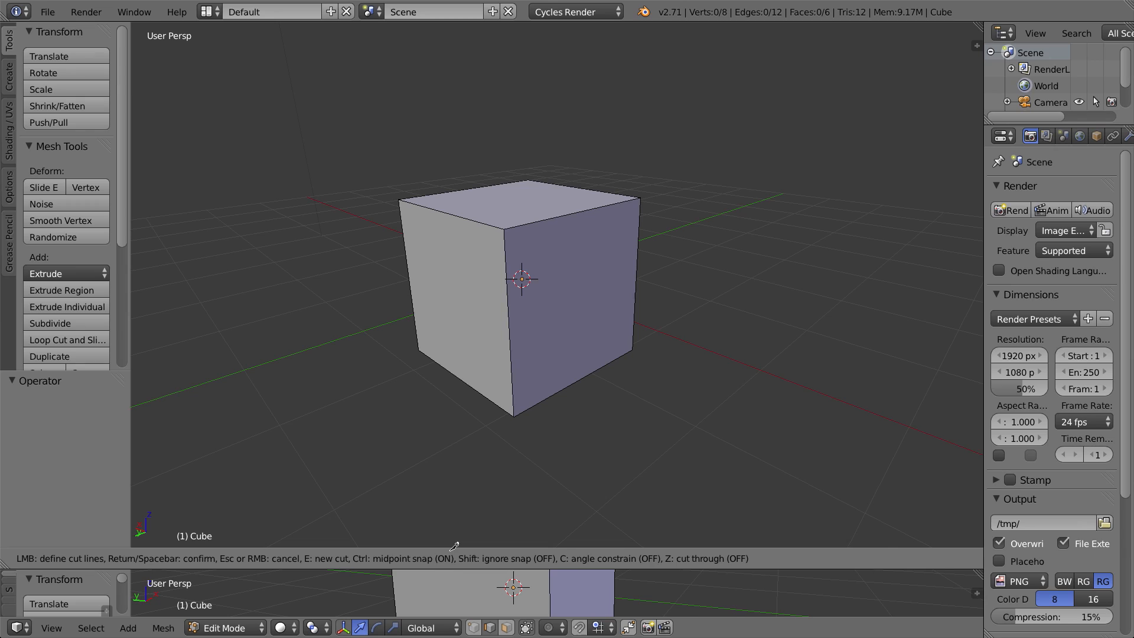
pyautogui.moveTo(513, 318)
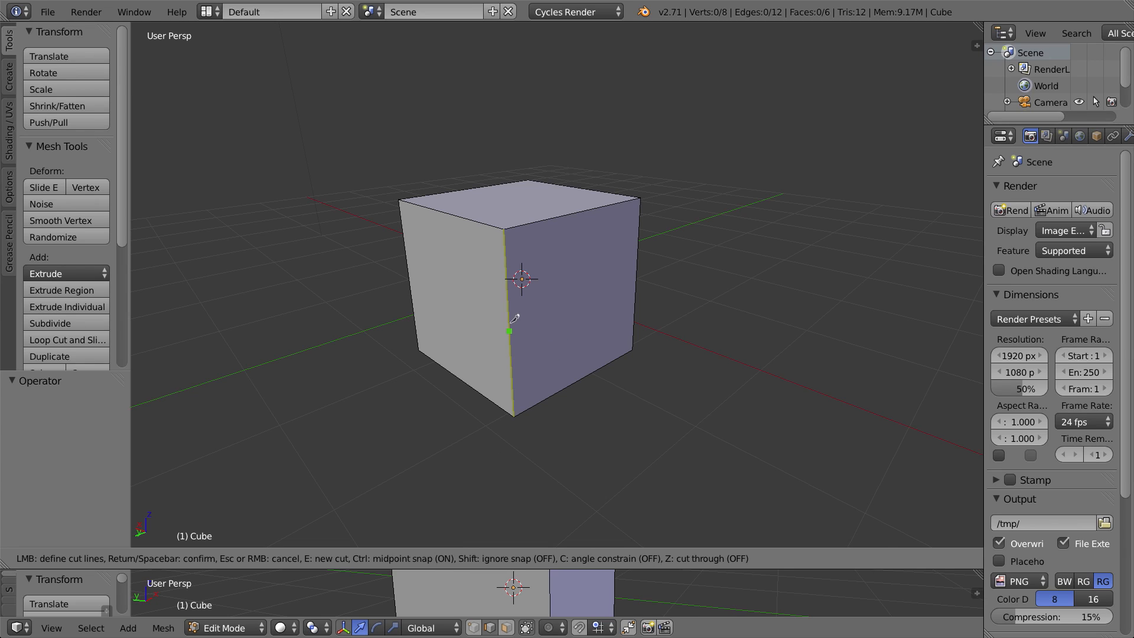
pyautogui.moveTo(593, 204)
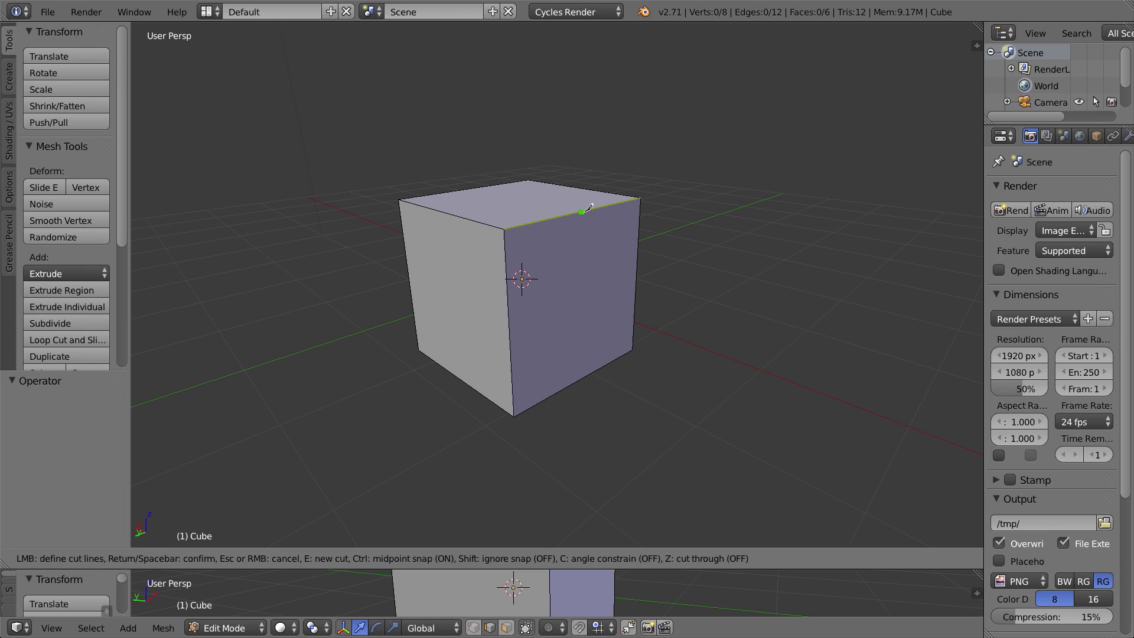
pyautogui.moveTo(622, 199)
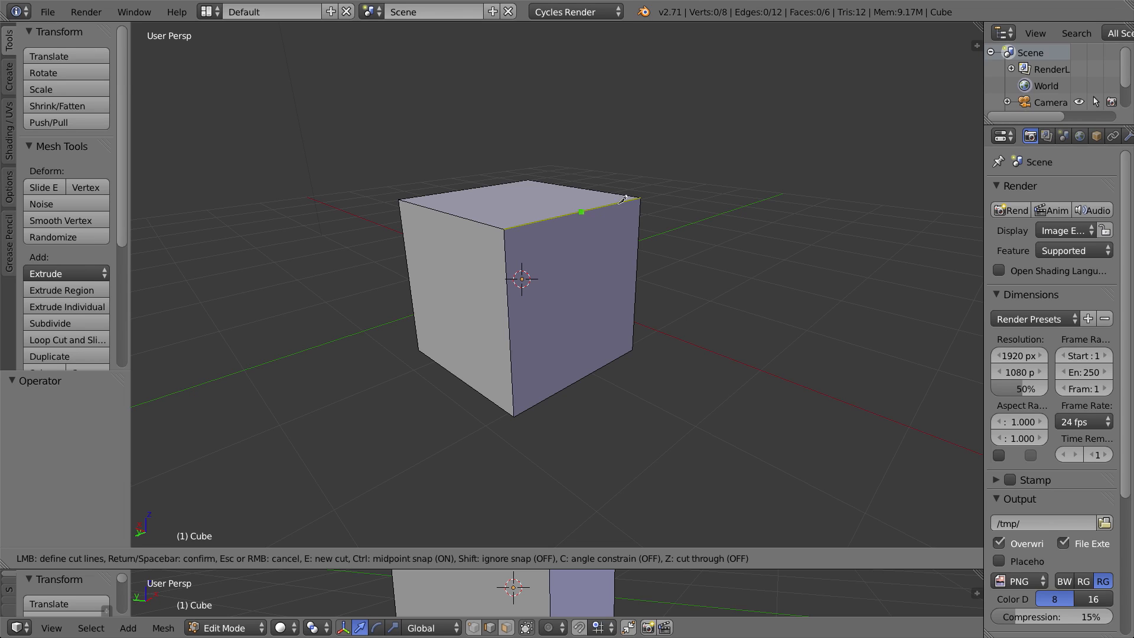
pyautogui.moveTo(512, 325)
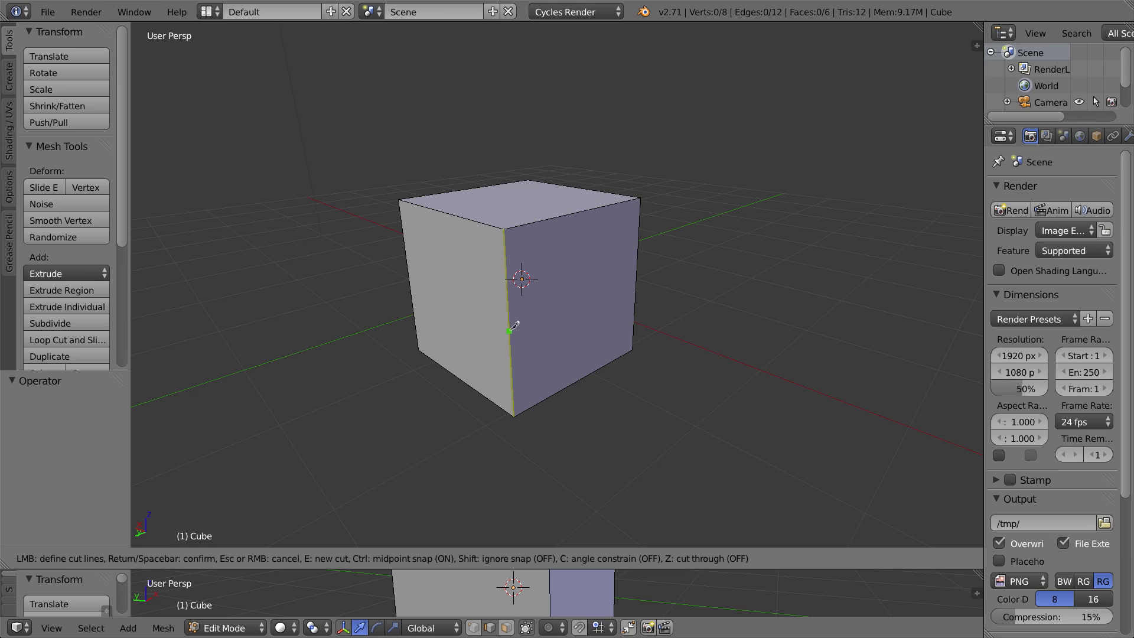
pyautogui.moveTo(586, 212)
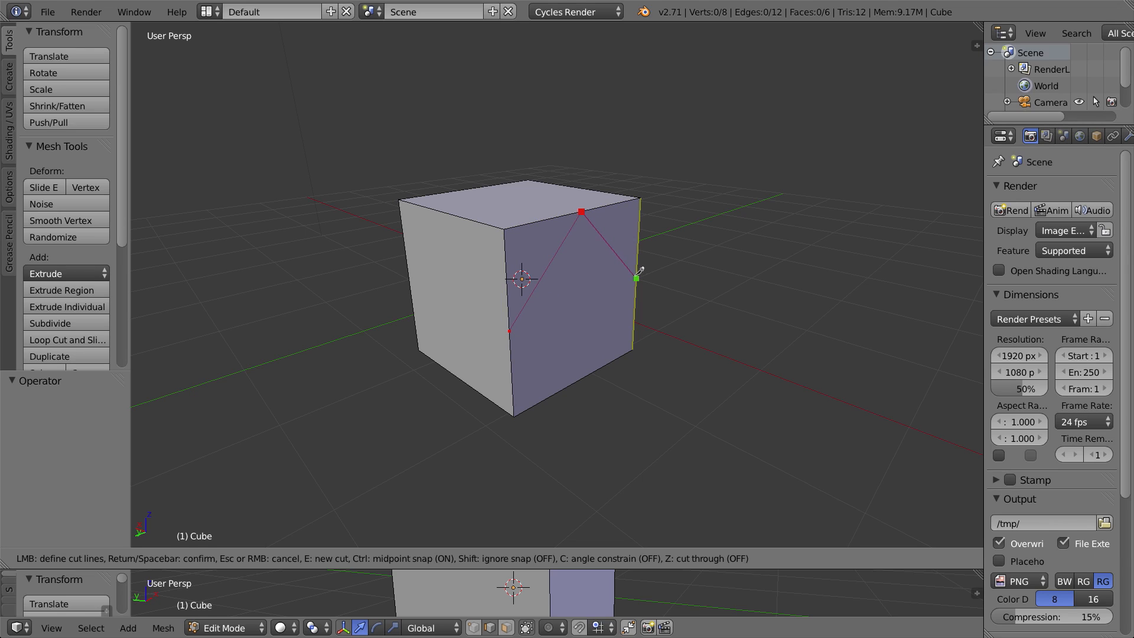
pyautogui.moveTo(593, 313)
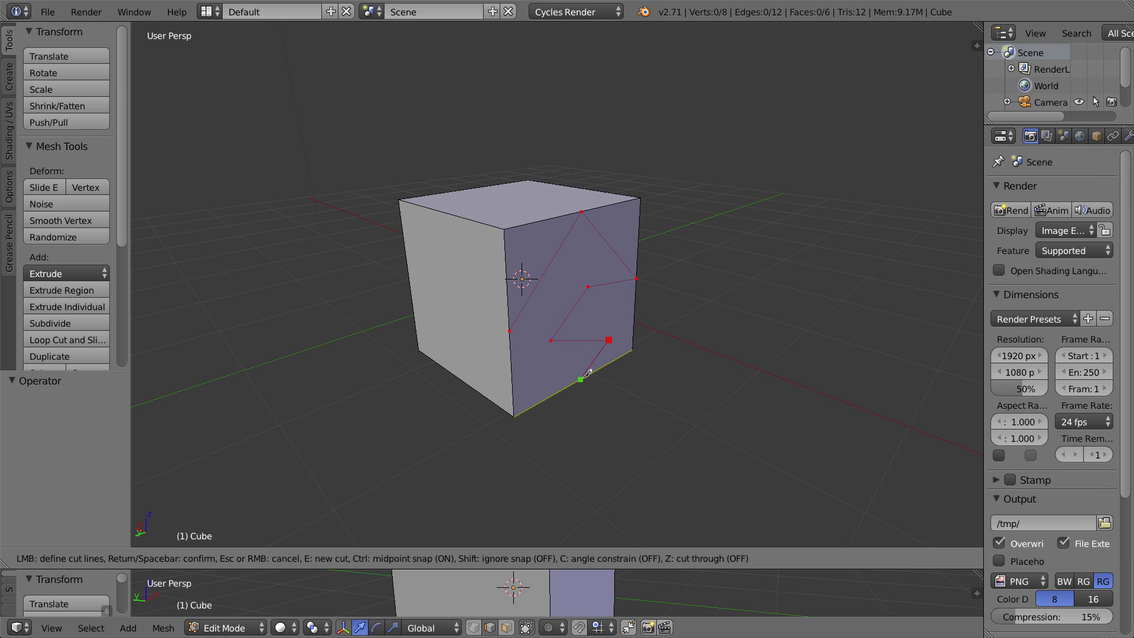
pyautogui.moveTo(615, 336)
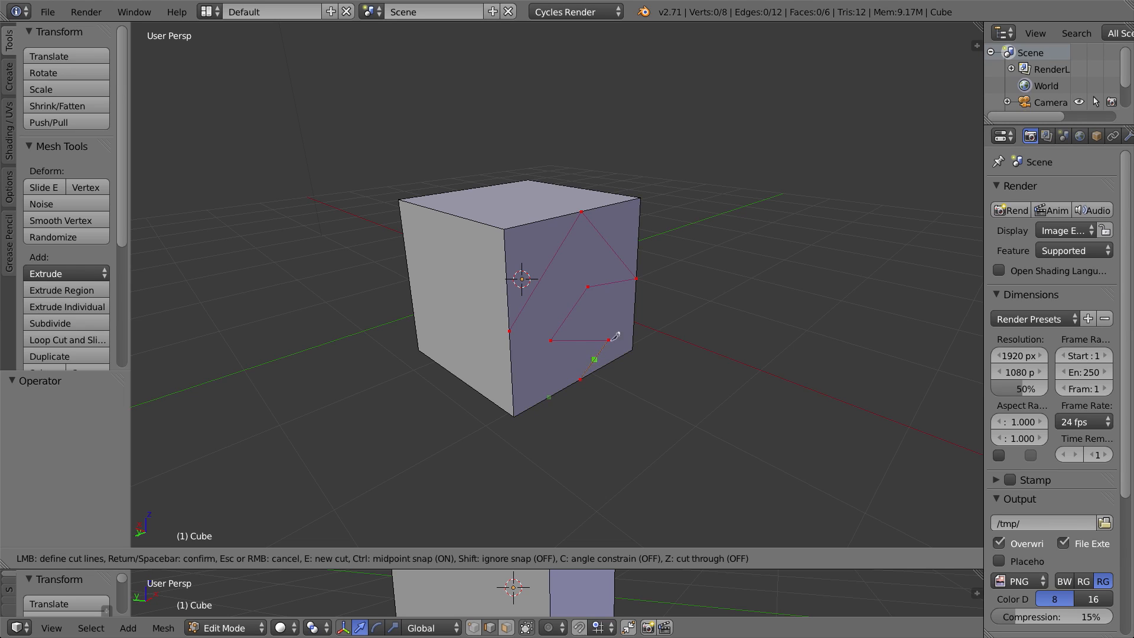
pyautogui.press('Return')
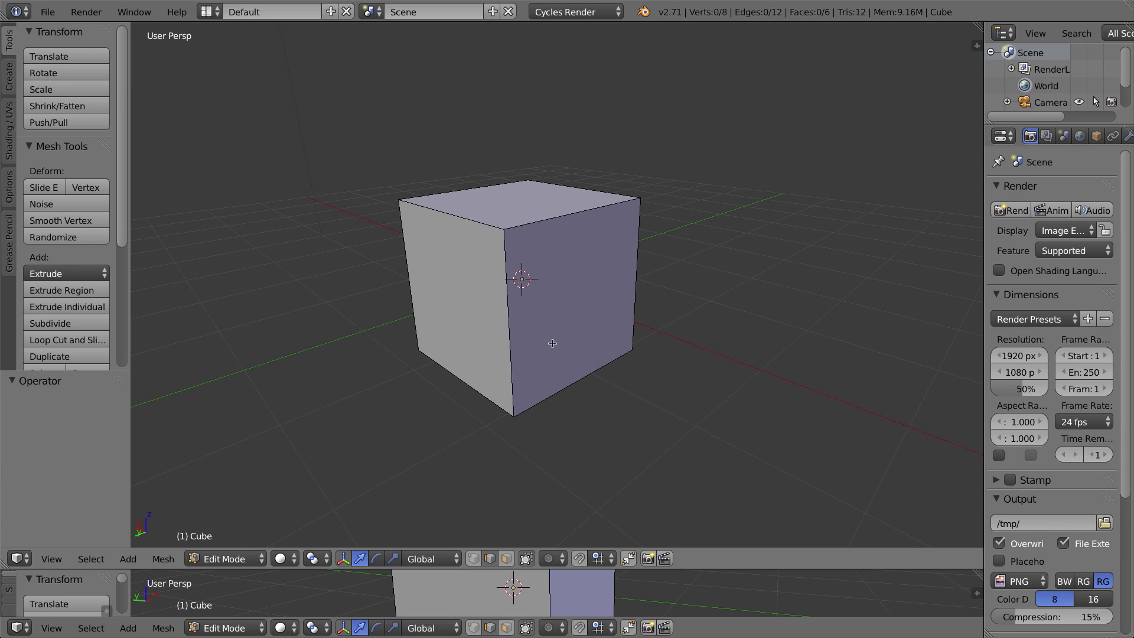
# Step: Restart the knife on the plain cube with angle constraint turned on
pyautogui.click(66, 339)
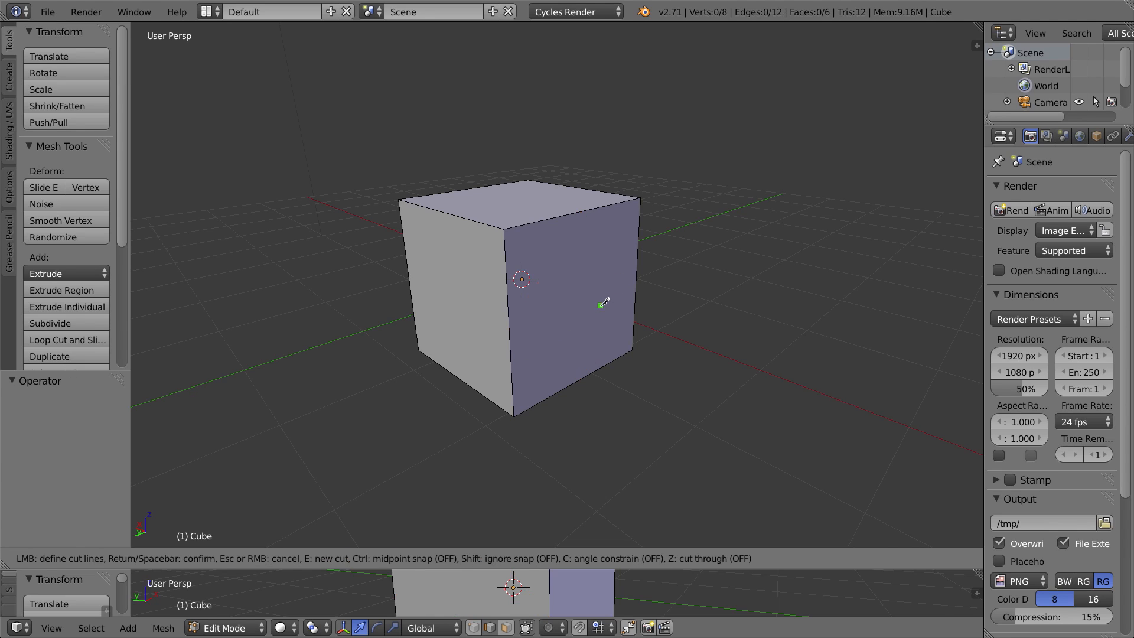
pyautogui.moveTo(528, 483)
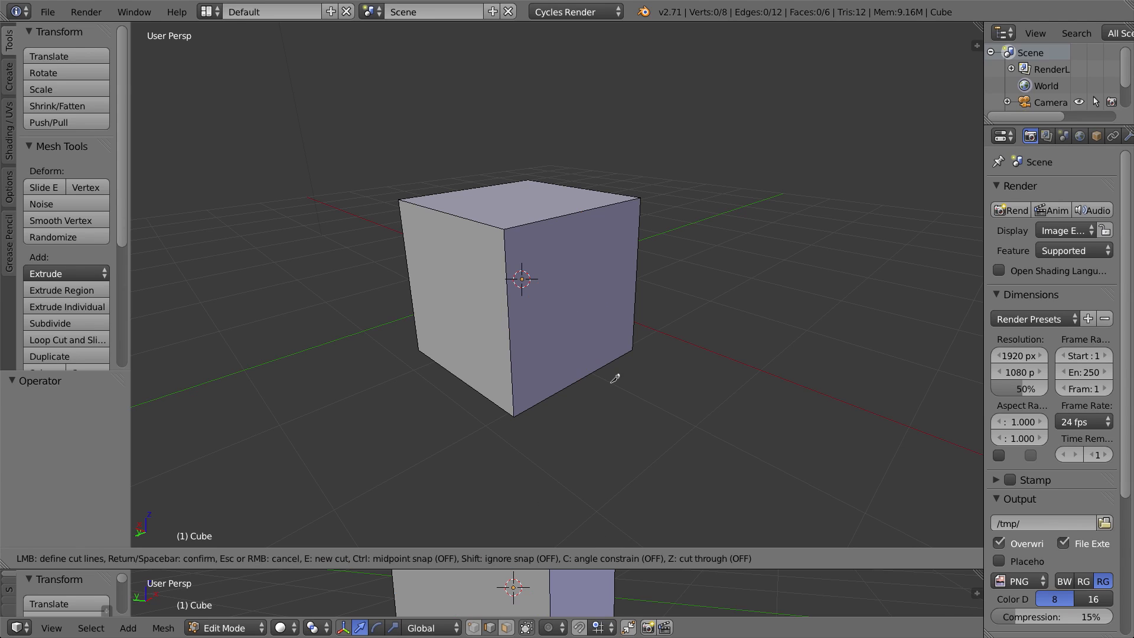
pyautogui.press('c')
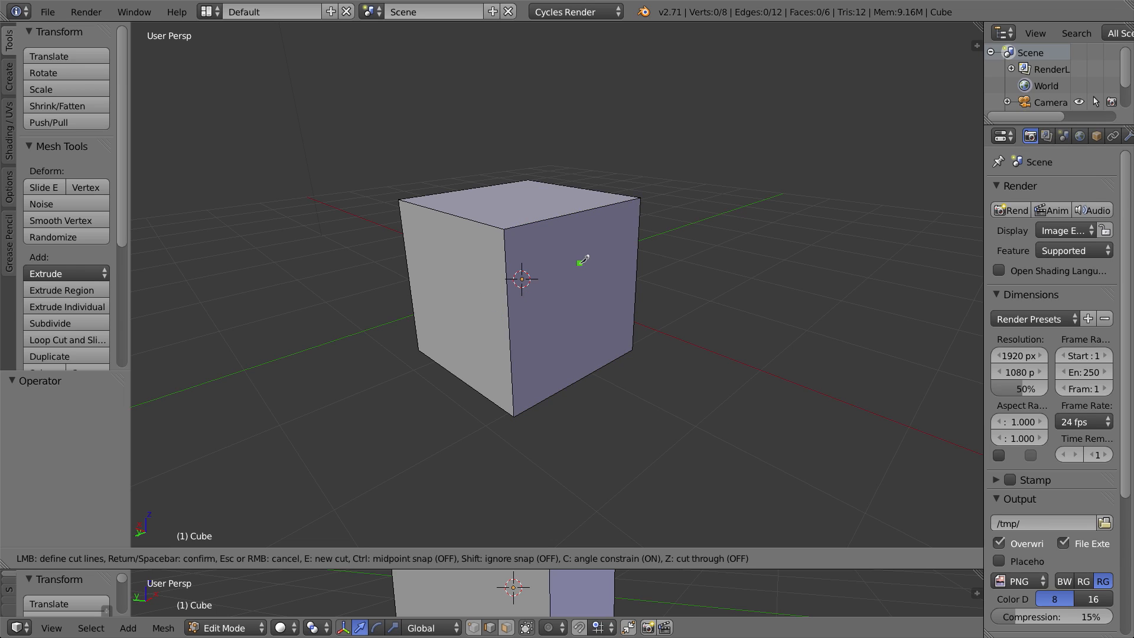
pyautogui.moveTo(651, 526)
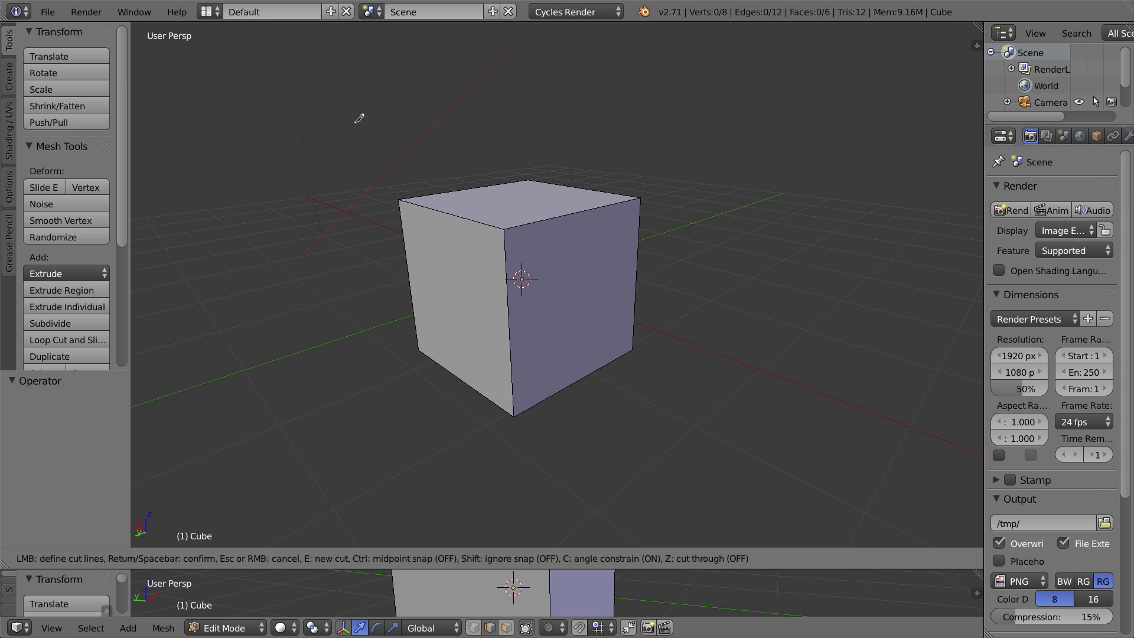
pyautogui.moveTo(156, 29)
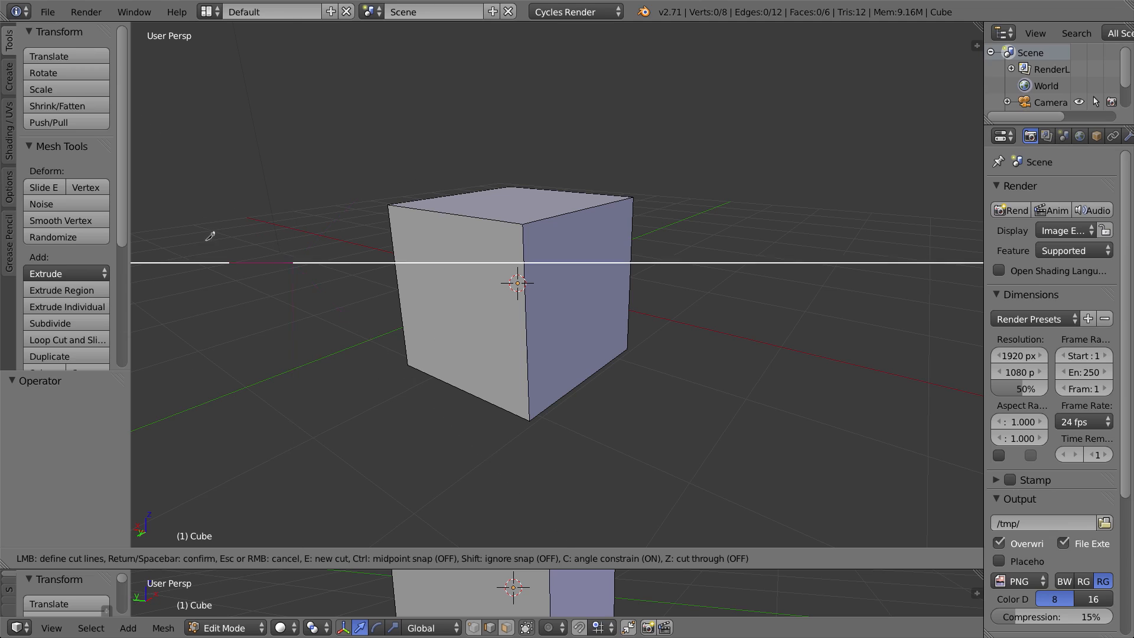
pyautogui.moveTo(721, 283)
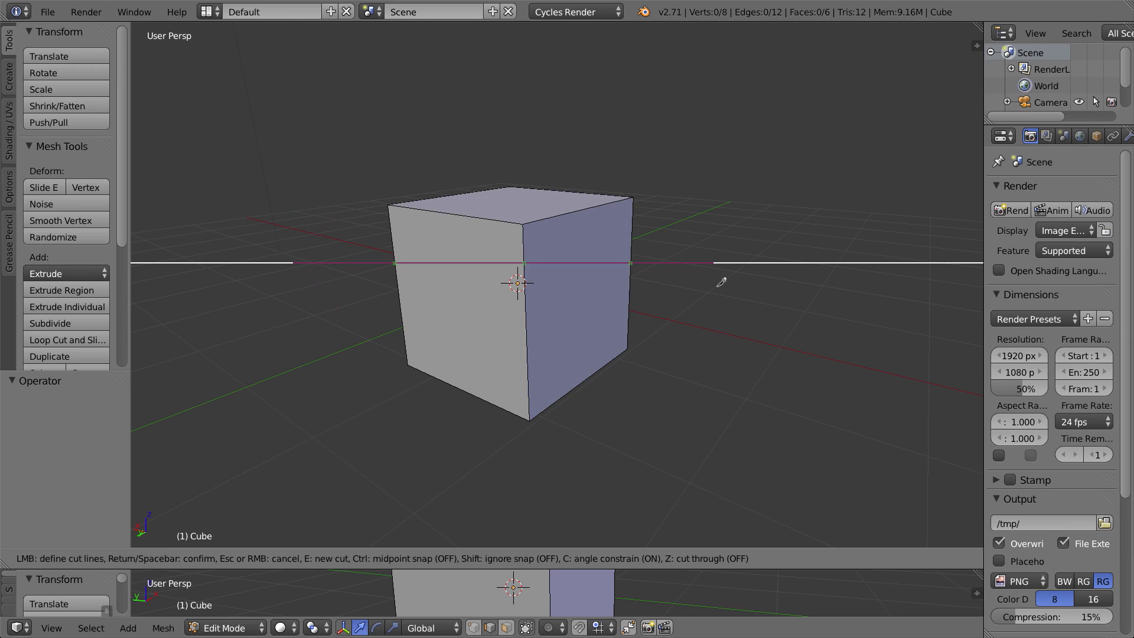
pyautogui.moveTo(715, 378)
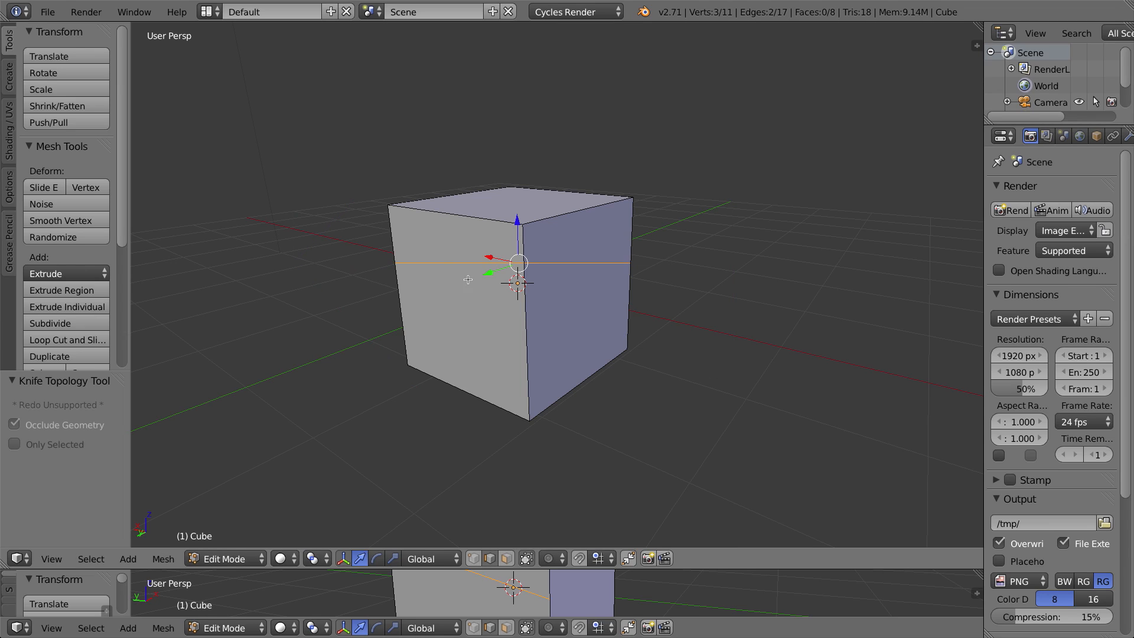
pyautogui.moveTo(586, 258)
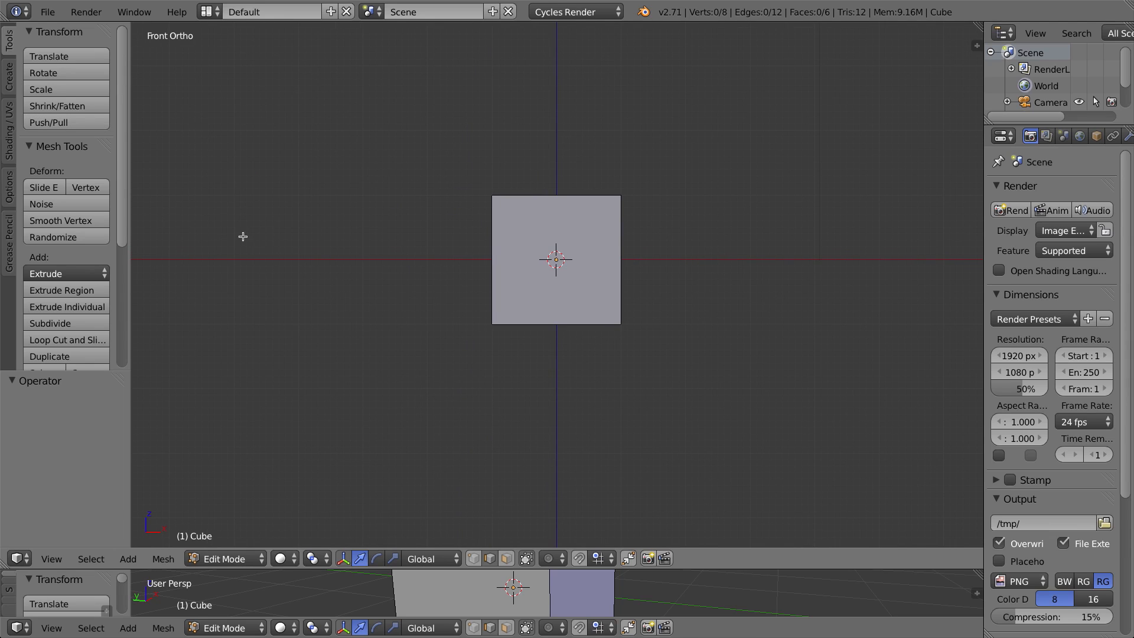
pyautogui.moveTo(413, 249)
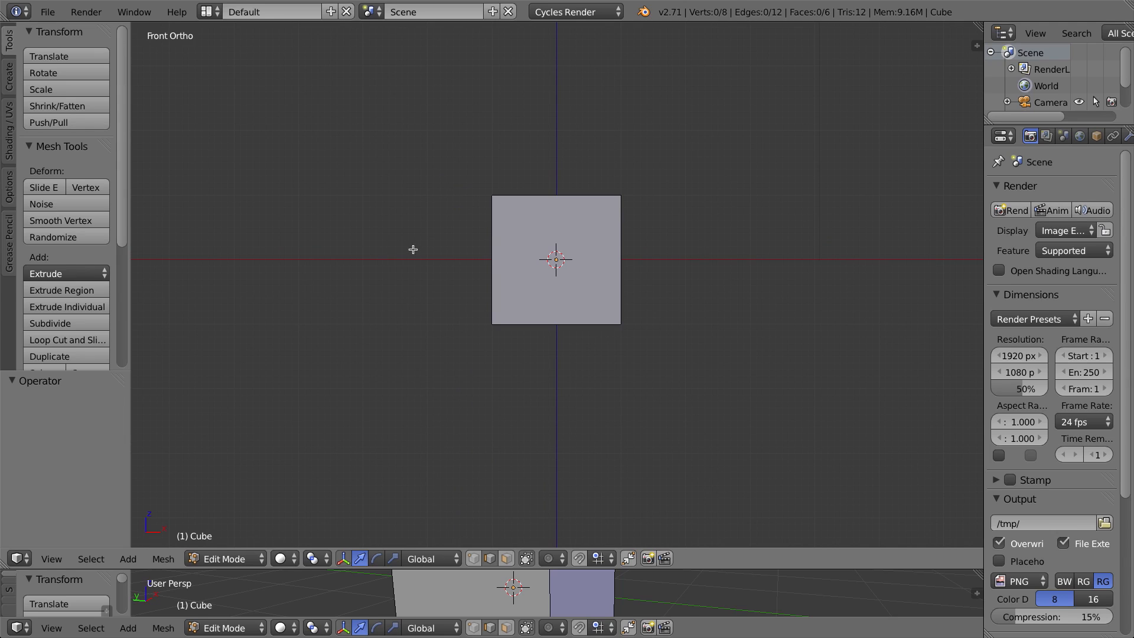
pyautogui.moveTo(899, 303)
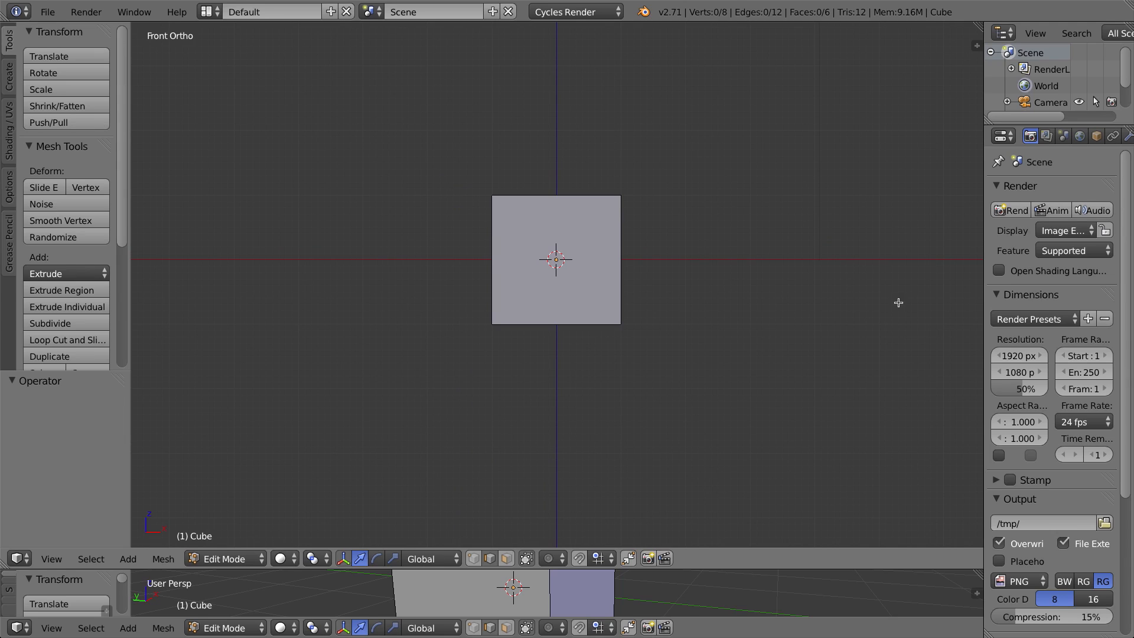
pyautogui.moveTo(699, 343)
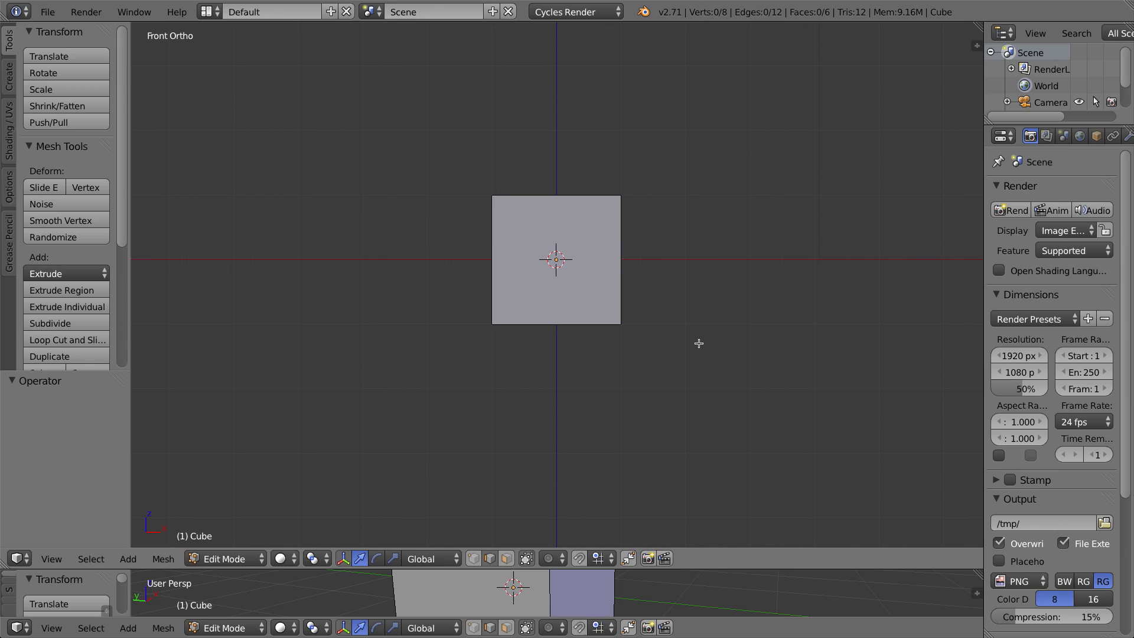
pyautogui.moveTo(534, 321)
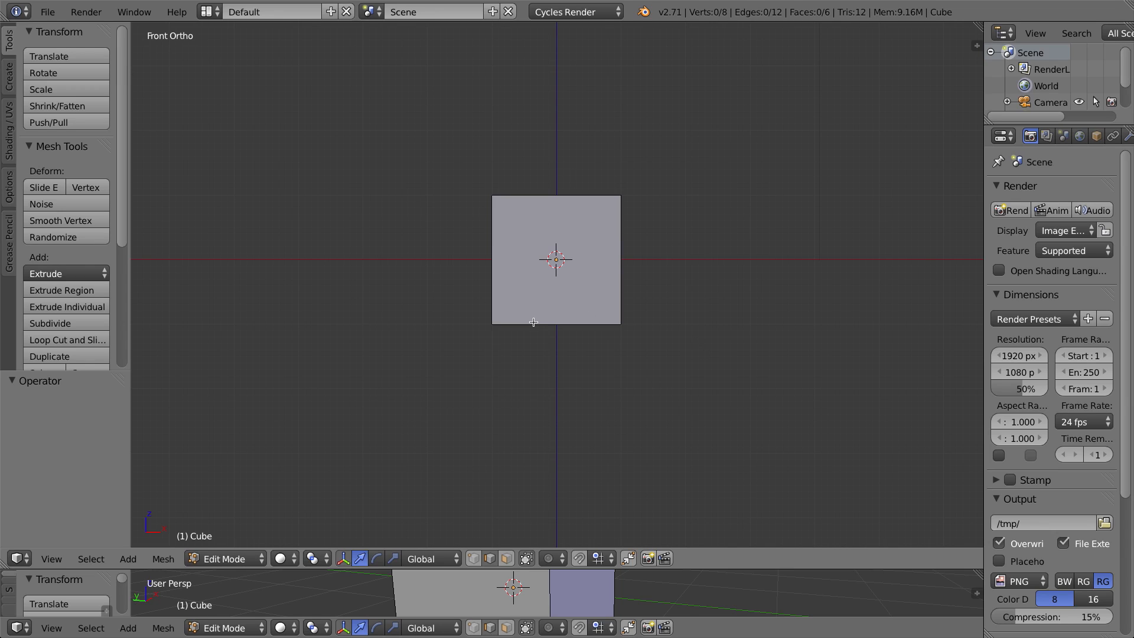
pyautogui.moveTo(409, 321)
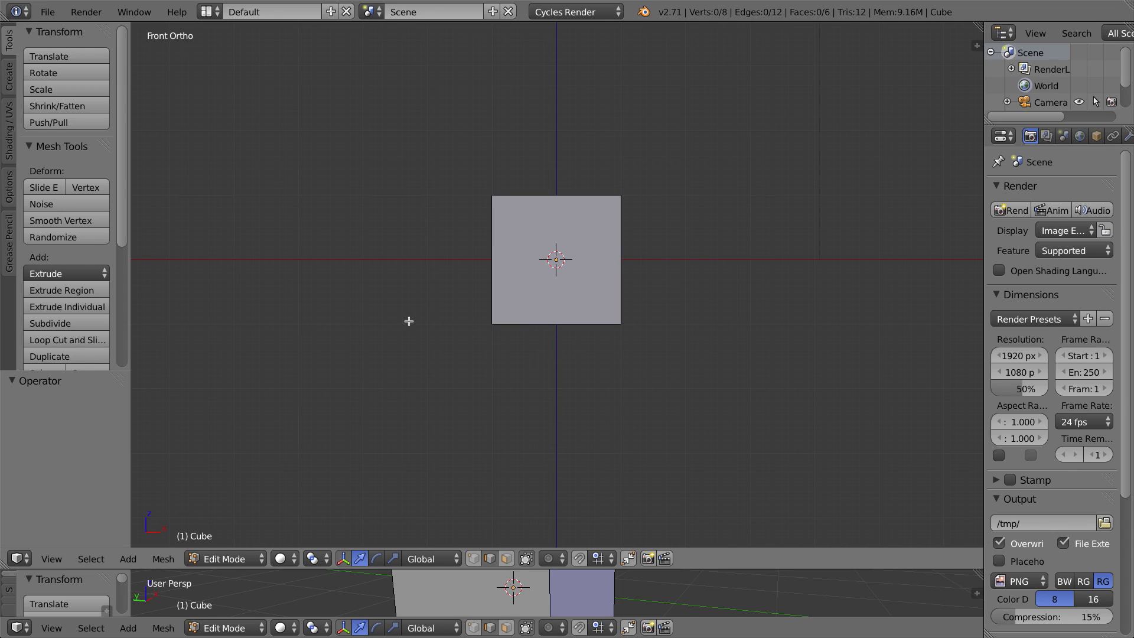
pyautogui.click(66, 339)
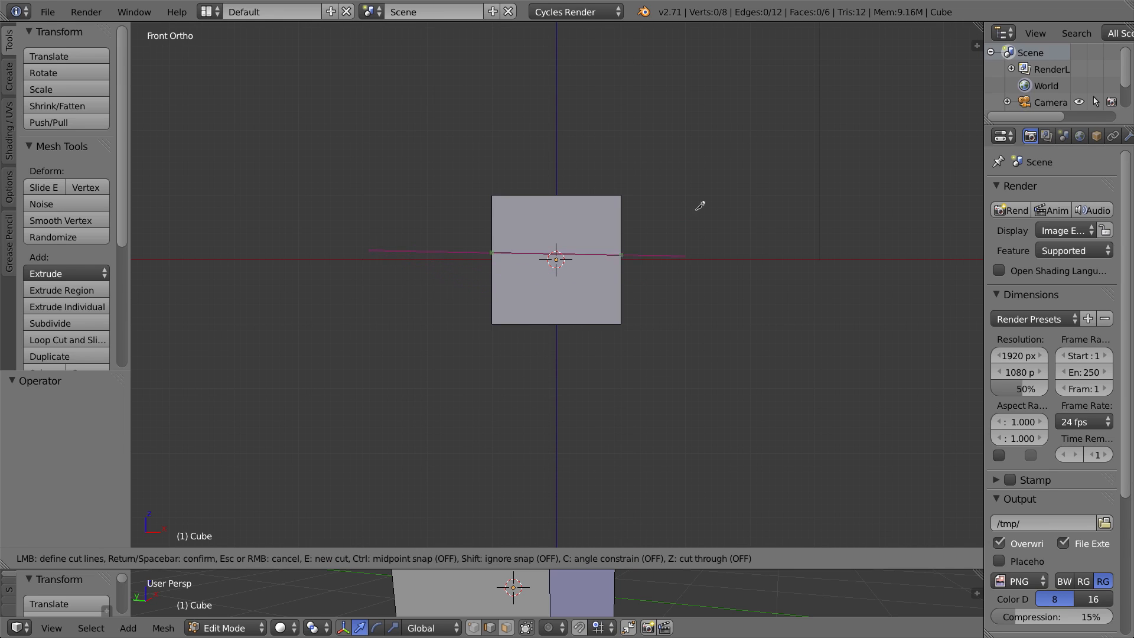
pyautogui.moveTo(665, 305)
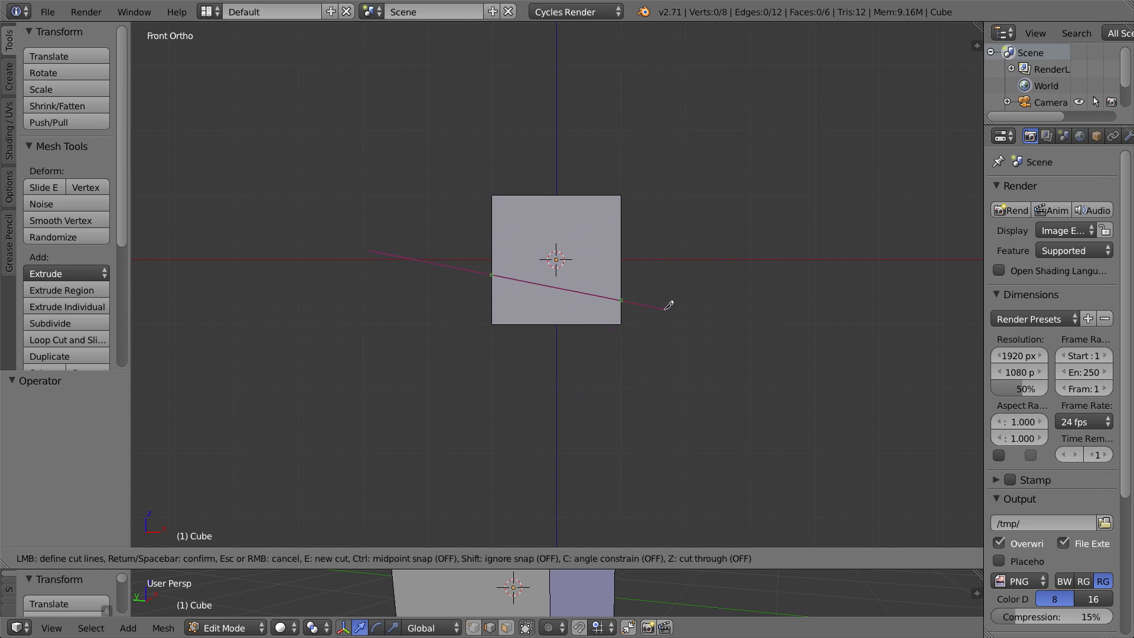
pyautogui.press('c')
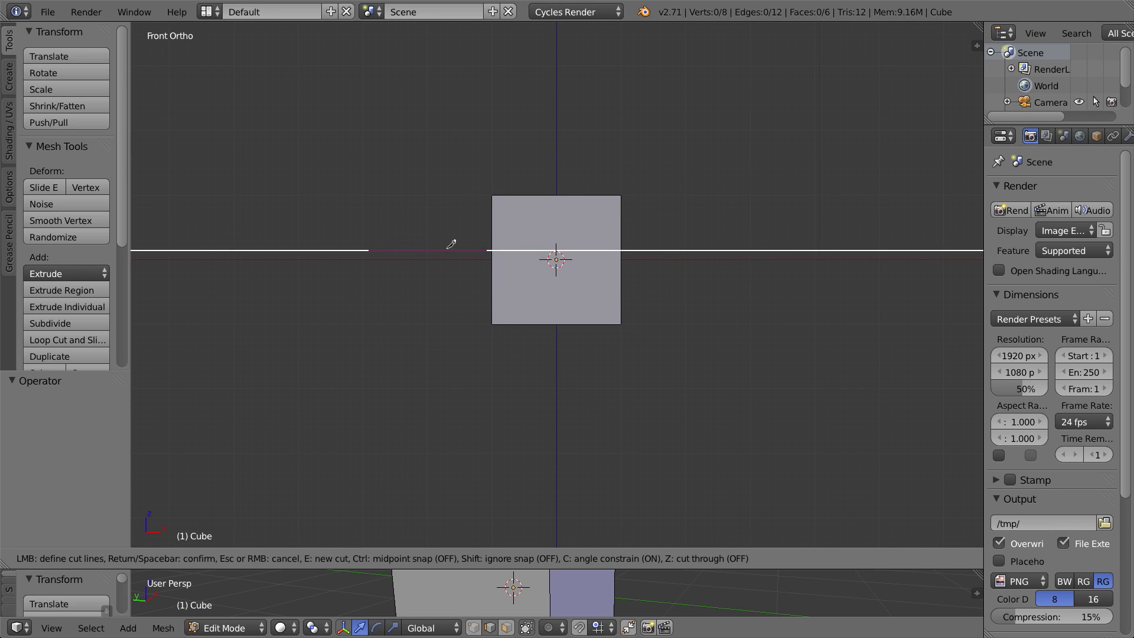
pyautogui.moveTo(760, 256)
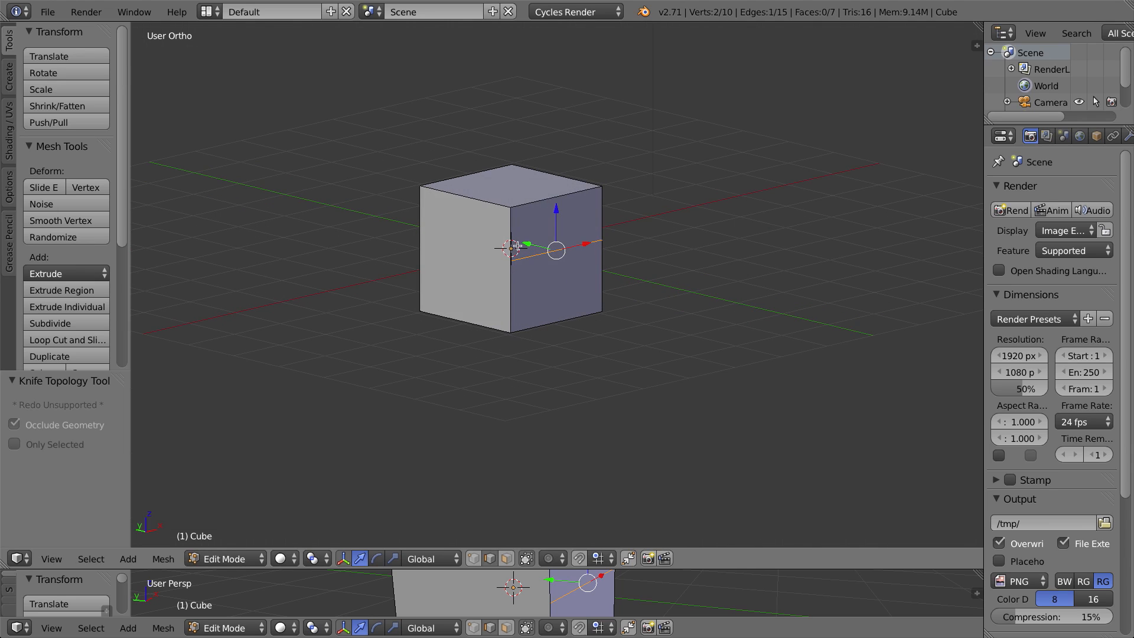
pyautogui.moveTo(590, 288)
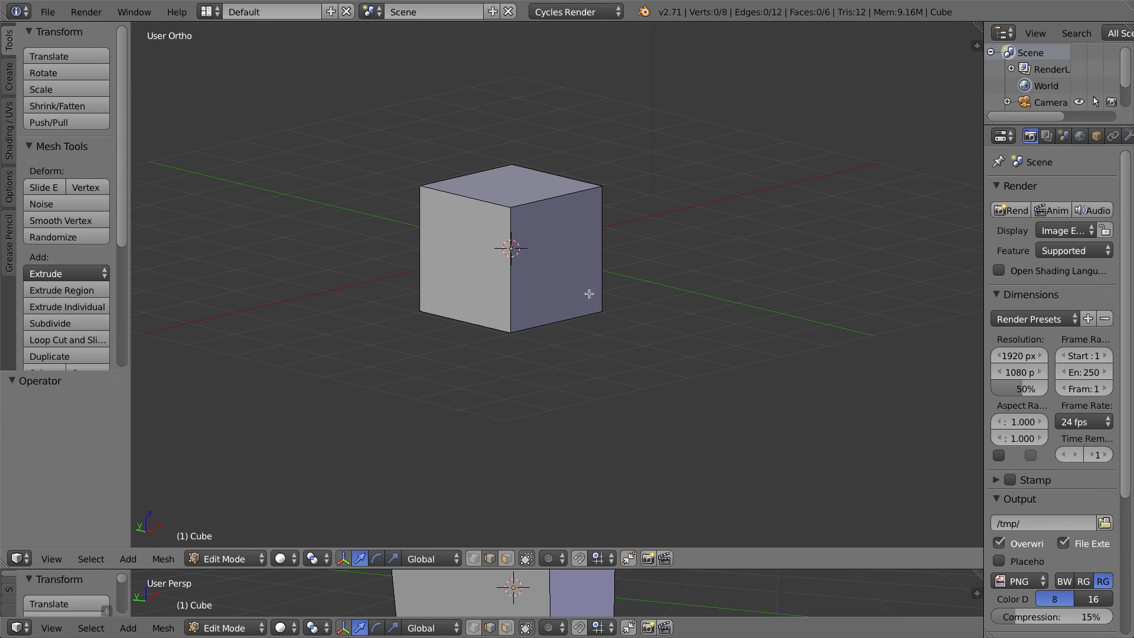
pyautogui.click(66, 339)
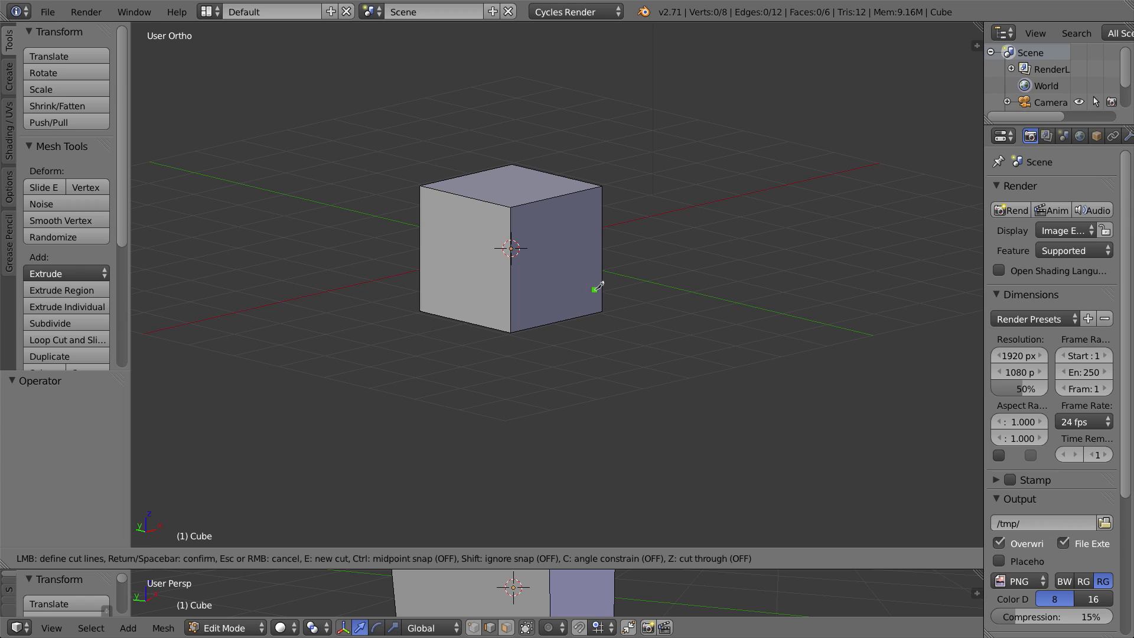
pyautogui.moveTo(738, 552)
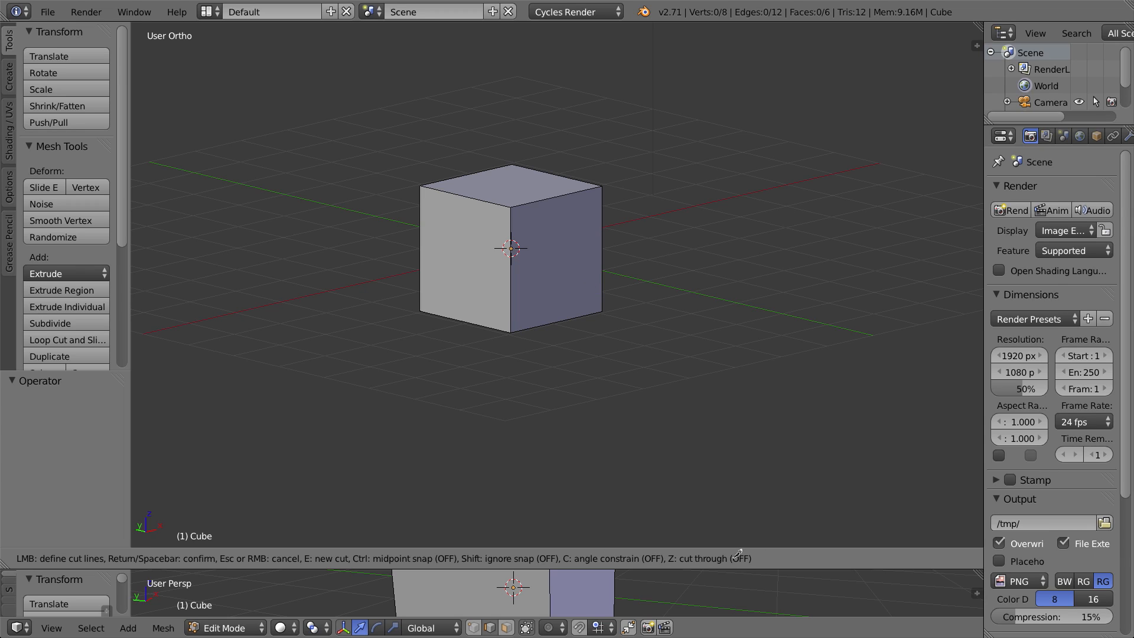
pyautogui.moveTo(703, 548)
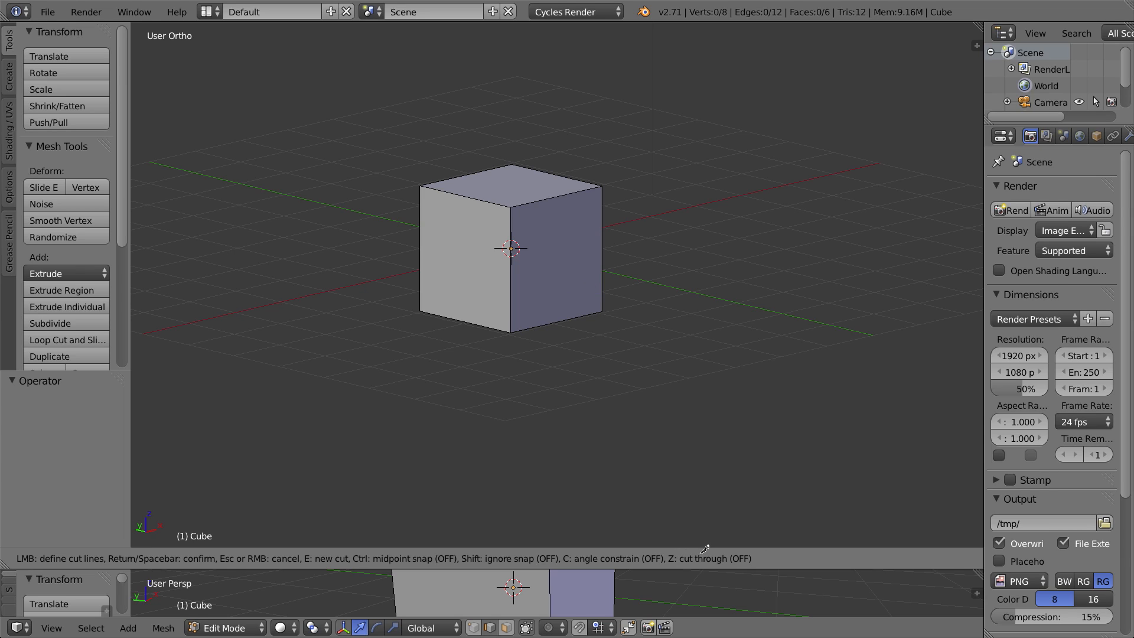
pyautogui.moveTo(639, 420)
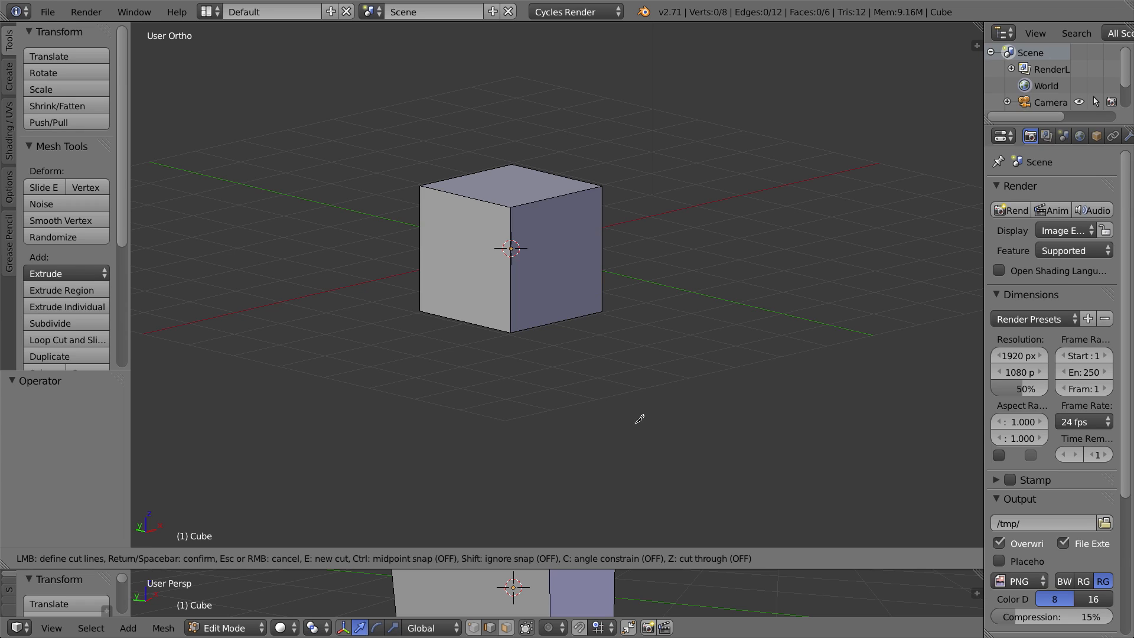
pyautogui.press('z')
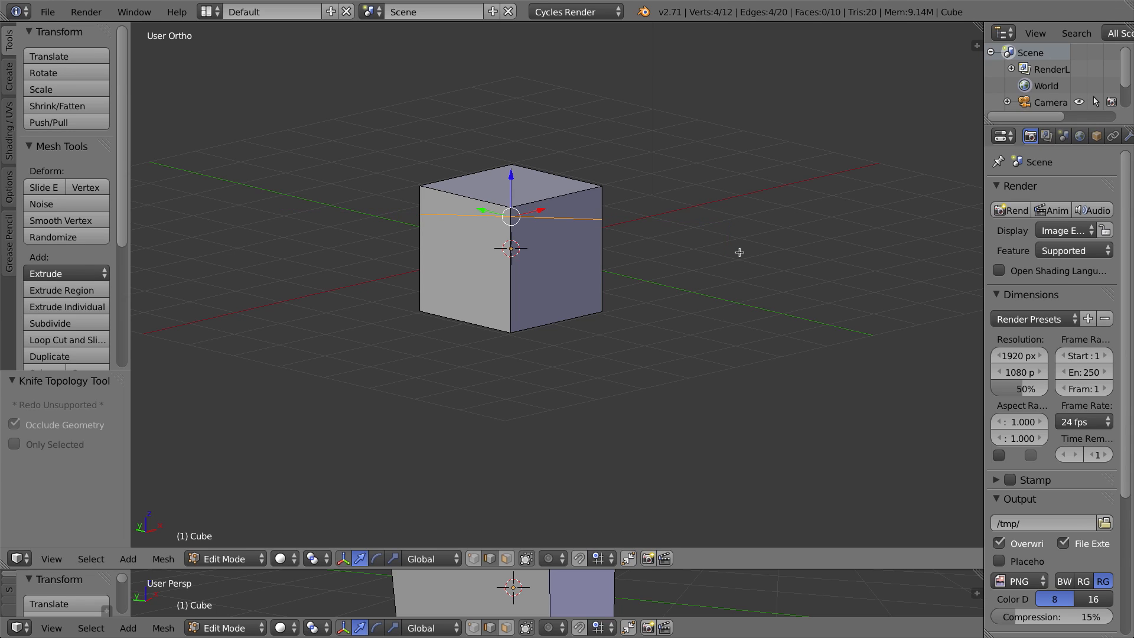
pyautogui.moveTo(473, 214)
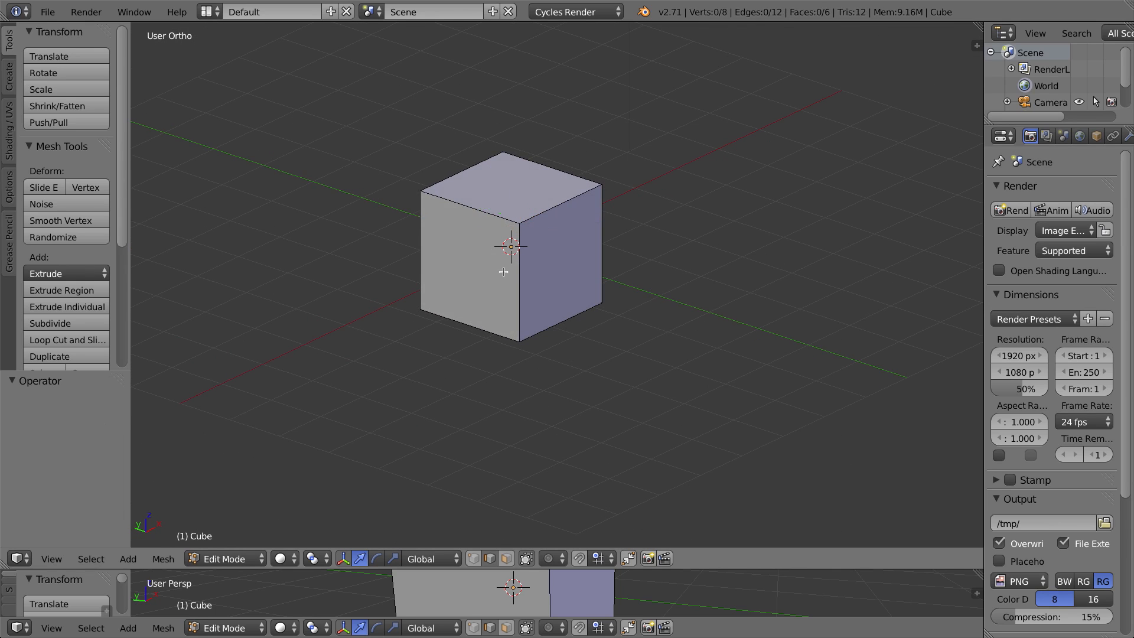
pyautogui.moveTo(502, 270)
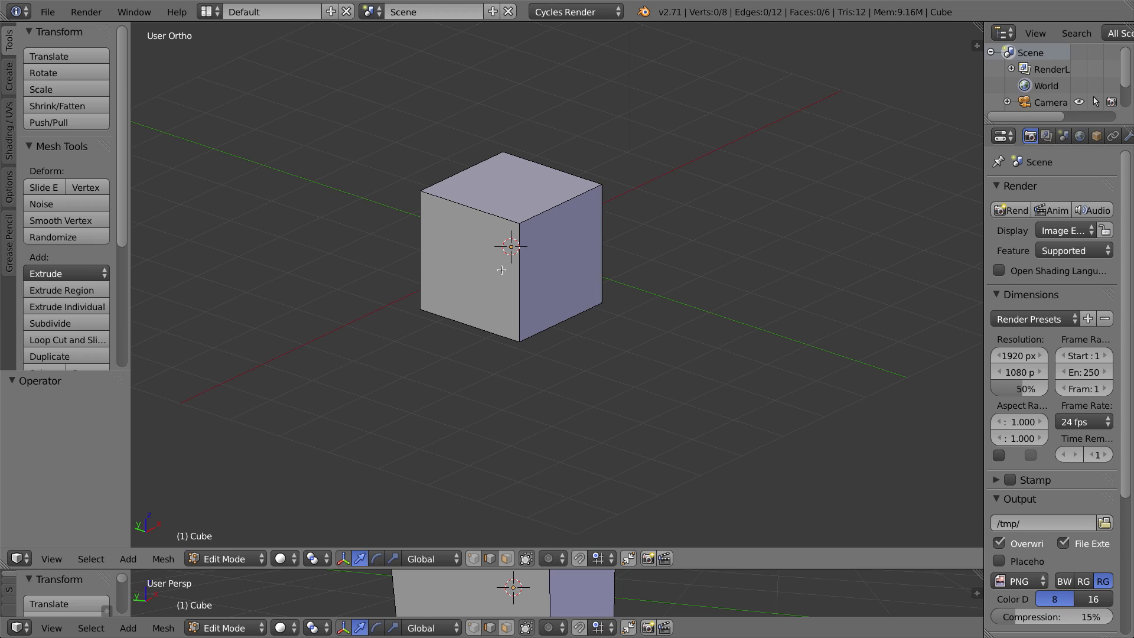
pyautogui.moveTo(523, 269)
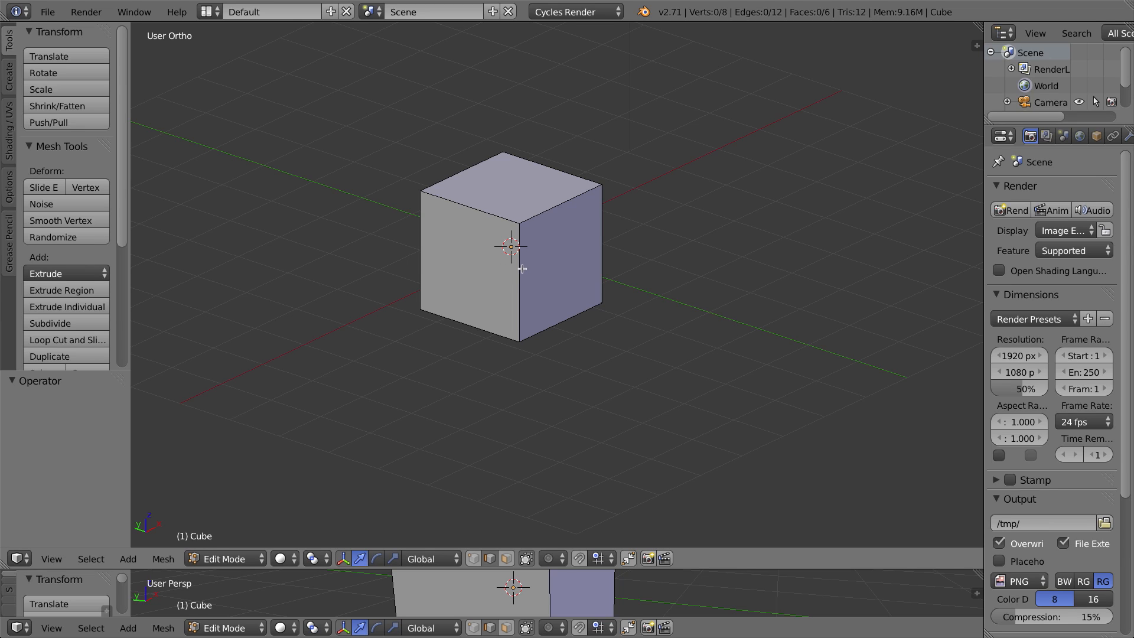
pyautogui.moveTo(545, 474)
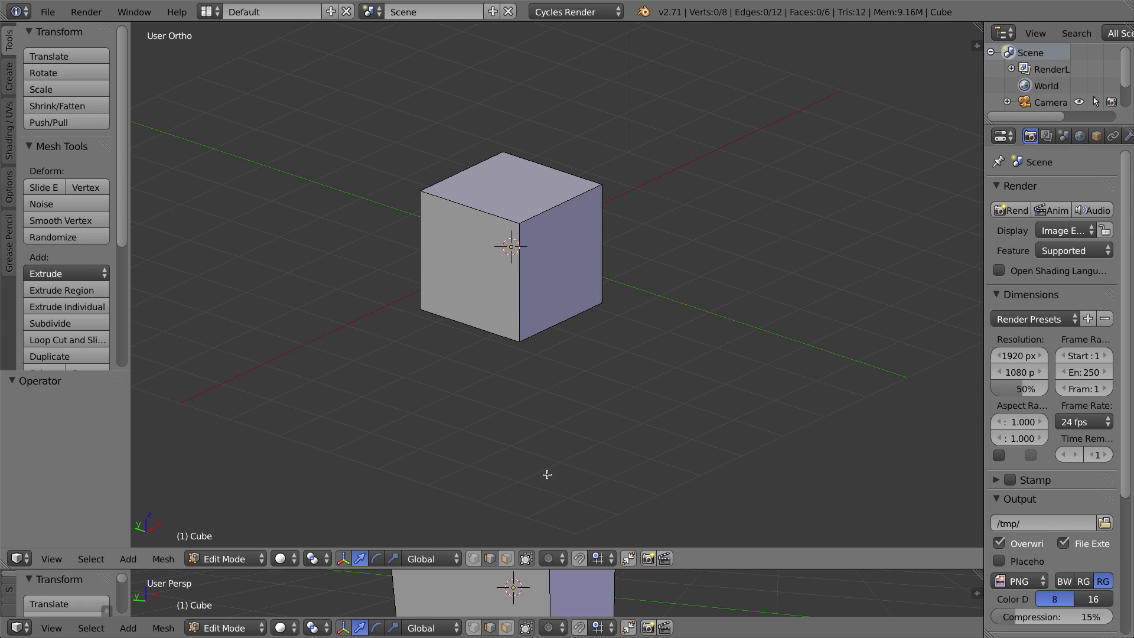
pyautogui.moveTo(575, 198)
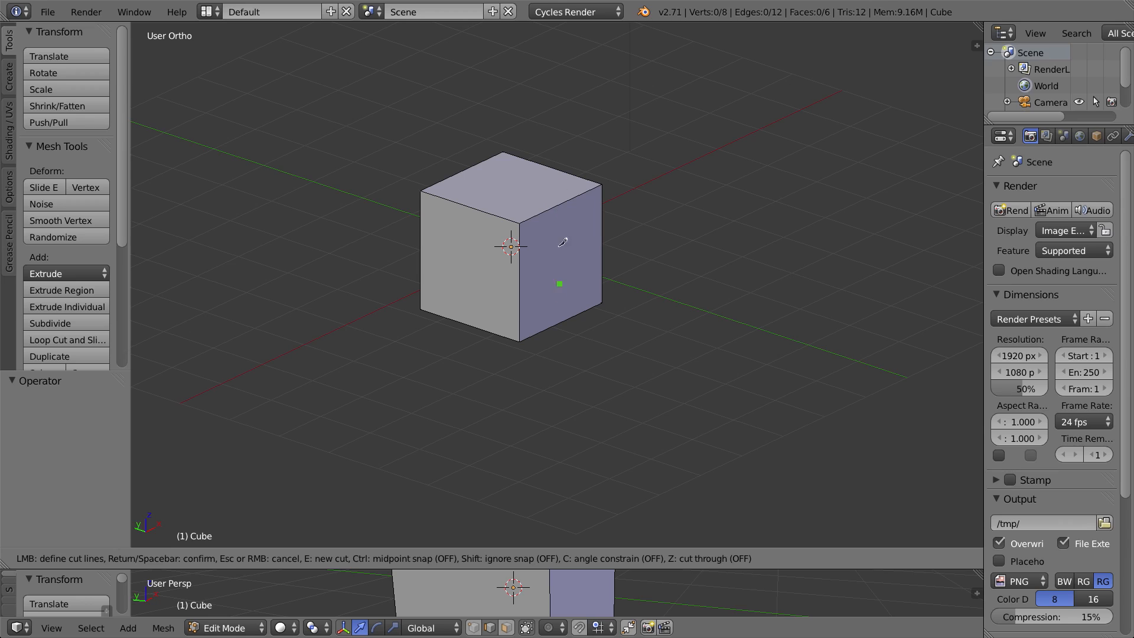
pyautogui.moveTo(571, 215)
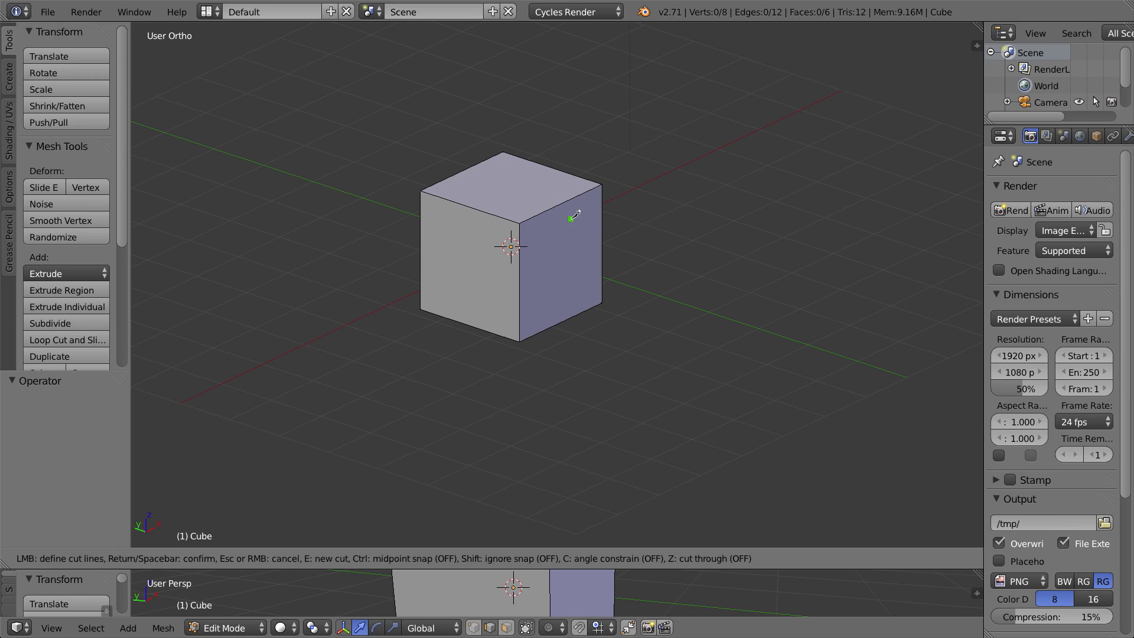
pyautogui.moveTo(537, 191)
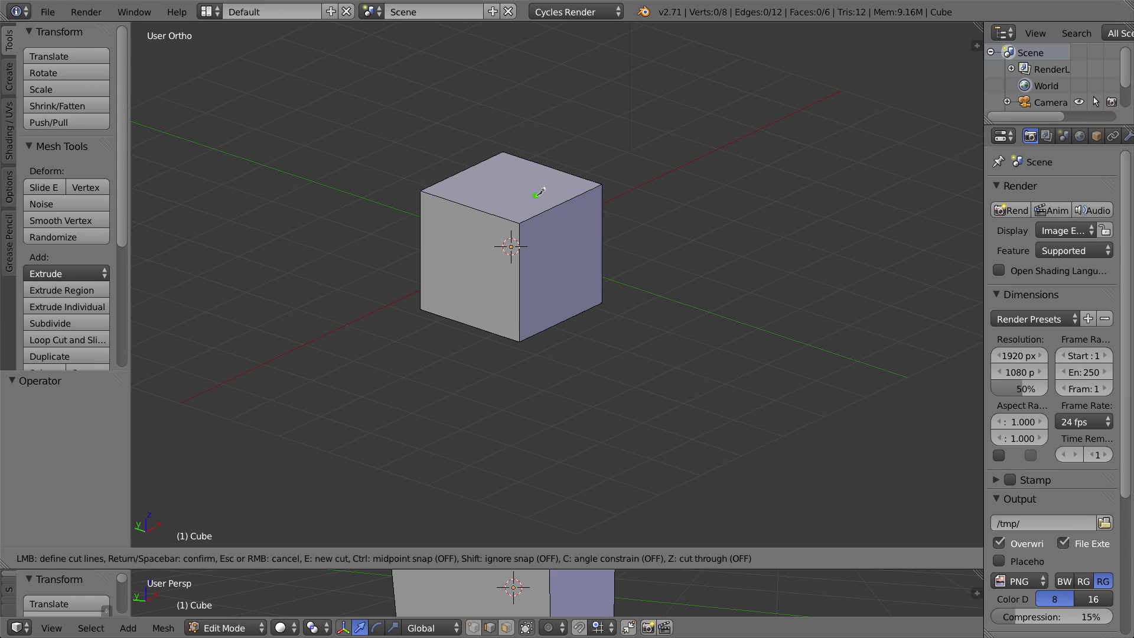
# Step: Confirm the ridge cut across the top, giving a ten-vertex peaked roof
pyautogui.press('ctrl')
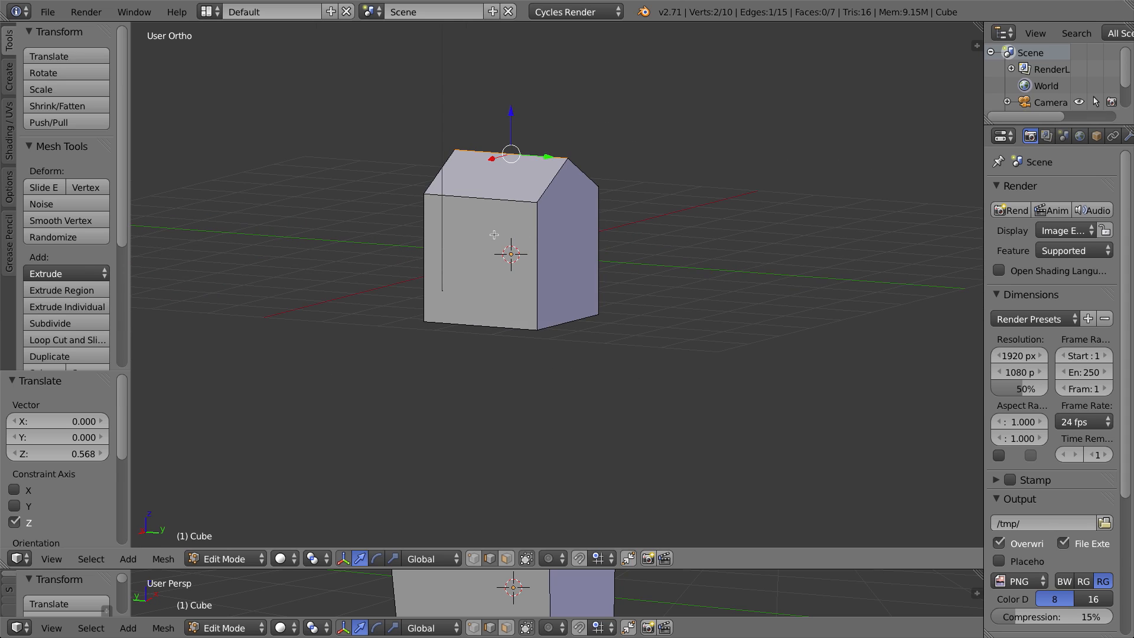
# Step: Start an edge loop on the house, then reactivate the knife on the ten-vertex mesh
pyautogui.click(67, 339)
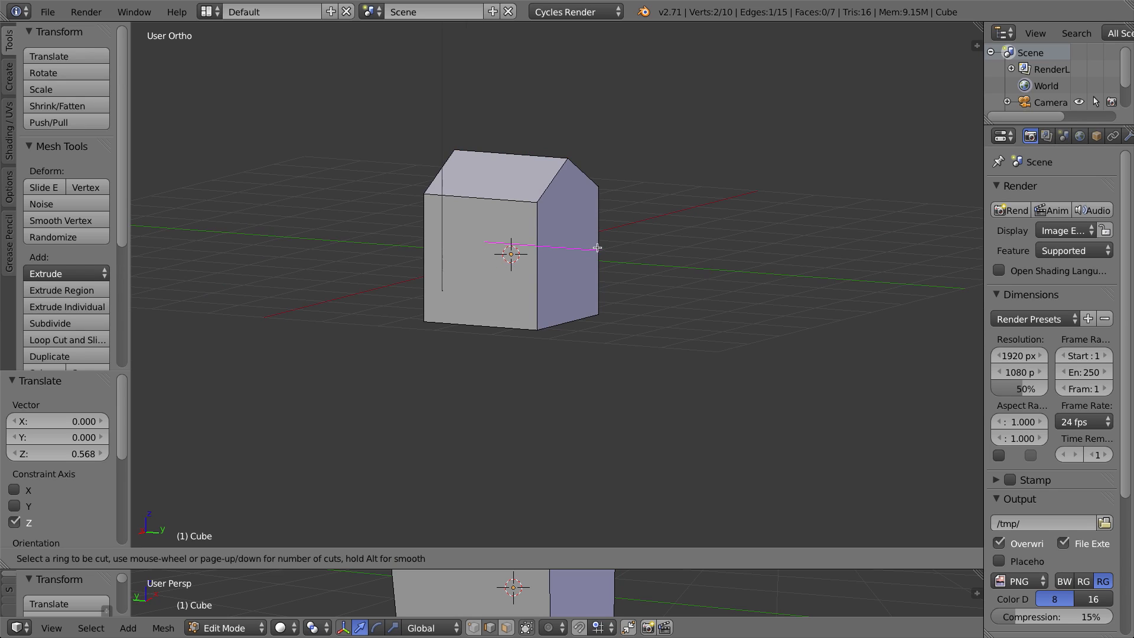
pyautogui.moveTo(477, 281)
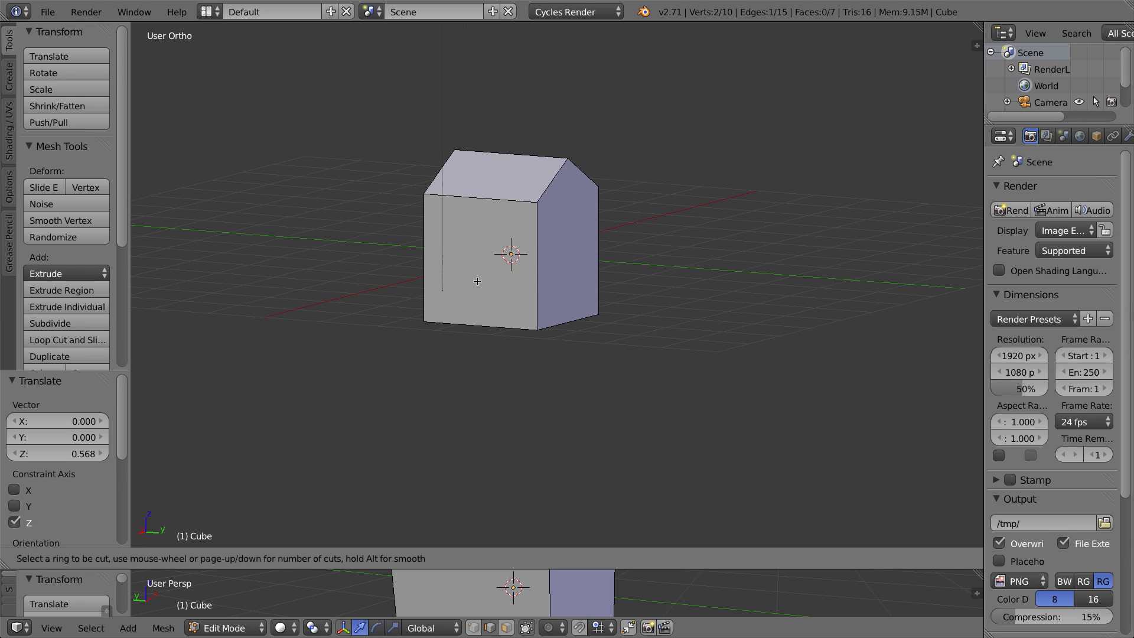
pyautogui.moveTo(587, 251)
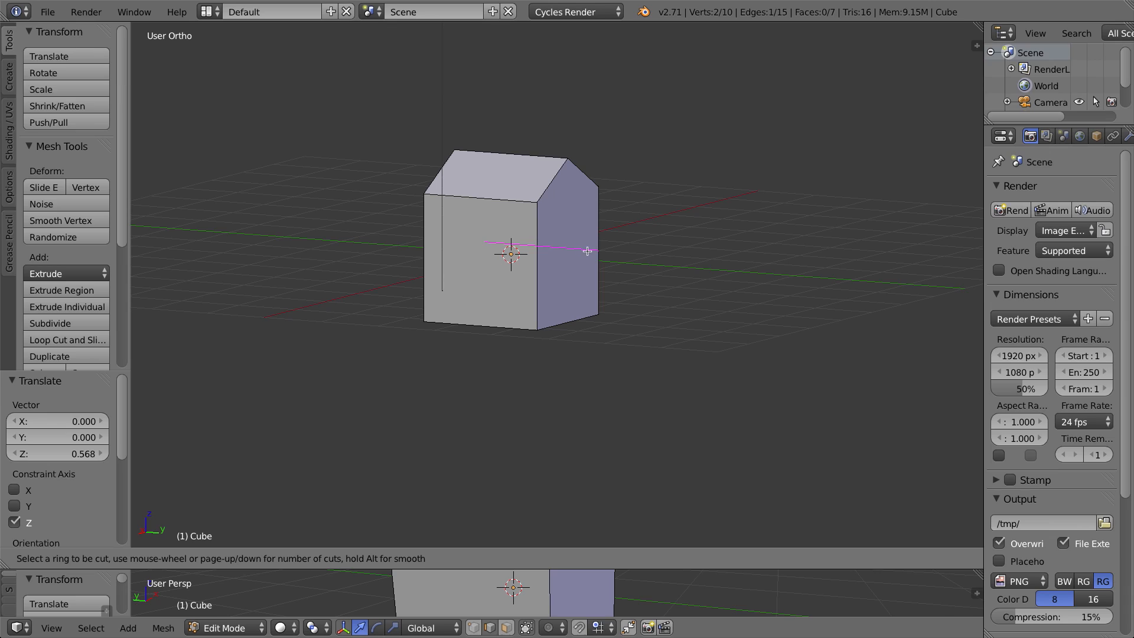
pyautogui.moveTo(550, 254)
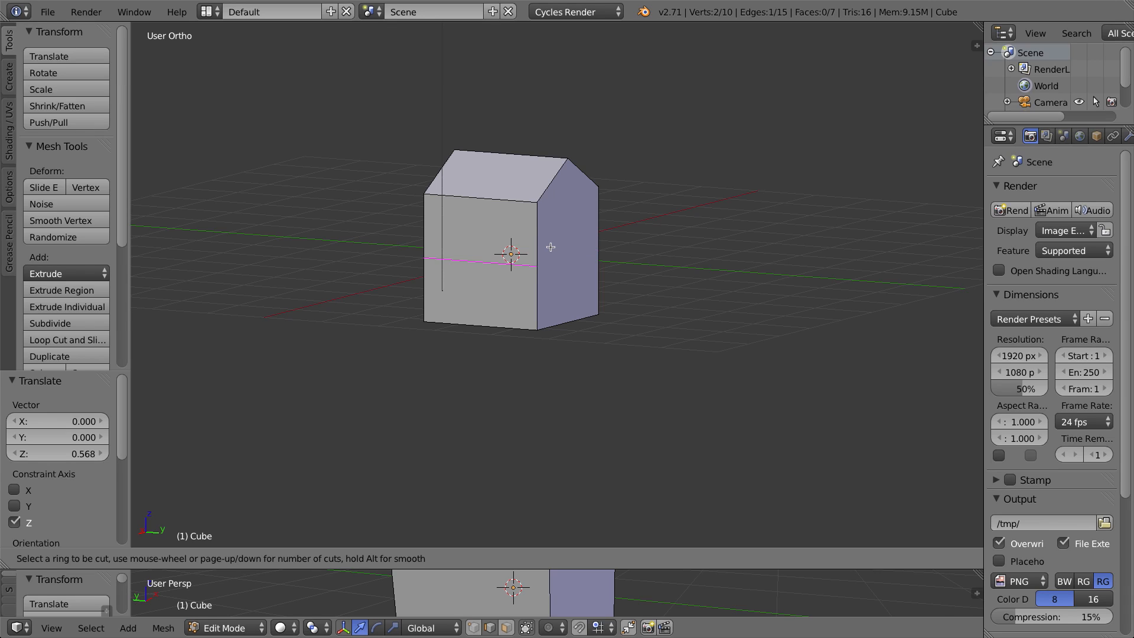
pyautogui.moveTo(548, 251)
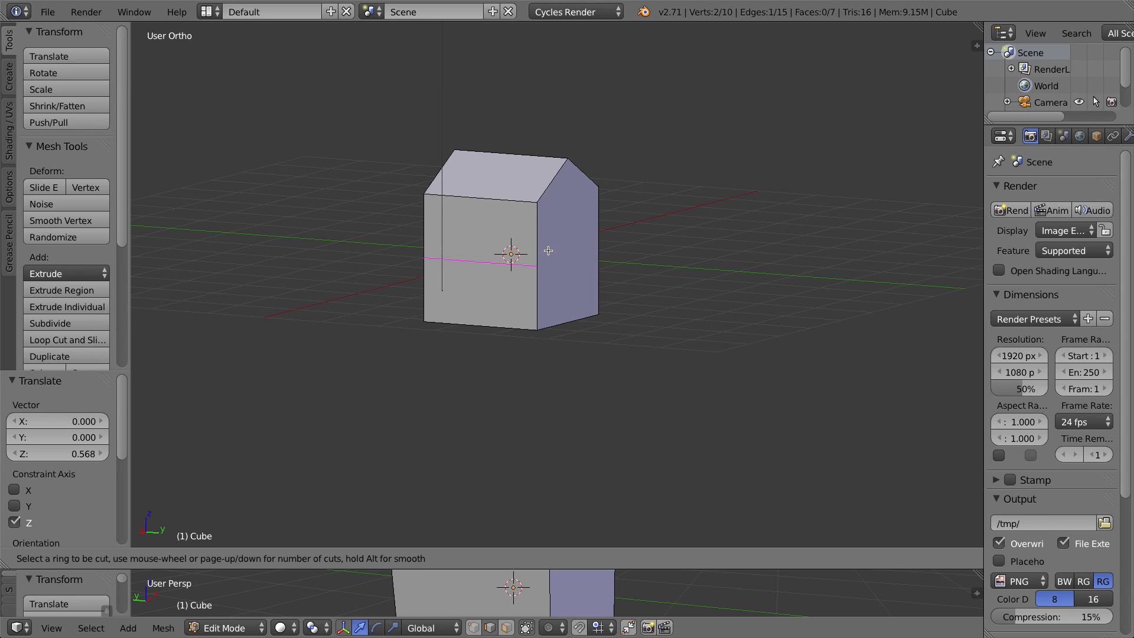
pyautogui.moveTo(551, 253)
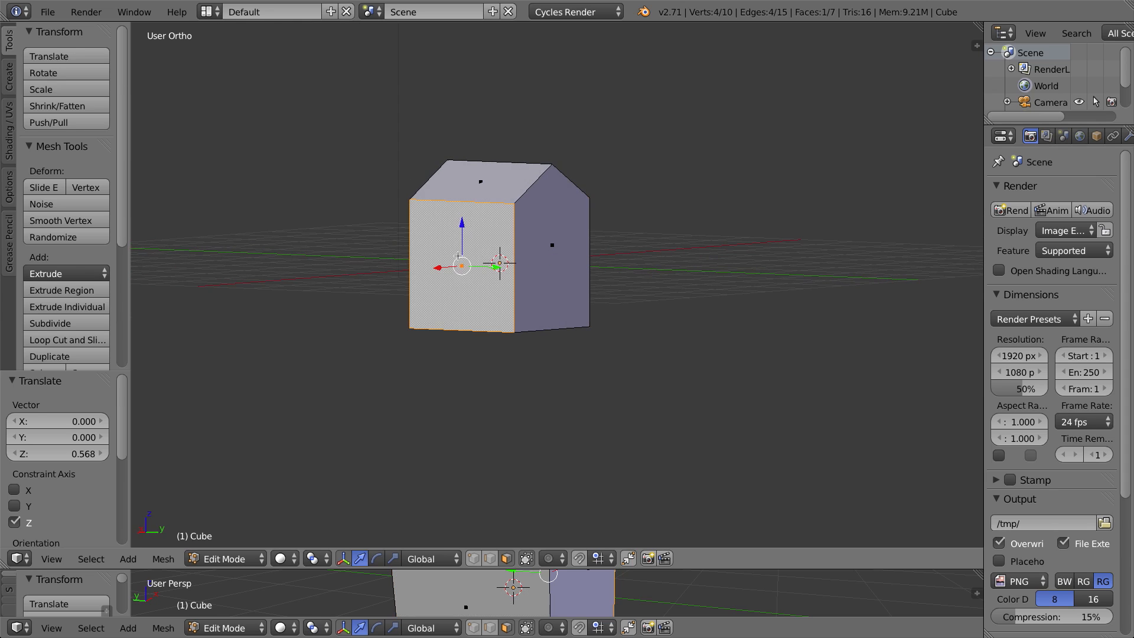
pyautogui.moveTo(552, 241)
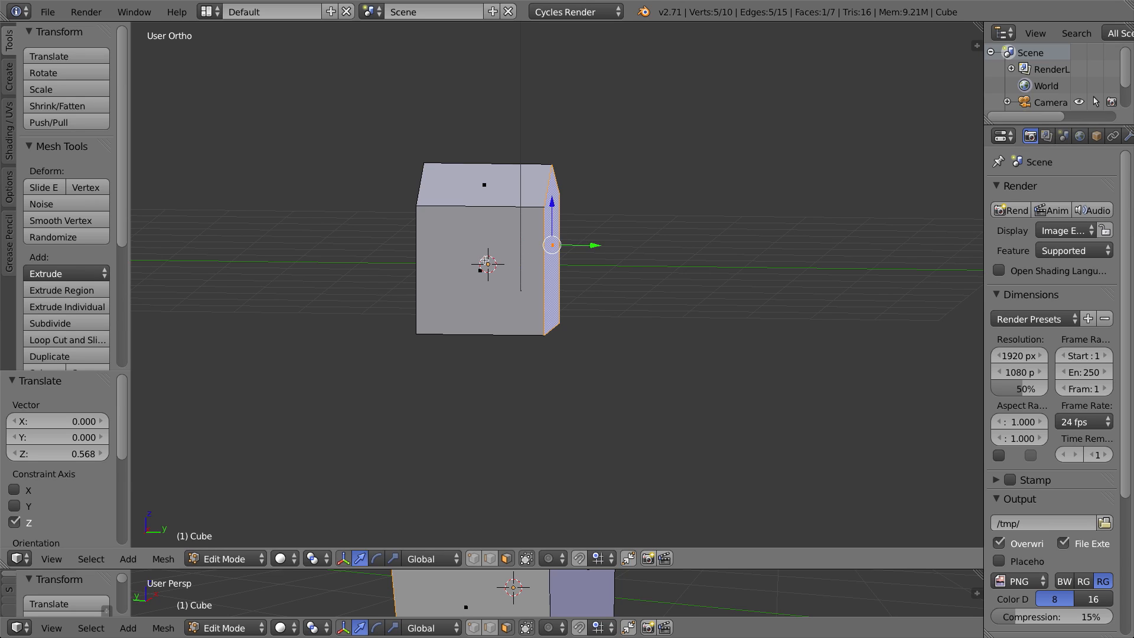
pyautogui.click(66, 339)
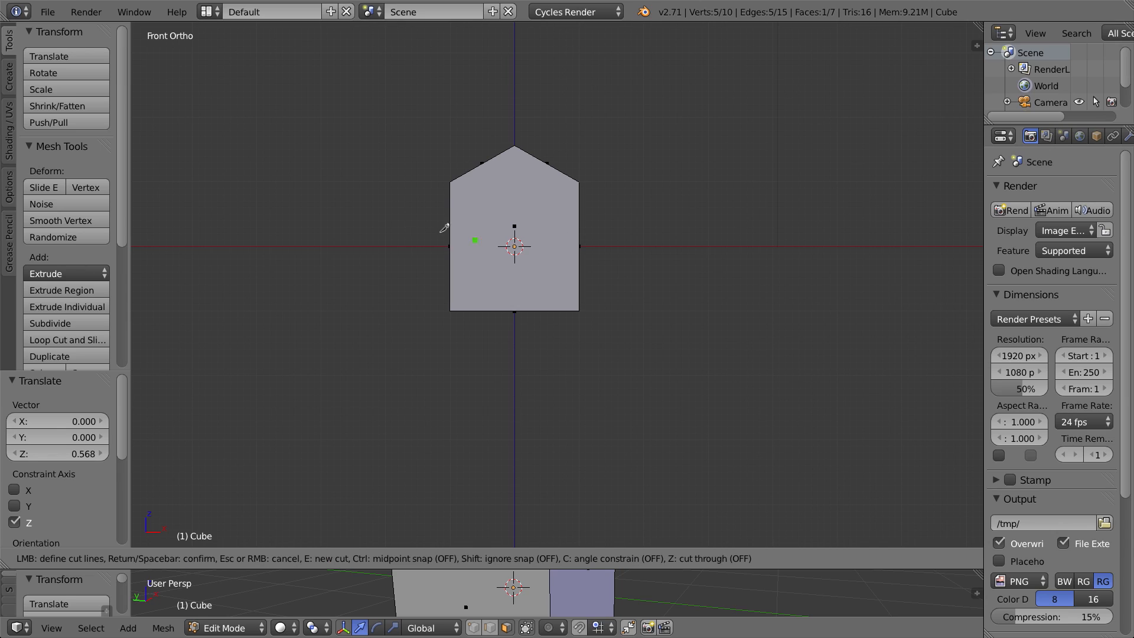
pyautogui.moveTo(734, 235)
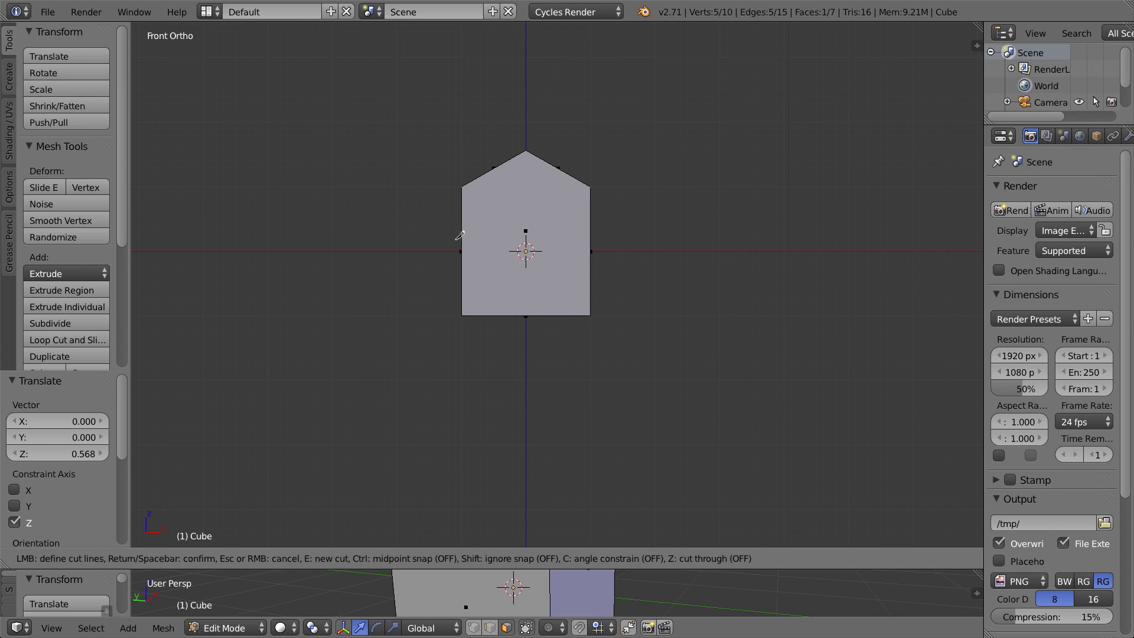
# Step: Cut horizontally through the house walls with angle constraint and cut-through, making fourteen vertices
pyautogui.press('c')
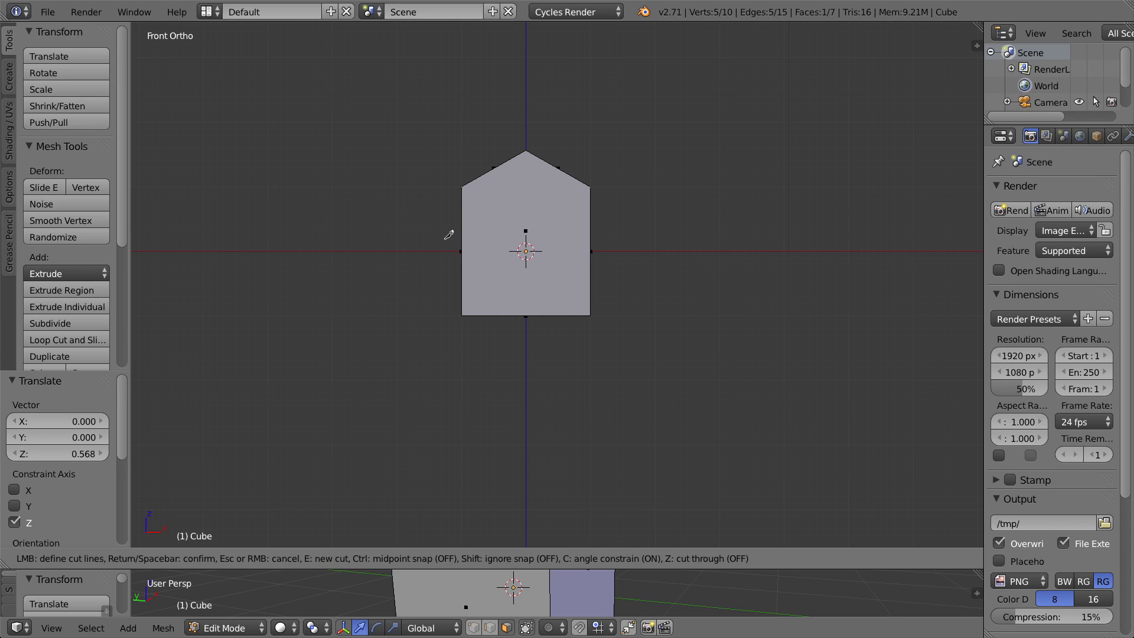
pyautogui.moveTo(701, 234)
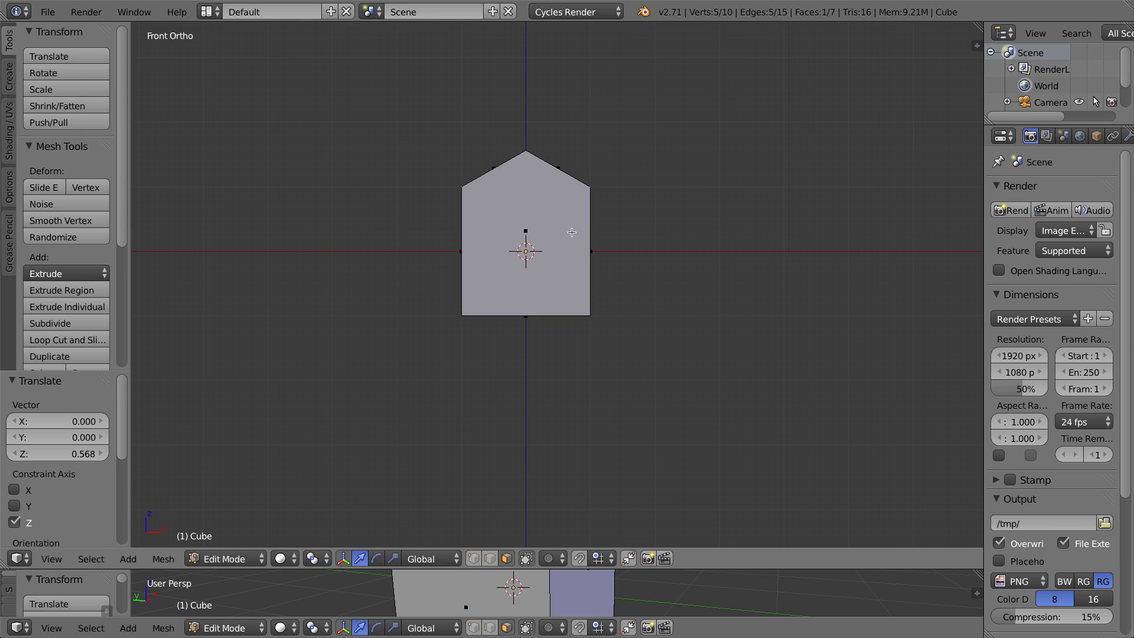
pyautogui.click(66, 339)
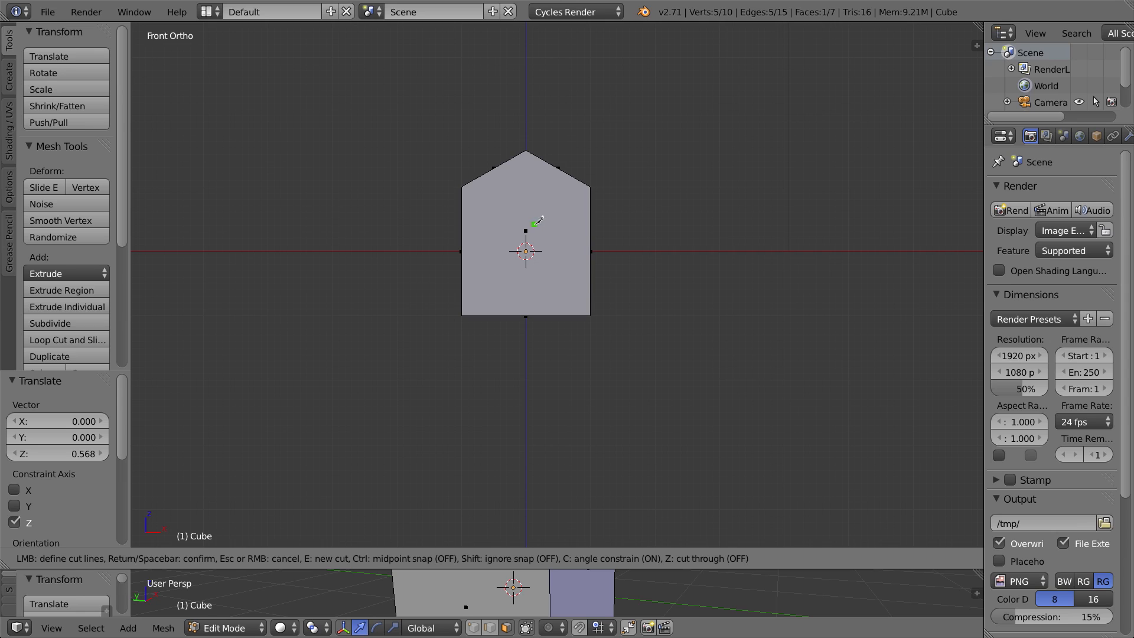
pyautogui.press('z')
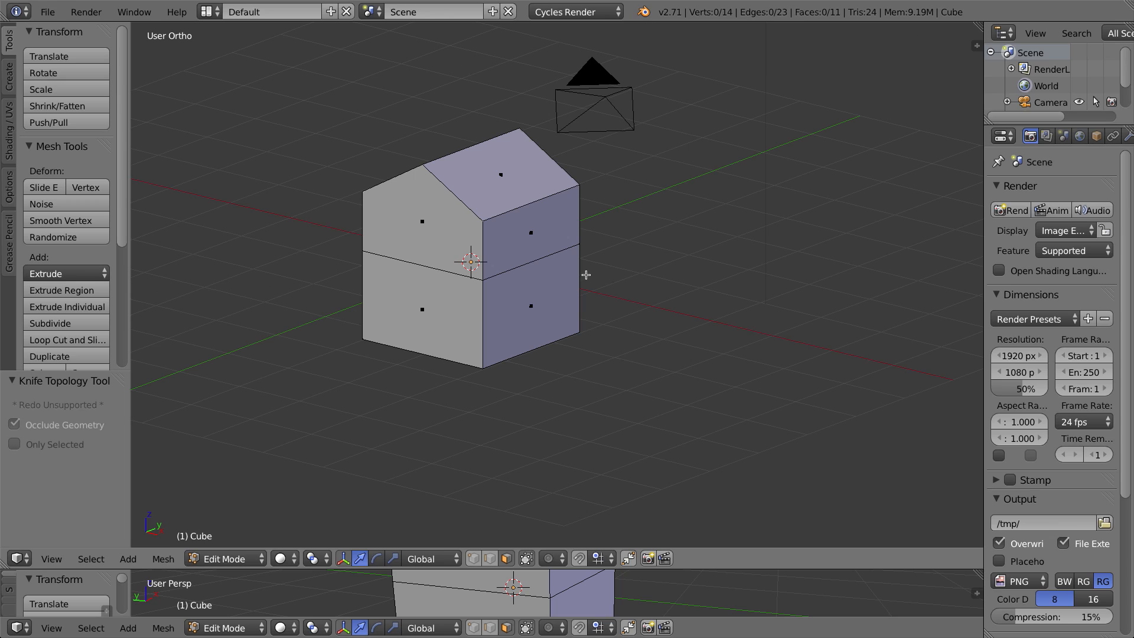
pyautogui.moveTo(586, 269)
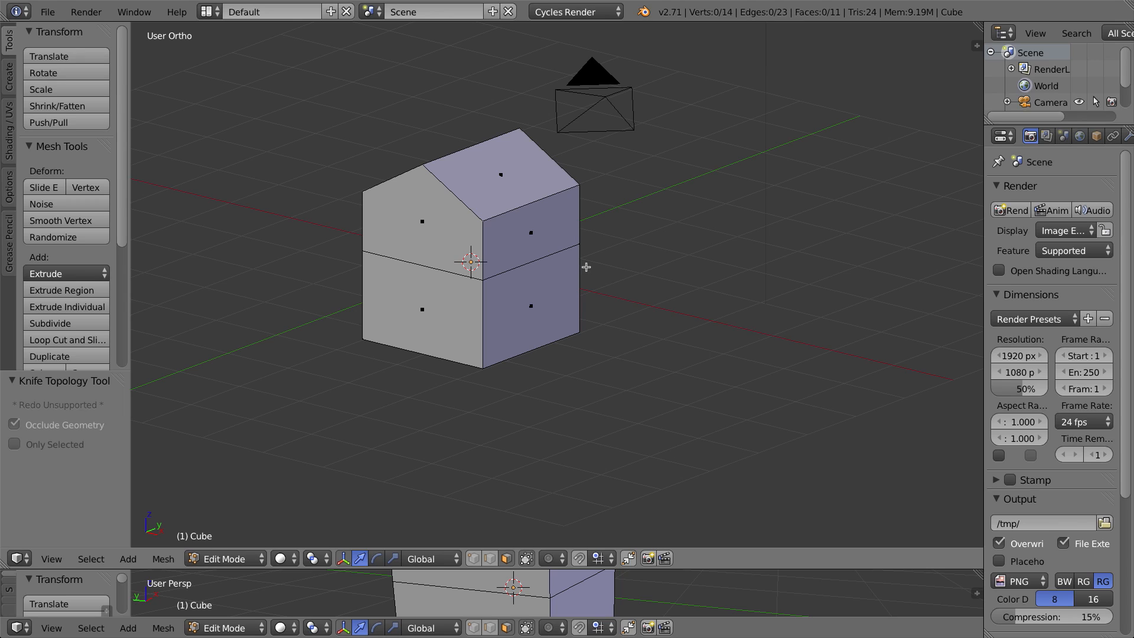
pyautogui.moveTo(588, 232)
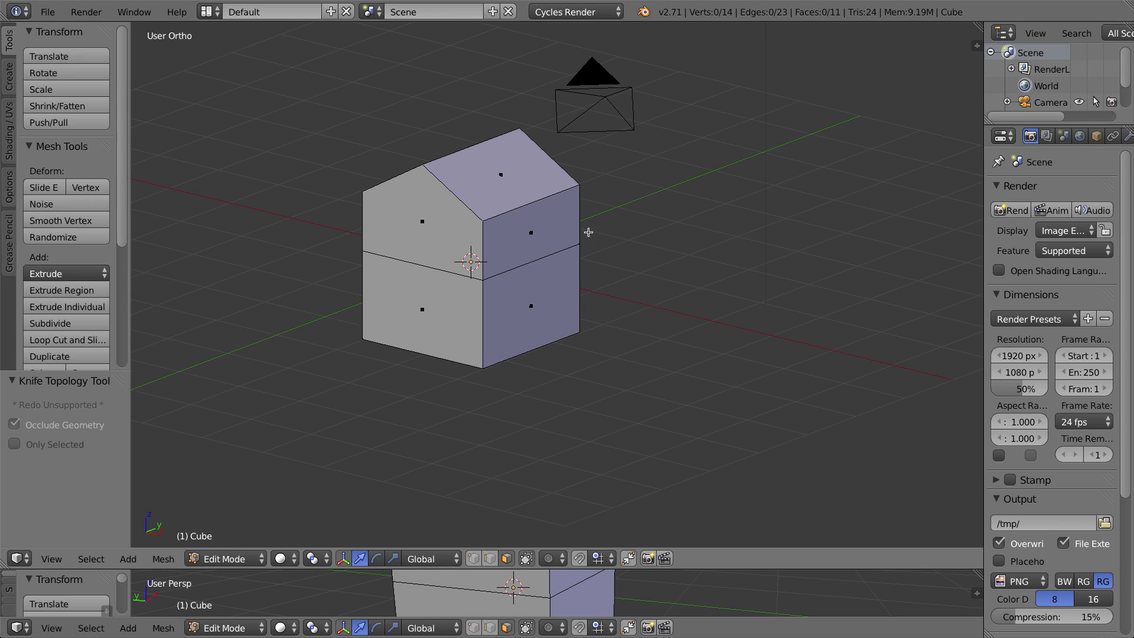
# Step: Delete the house model and add a UV sphere with 16 segments and 16 rings
pyautogui.press('Tab')
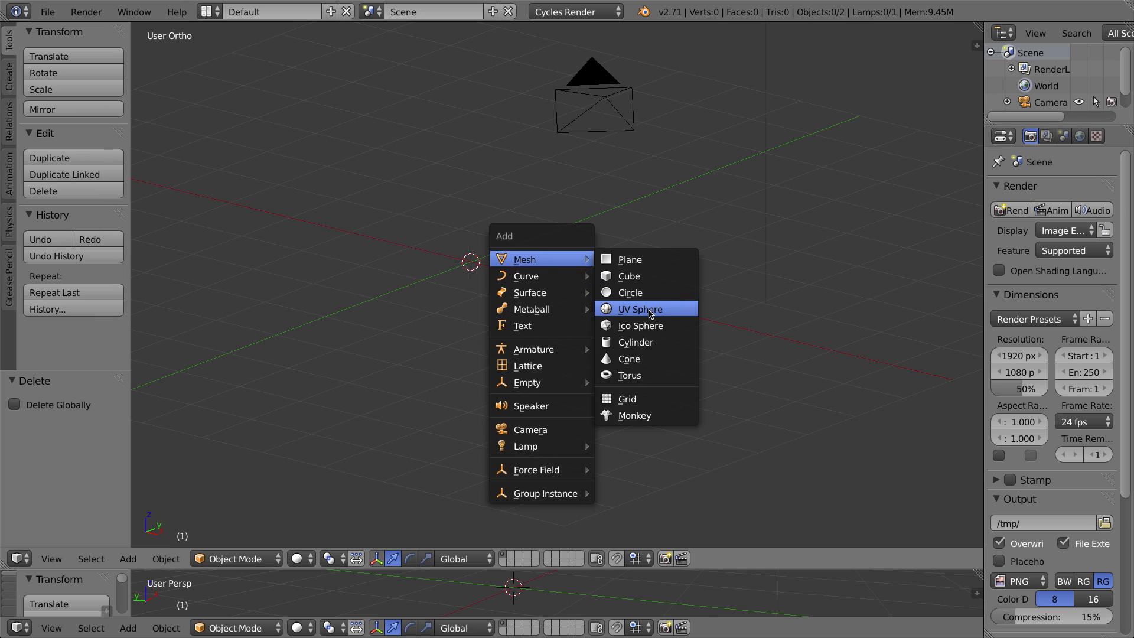
pyautogui.click(639, 309)
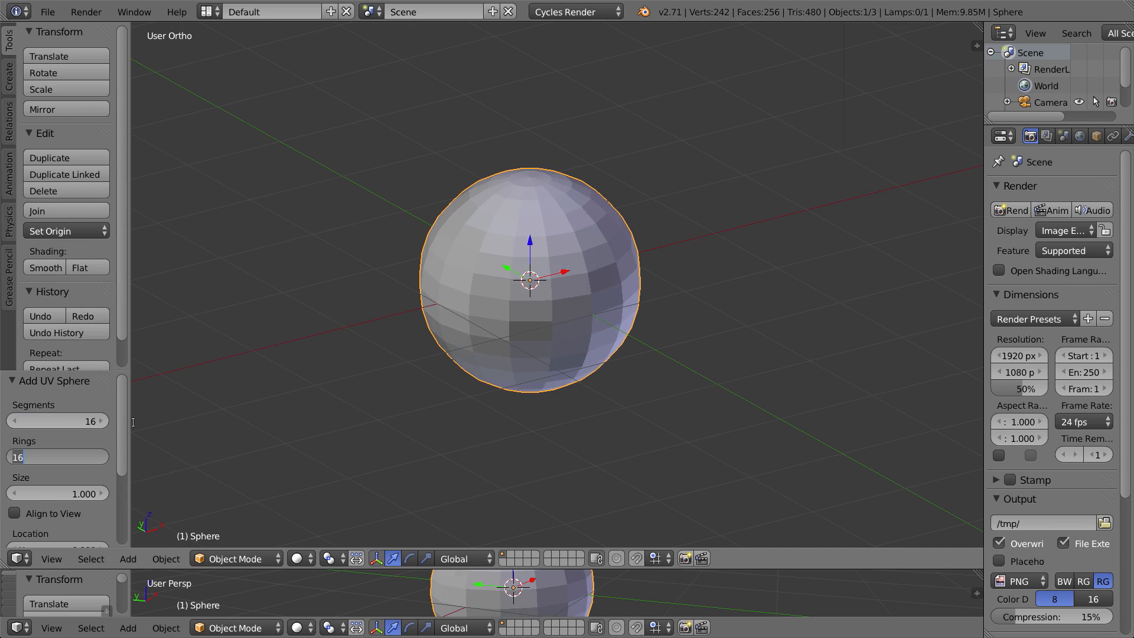
# Step: Enter Edit Mode on the sphere and select a 3x3 patch of front faces
pyautogui.press('Tab')
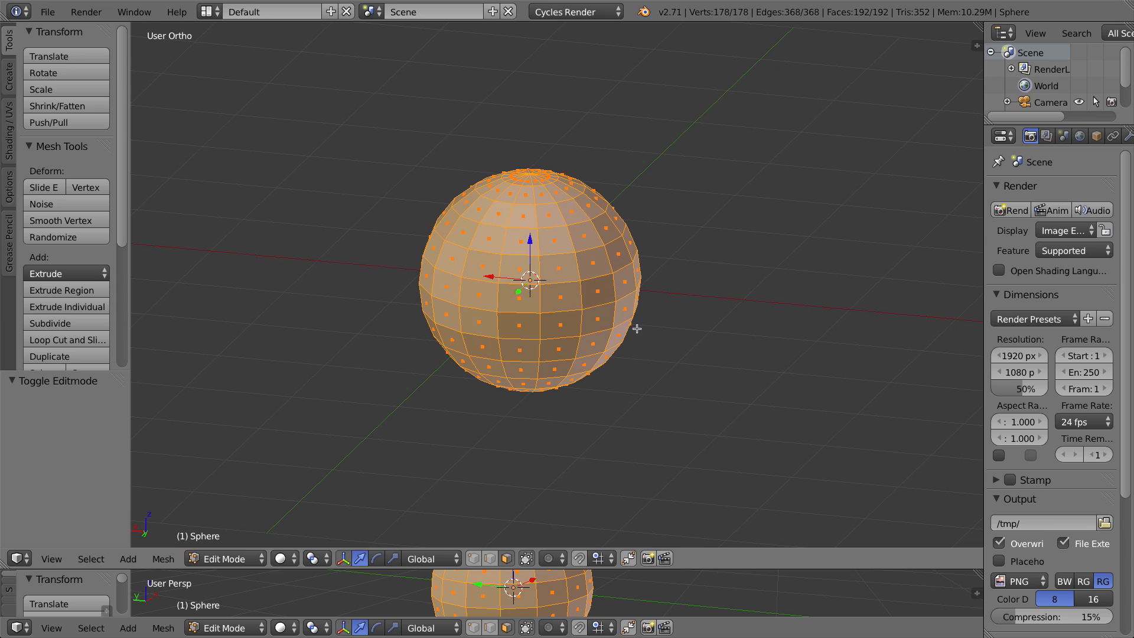
pyautogui.moveTo(626, 316)
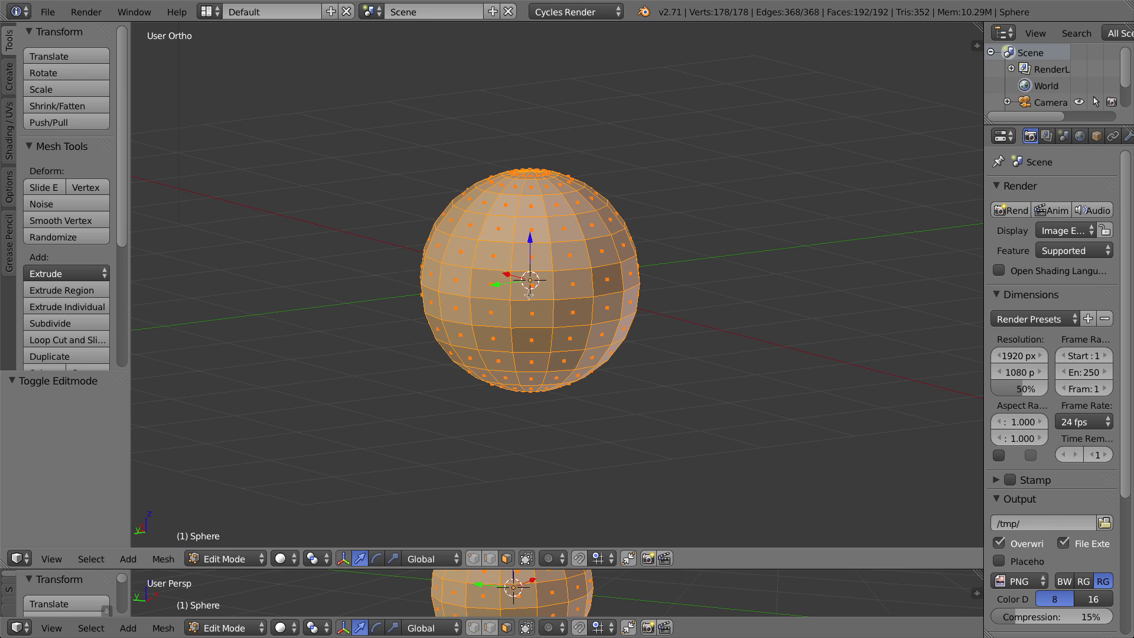
pyautogui.click(492, 255)
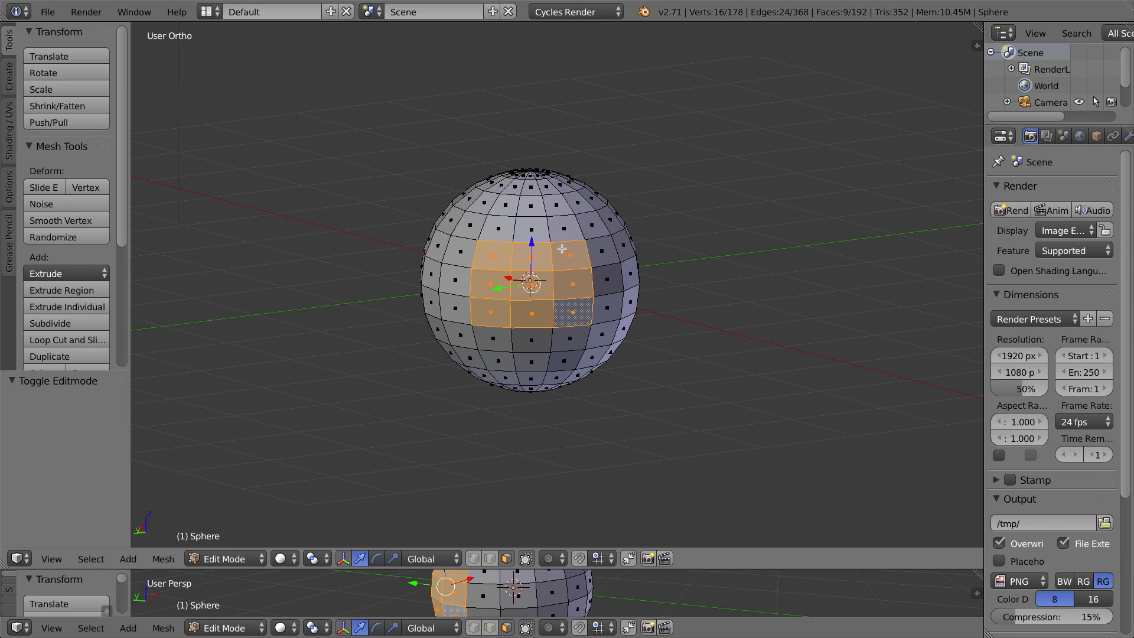
pyautogui.moveTo(506, 297)
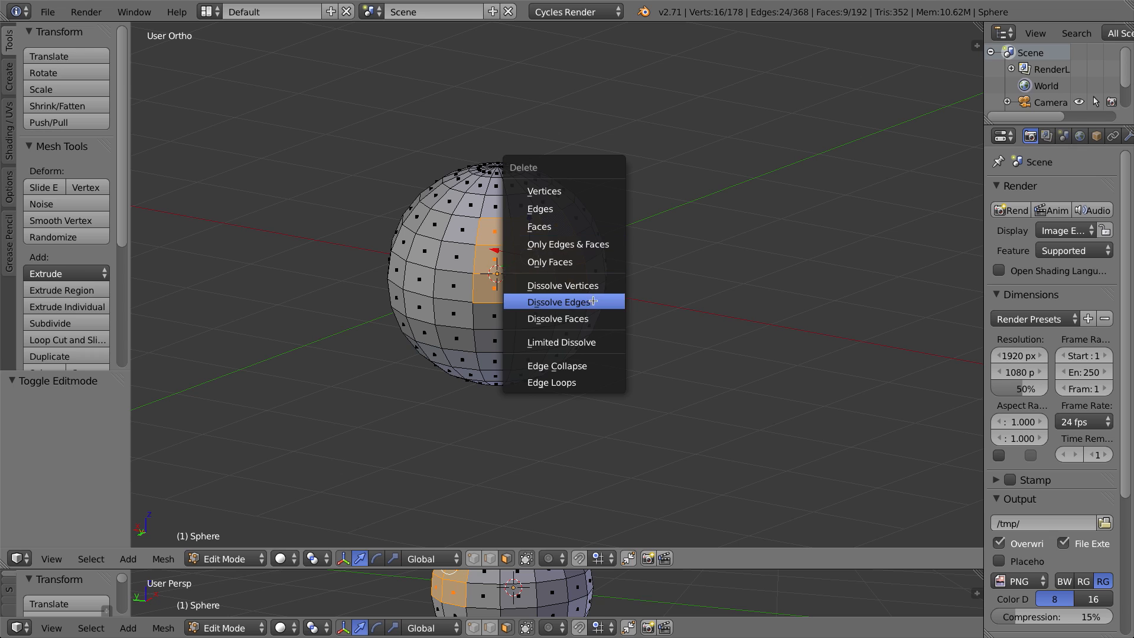
# Step: Dissolve the selected face patch's edges into a single large ngon
pyautogui.click(561, 302)
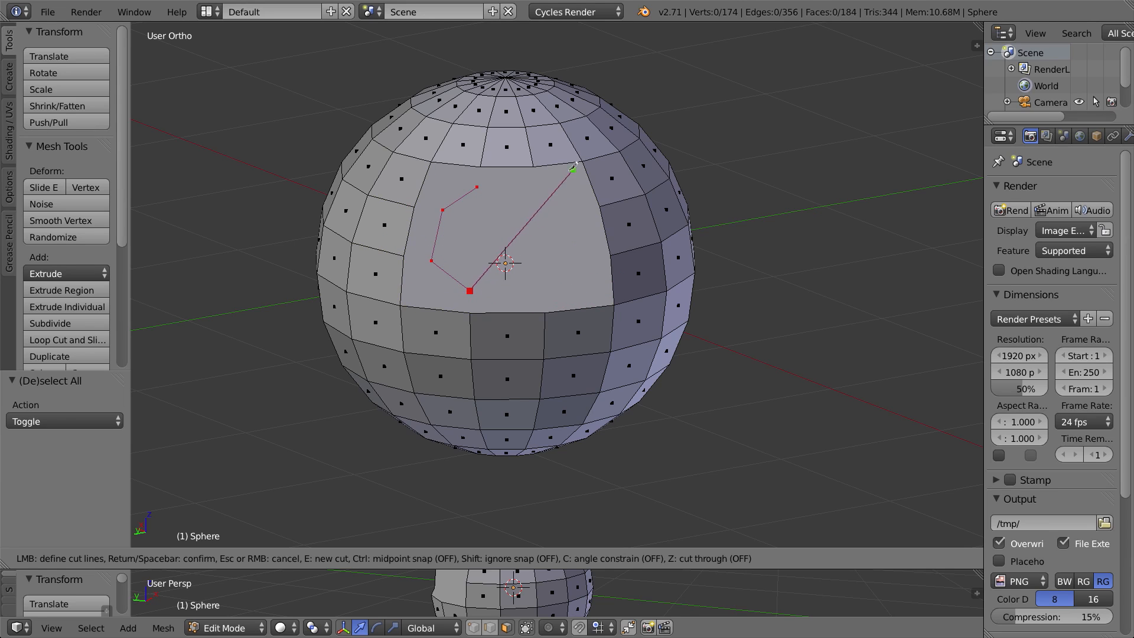
pyautogui.moveTo(546, 289)
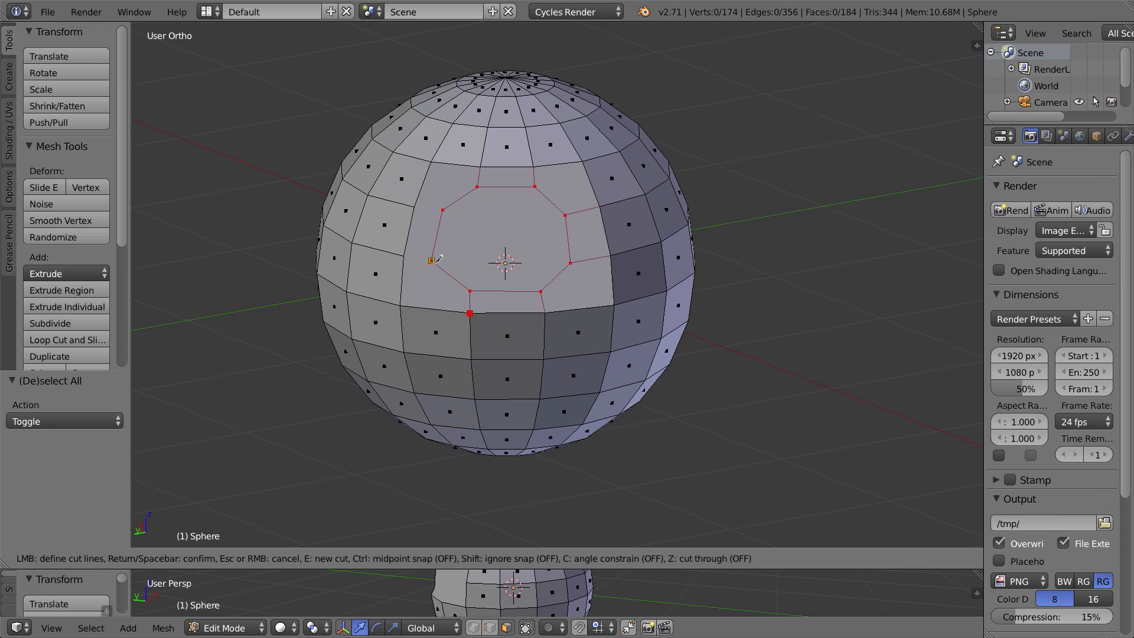
pyautogui.moveTo(441, 212)
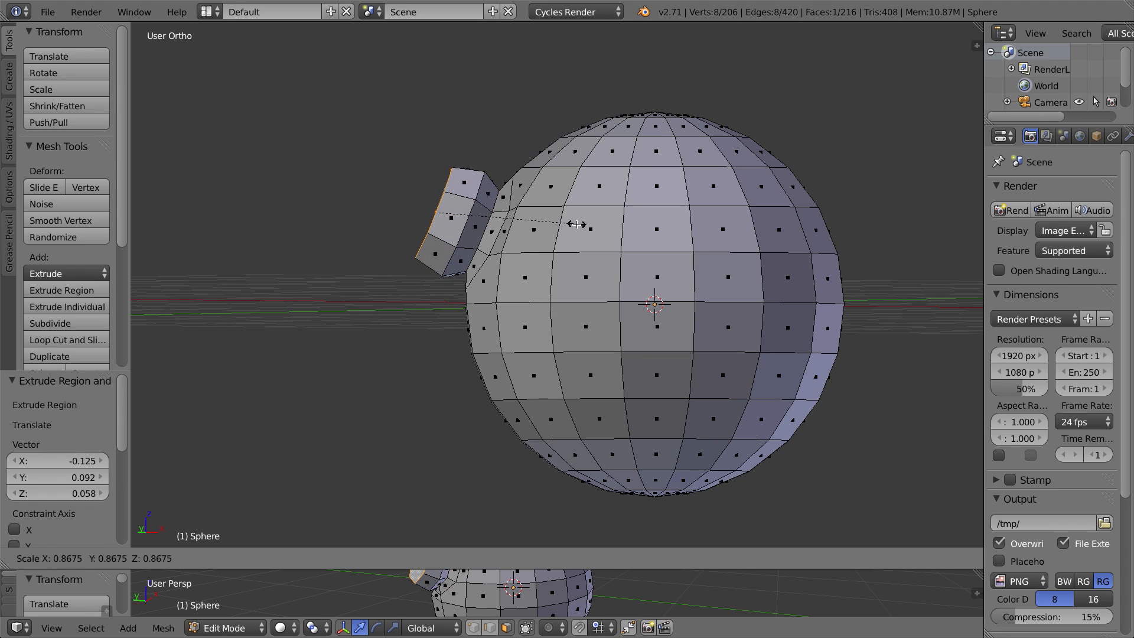
pyautogui.moveTo(629, 210)
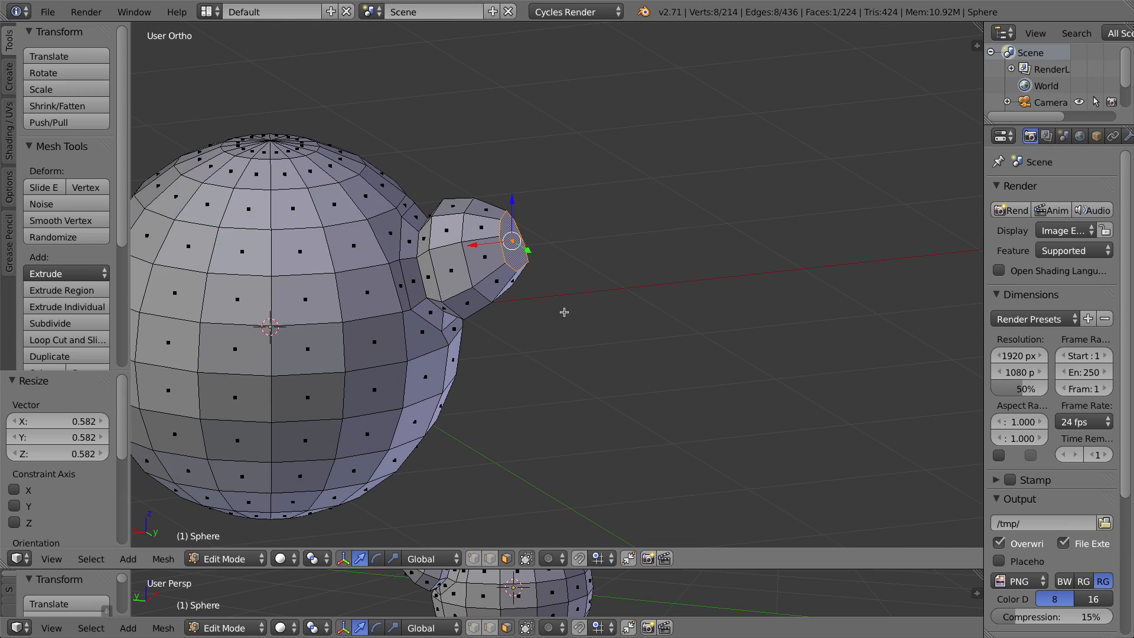
pyautogui.moveTo(468, 303)
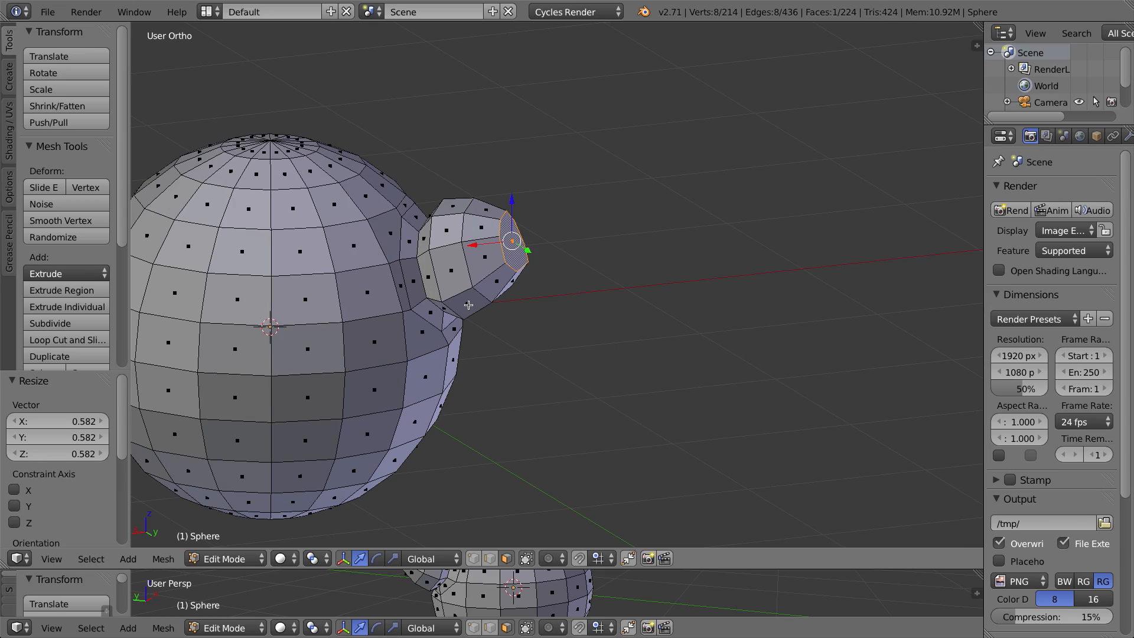